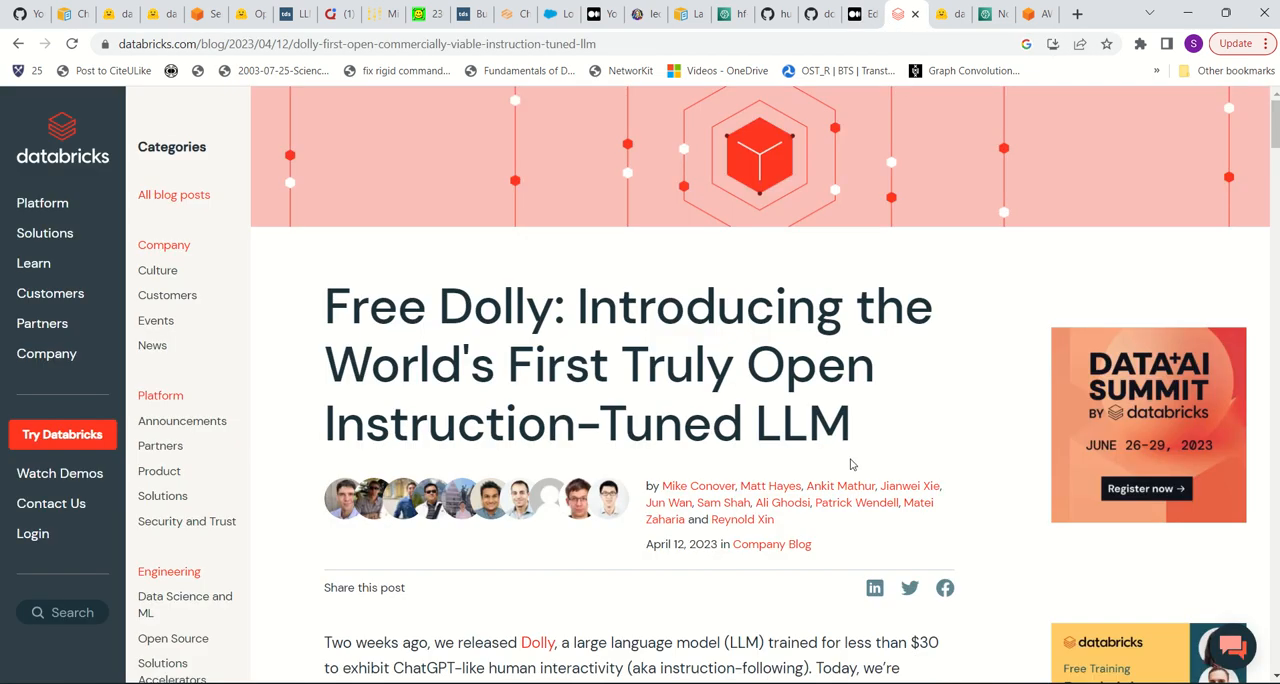
{"action": "mouse_move", "coordinate": [928, 447]}
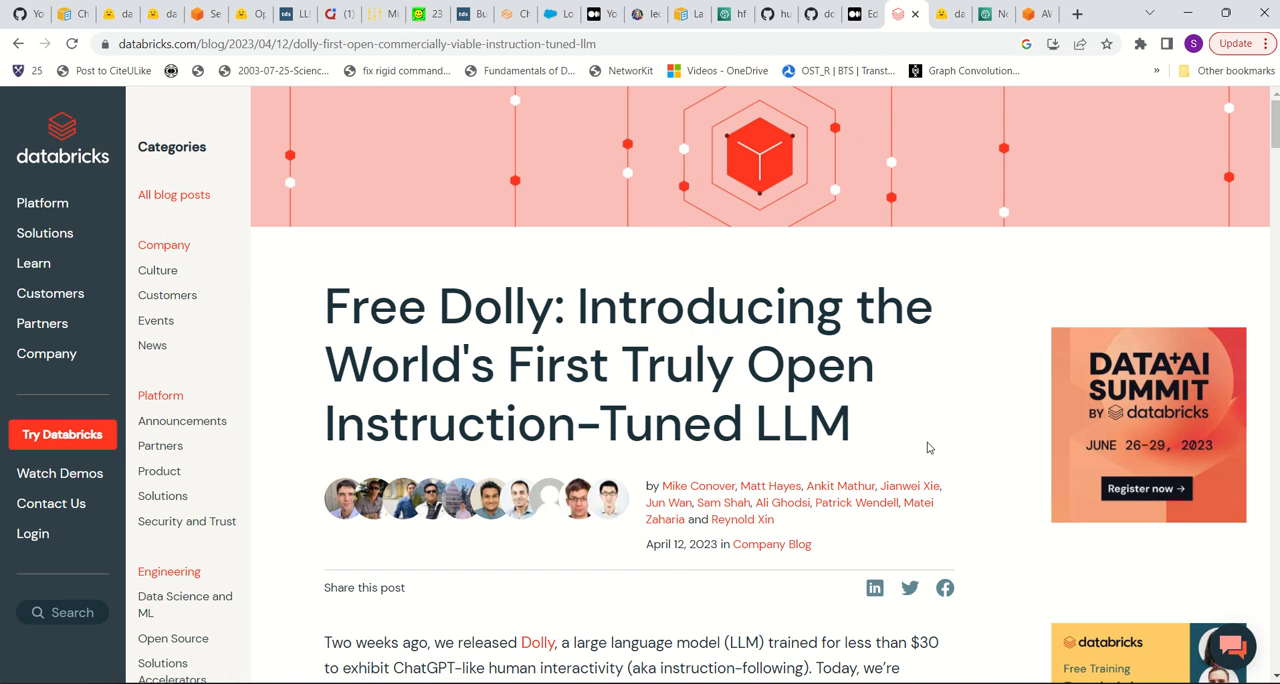
Step: Reveal the deployment options for the databricks/dolly-v2-7b model card
{"action": "scroll", "scroll_direction": "down", "scroll_amount": 3}
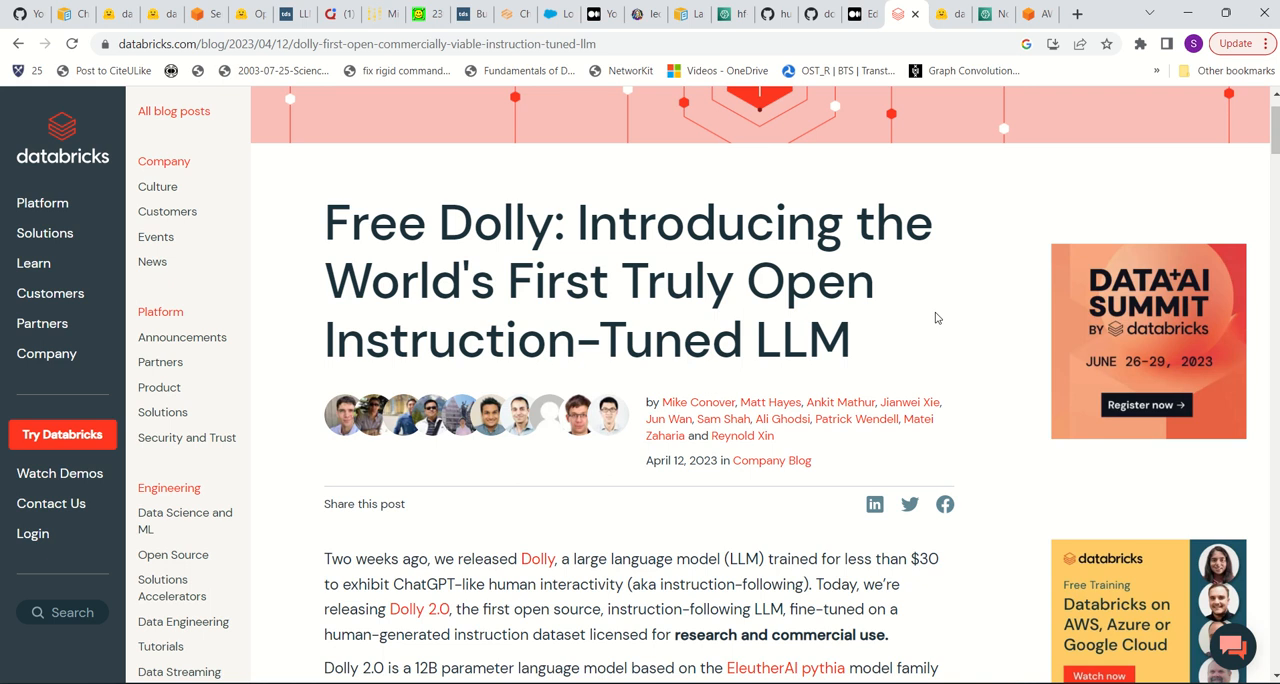
{"action": "mouse_move", "coordinate": [947, 325]}
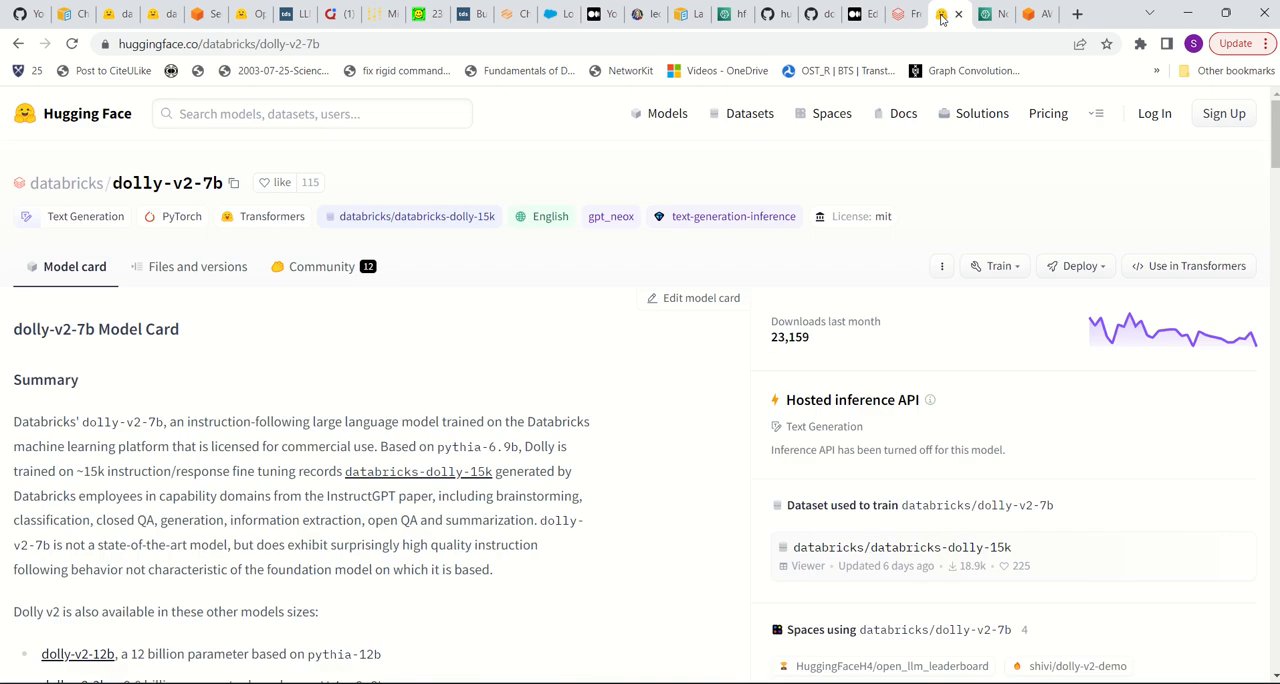
{"action": "mouse_move", "coordinate": [575, 401]}
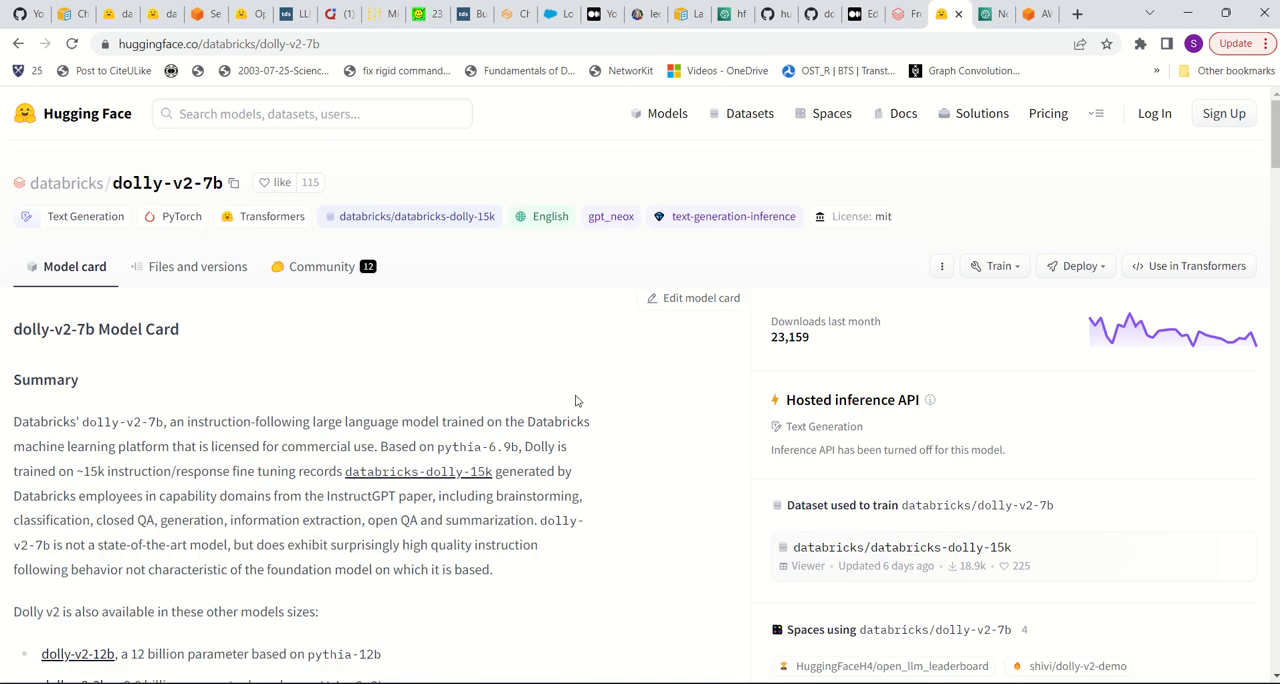
{"action": "mouse_move", "coordinate": [410, 336]}
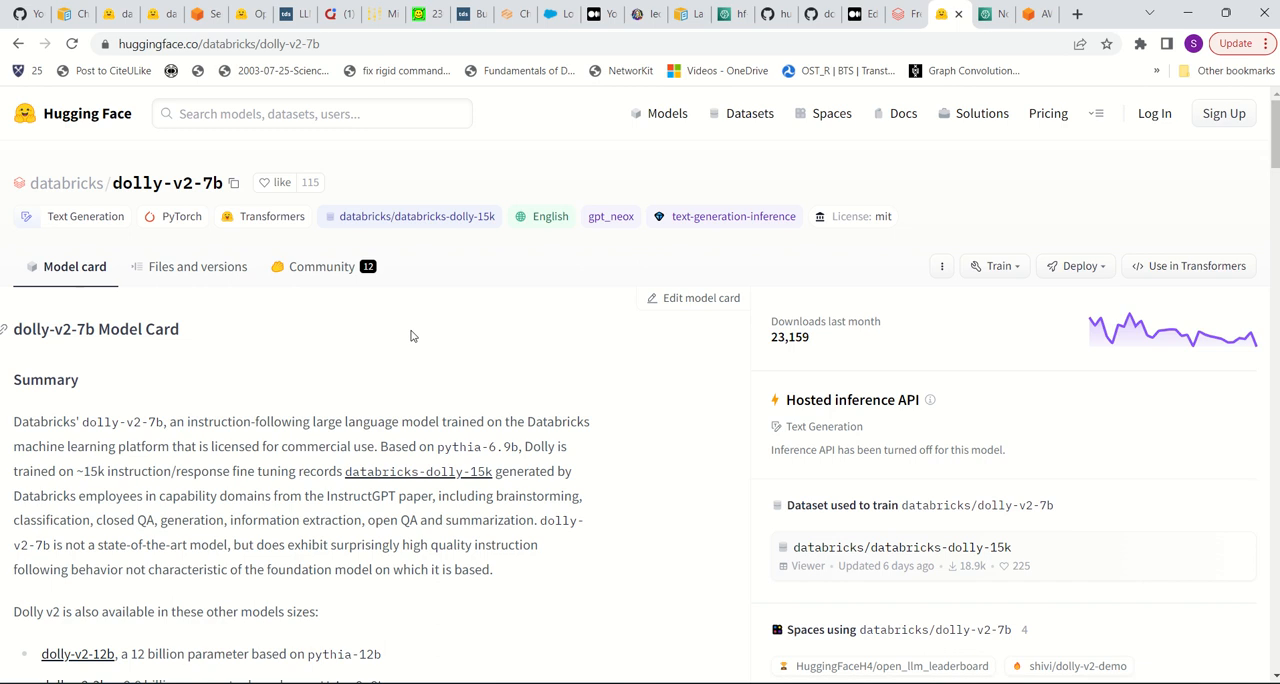
{"action": "mouse_move", "coordinate": [710, 331]}
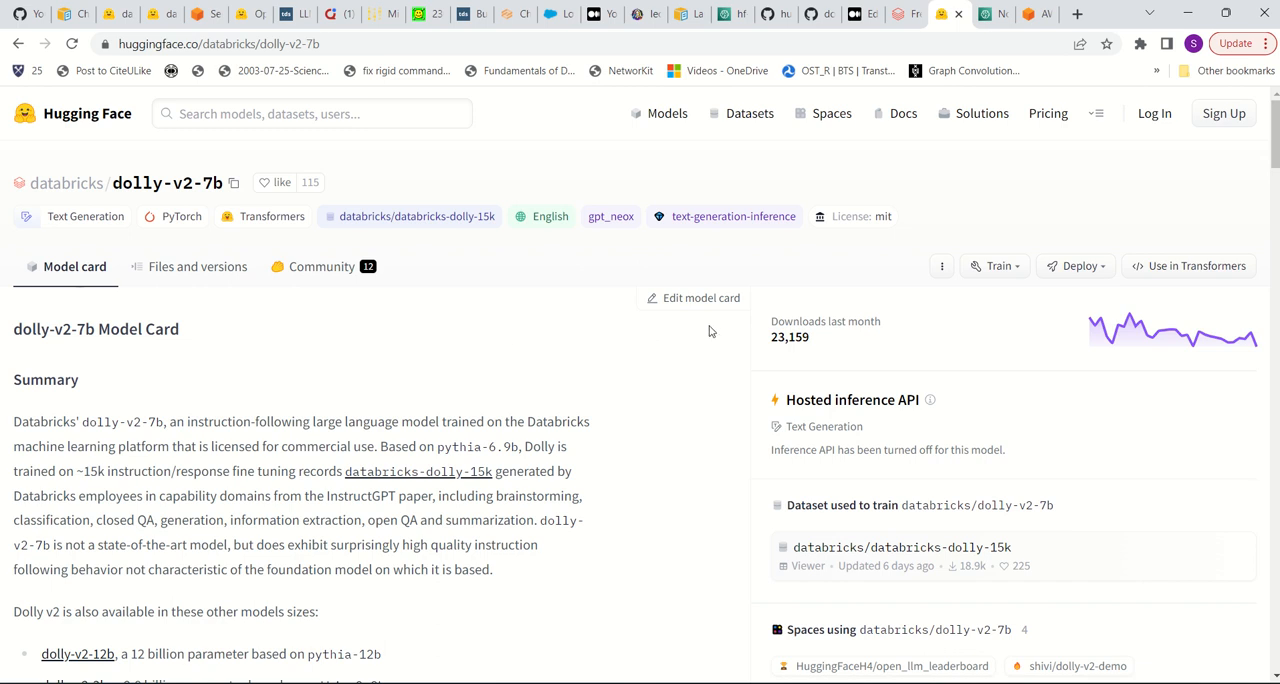
{"action": "mouse_move", "coordinate": [1075, 252]}
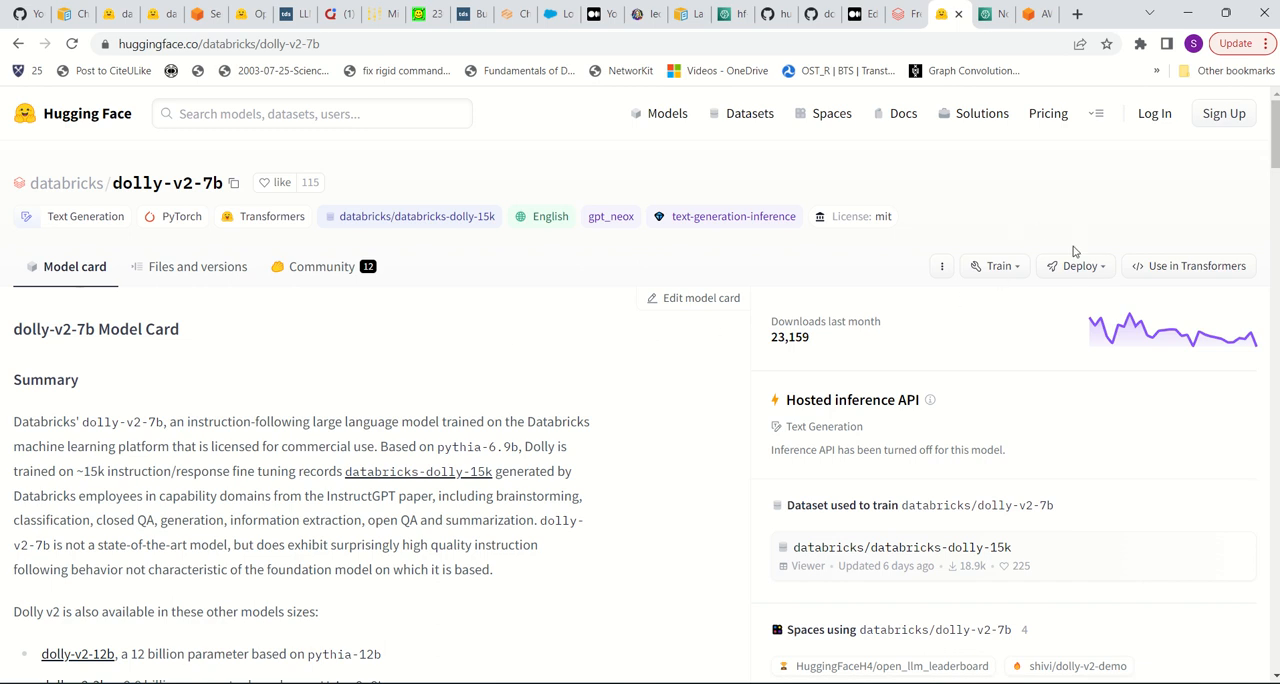
{"action": "left_click", "coordinate": [1076, 265]}
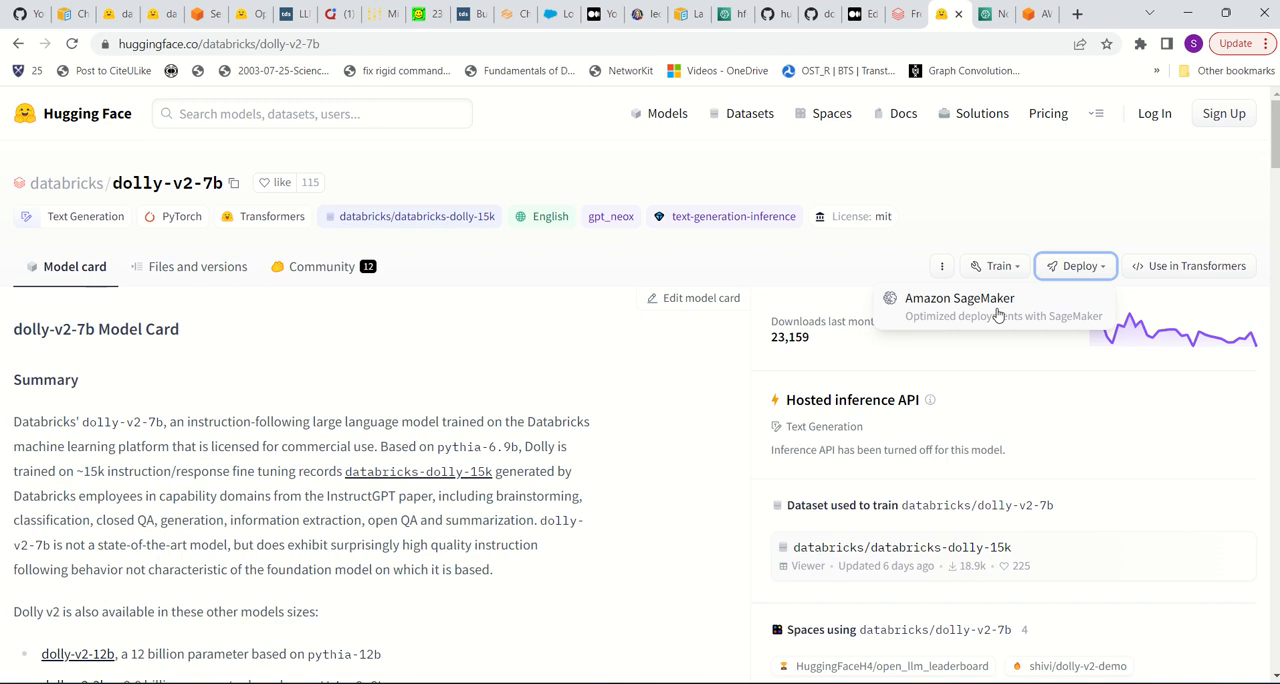
{"action": "mouse_move", "coordinate": [997, 315]}
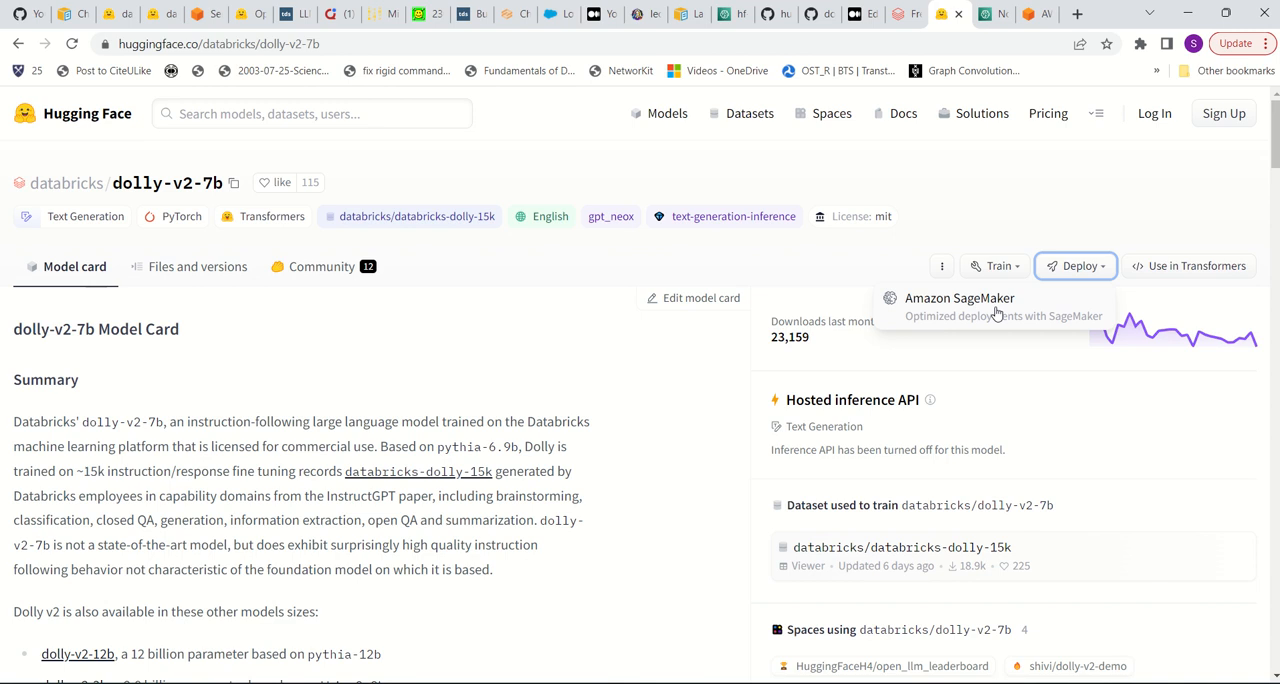
{"action": "mouse_move", "coordinate": [997, 313]}
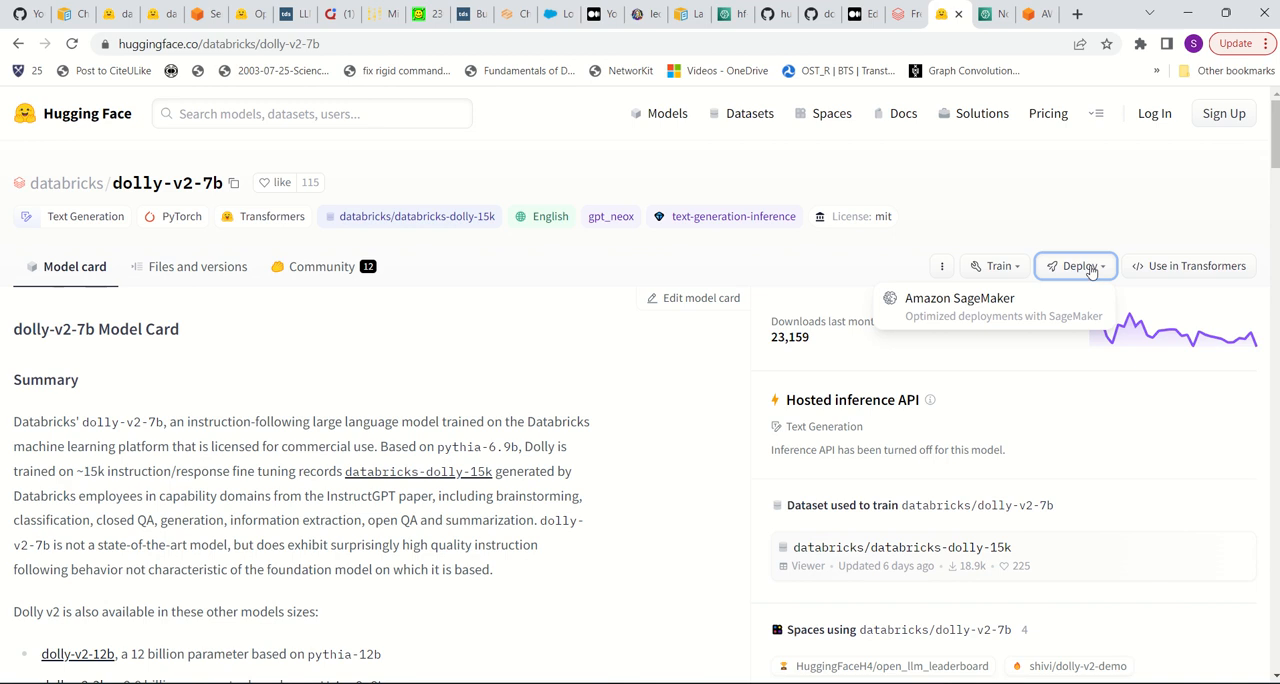
Step: View the Amazon SageMaker deploy.py guide for dolly-v2-7b
{"action": "left_click", "coordinate": [958, 298]}
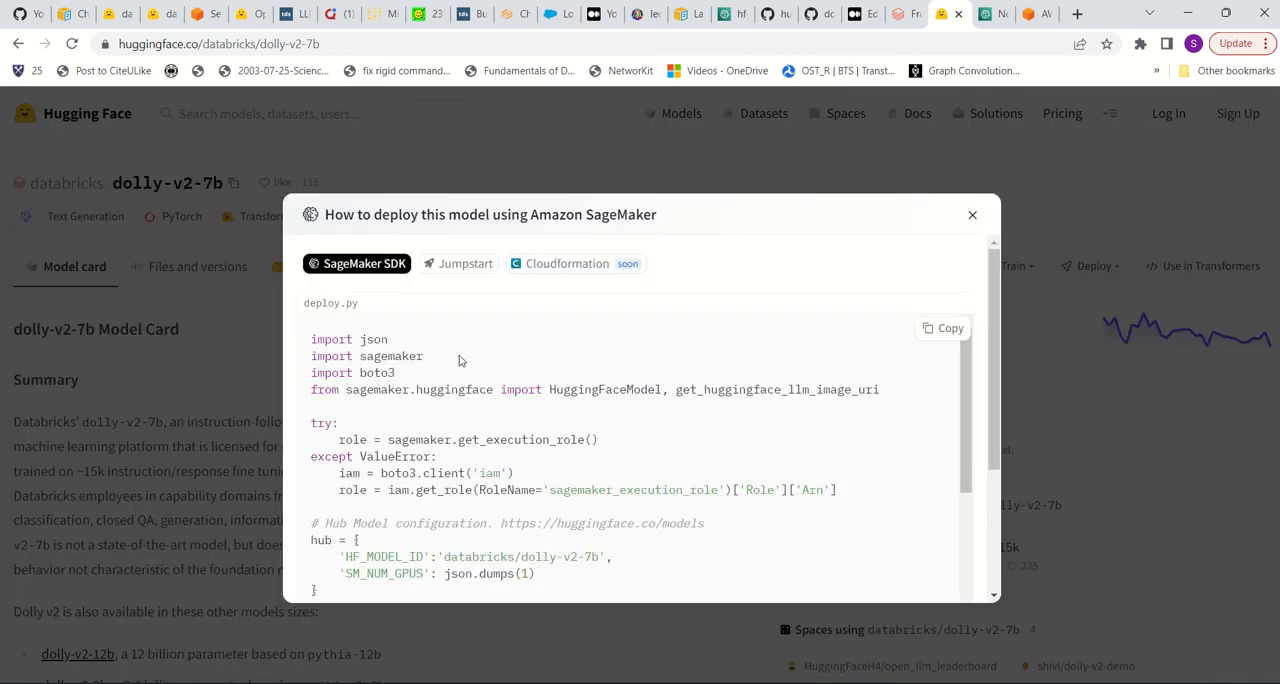
{"action": "scroll", "scroll_direction": "down", "scroll_amount": 3}
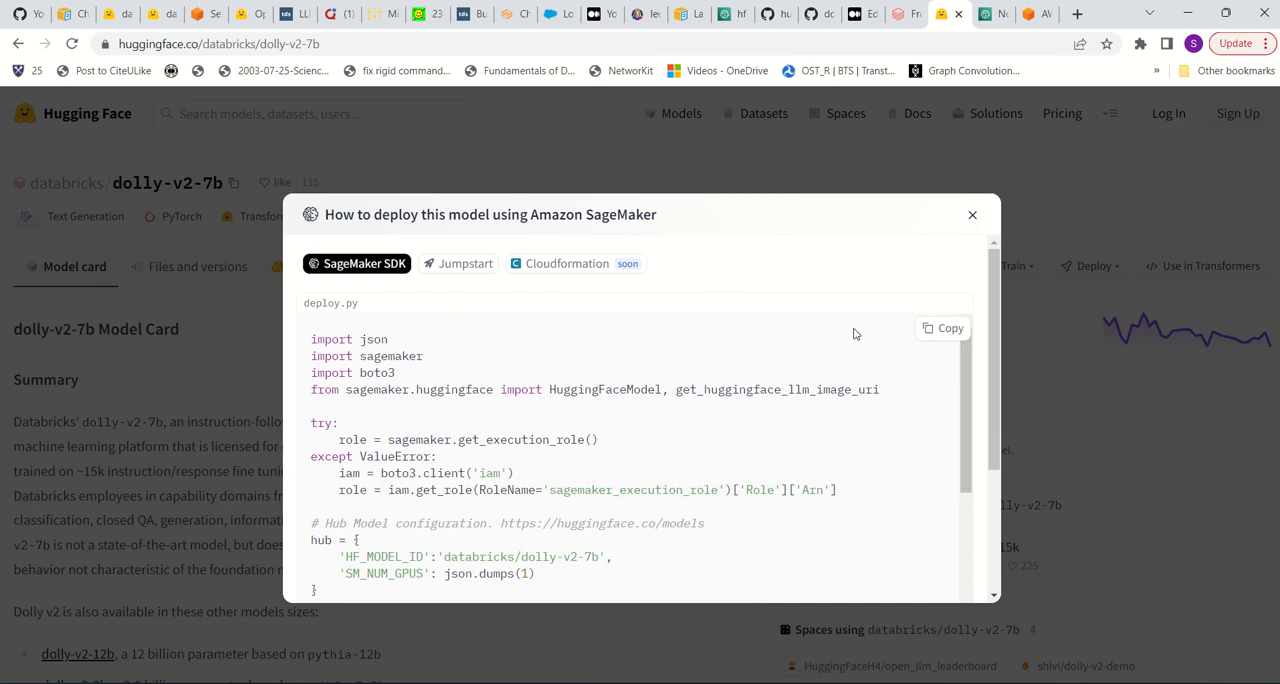
Step: From the SageMaker notebook instances list, bring up the hf-llm instance in a new tab
{"action": "left_click", "coordinate": [985, 13]}
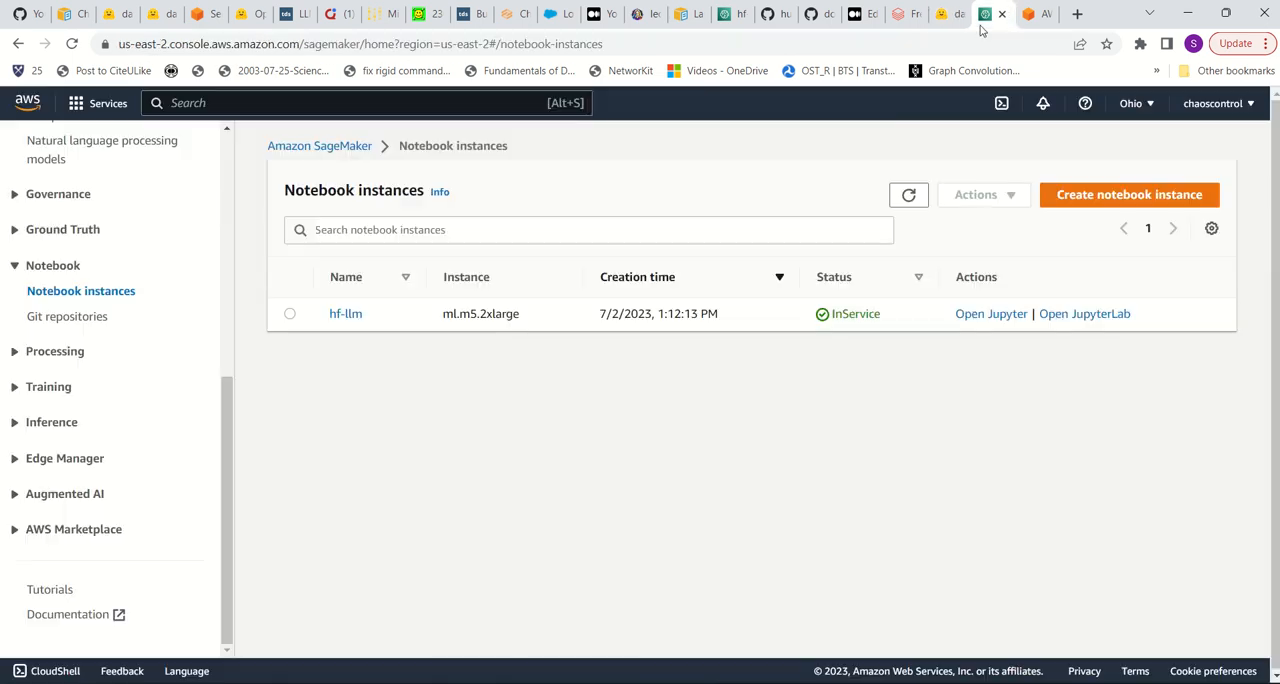
{"action": "mouse_move", "coordinate": [485, 207]}
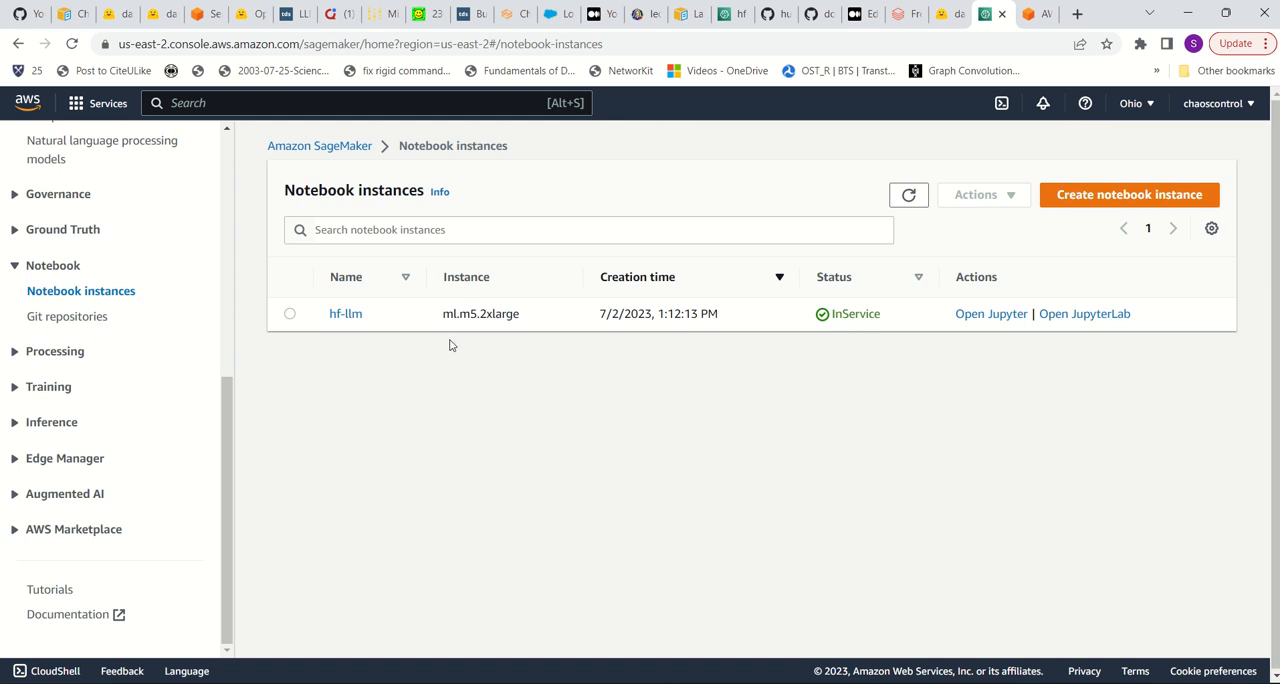
{"action": "mouse_move", "coordinate": [381, 320]}
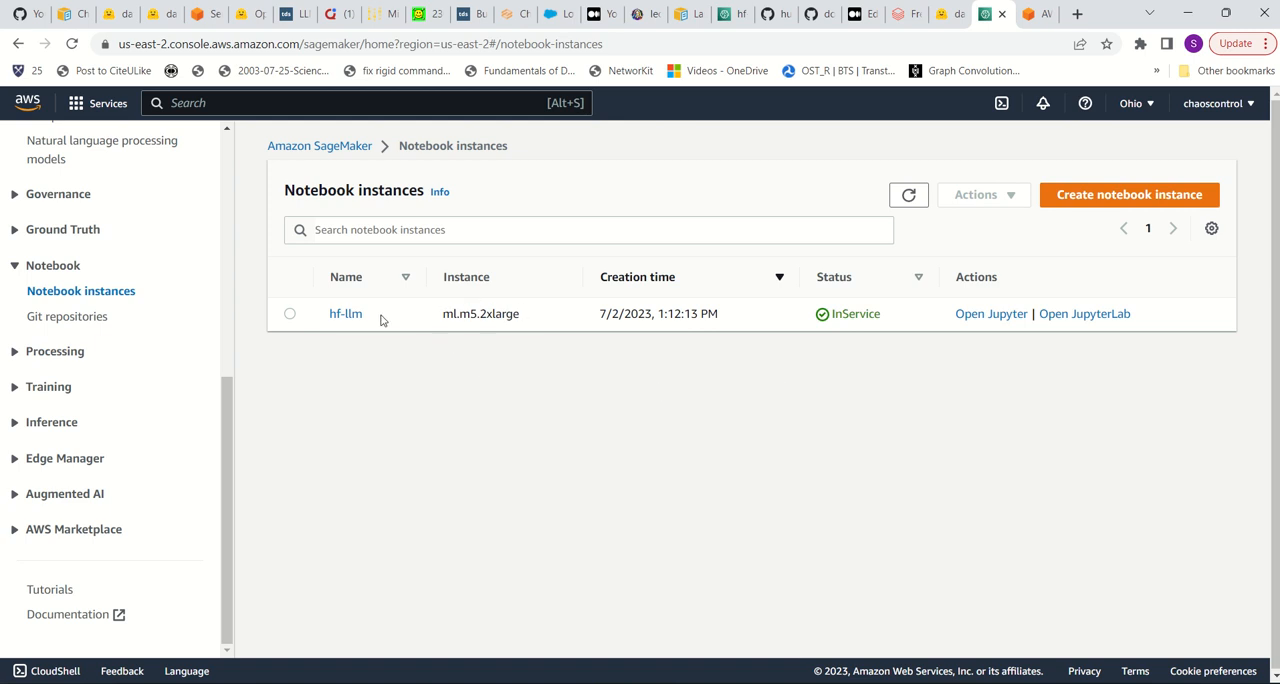
{"action": "right_click", "coordinate": [345, 313]}
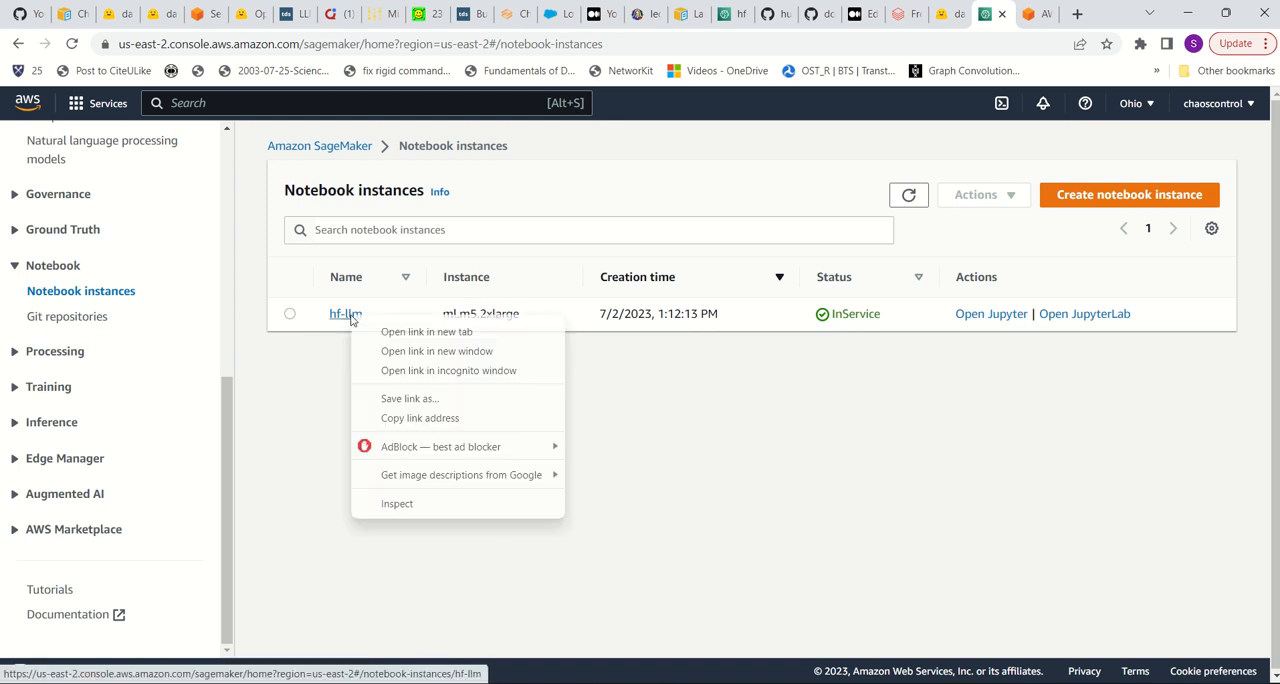
{"action": "left_click", "coordinate": [752, 423]}
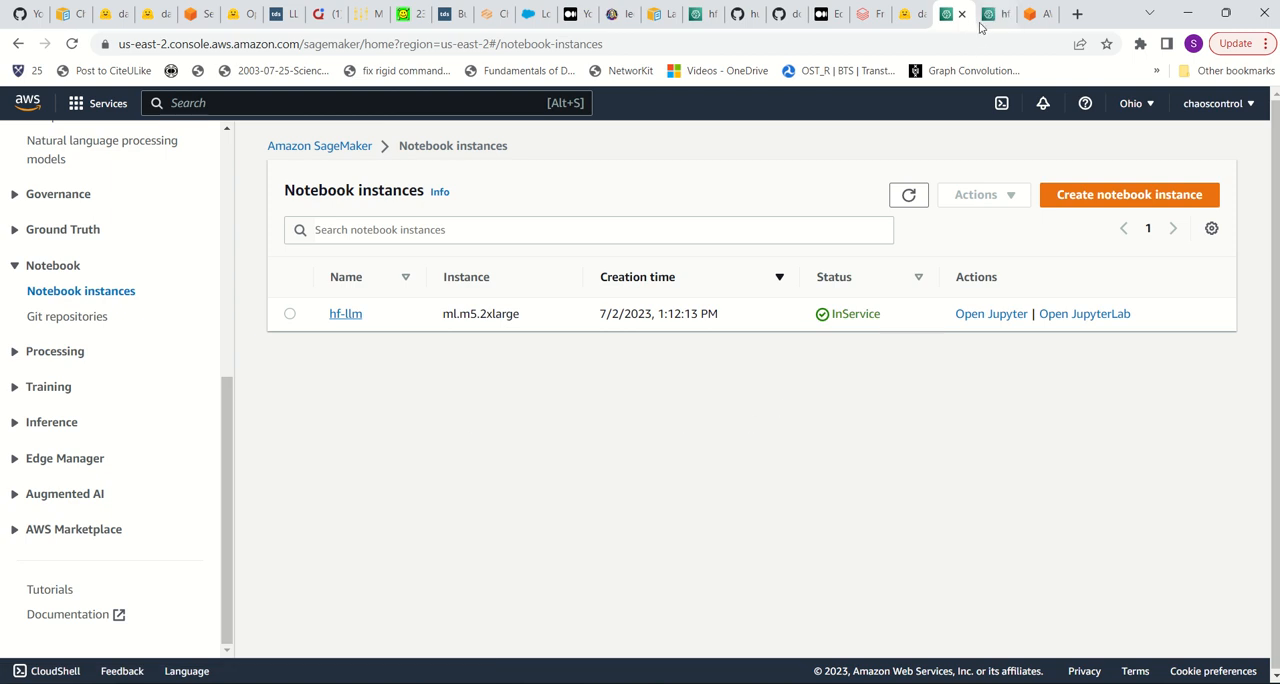
{"action": "left_click", "coordinate": [991, 313]}
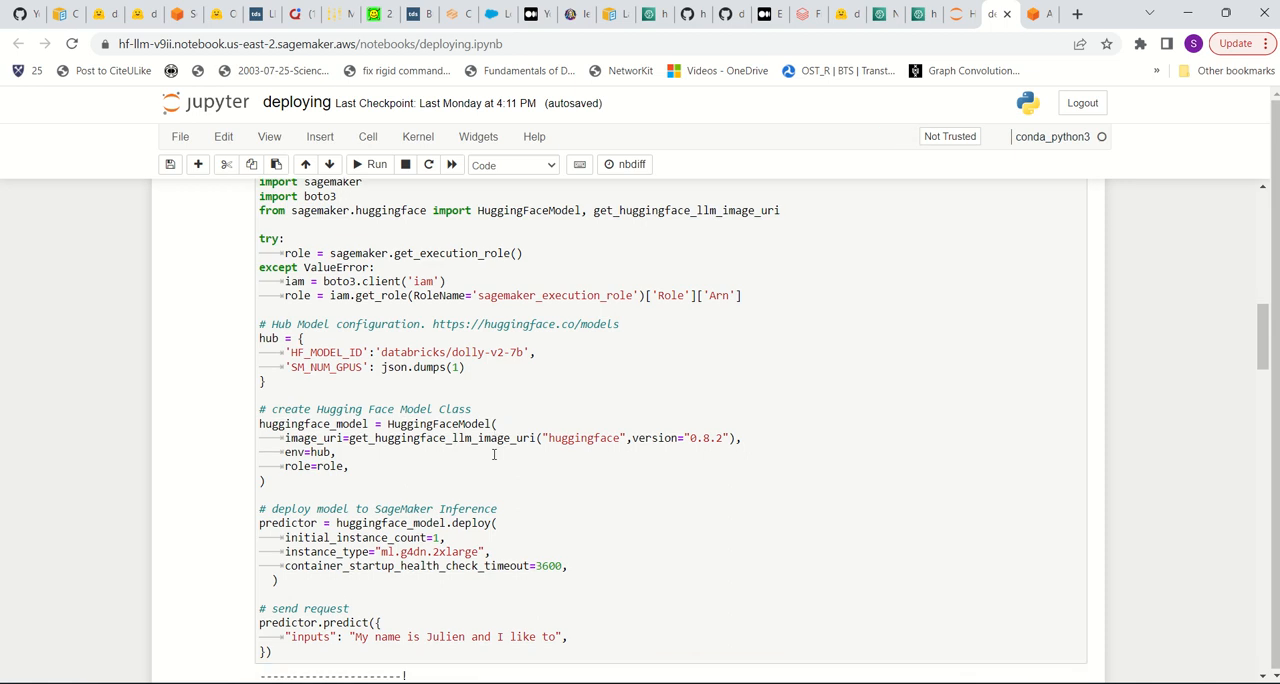
{"action": "left_click", "coordinate": [371, 164]}
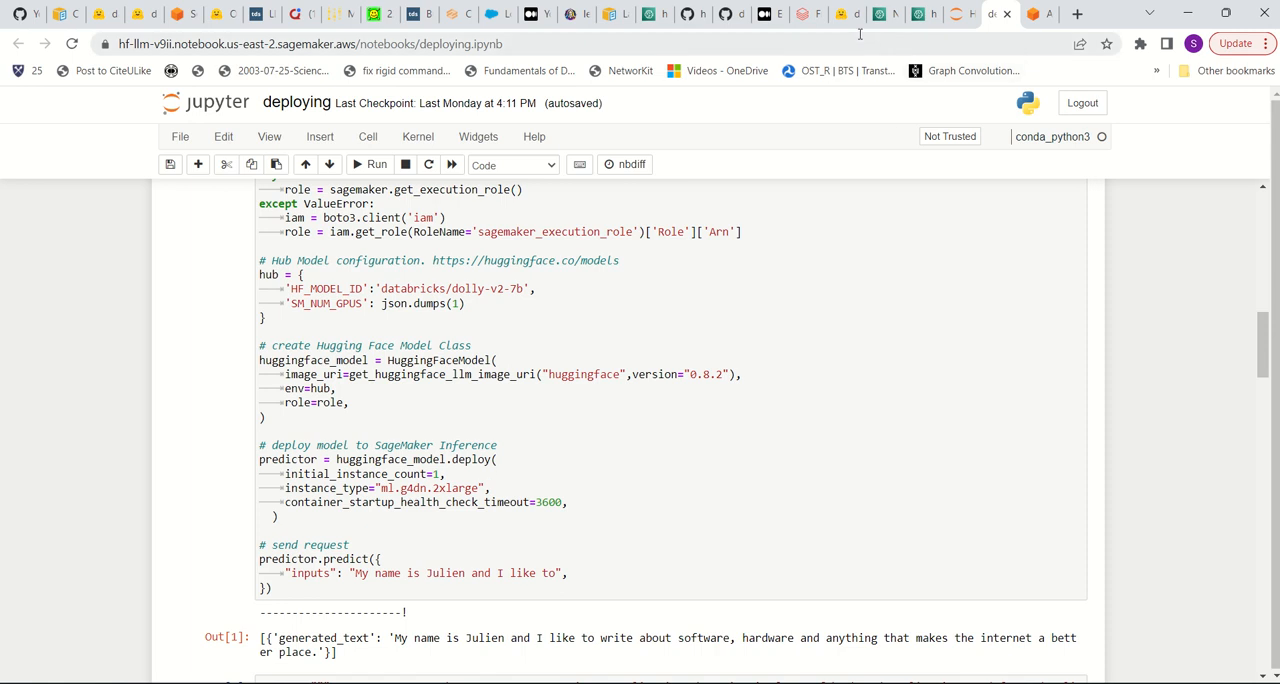
{"action": "left_click", "coordinate": [845, 14]}
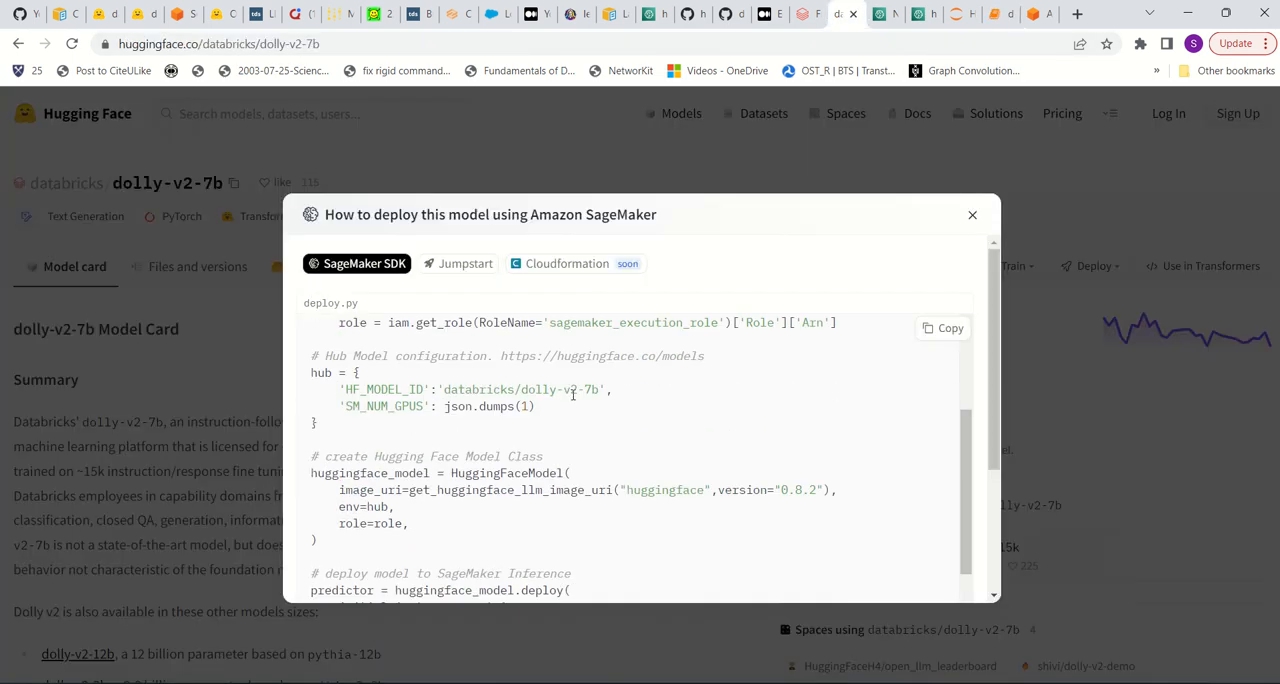
{"action": "scroll", "scroll_direction": "down", "scroll_amount": 3}
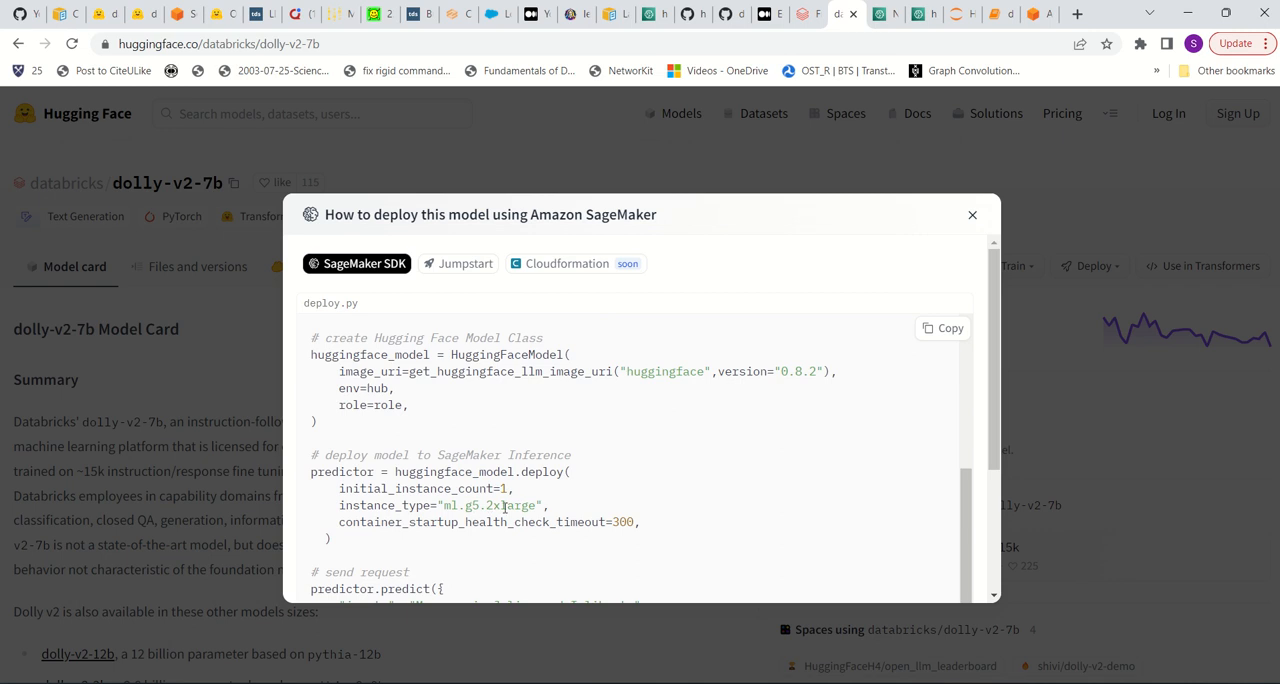
{"action": "mouse_move", "coordinate": [451, 505]}
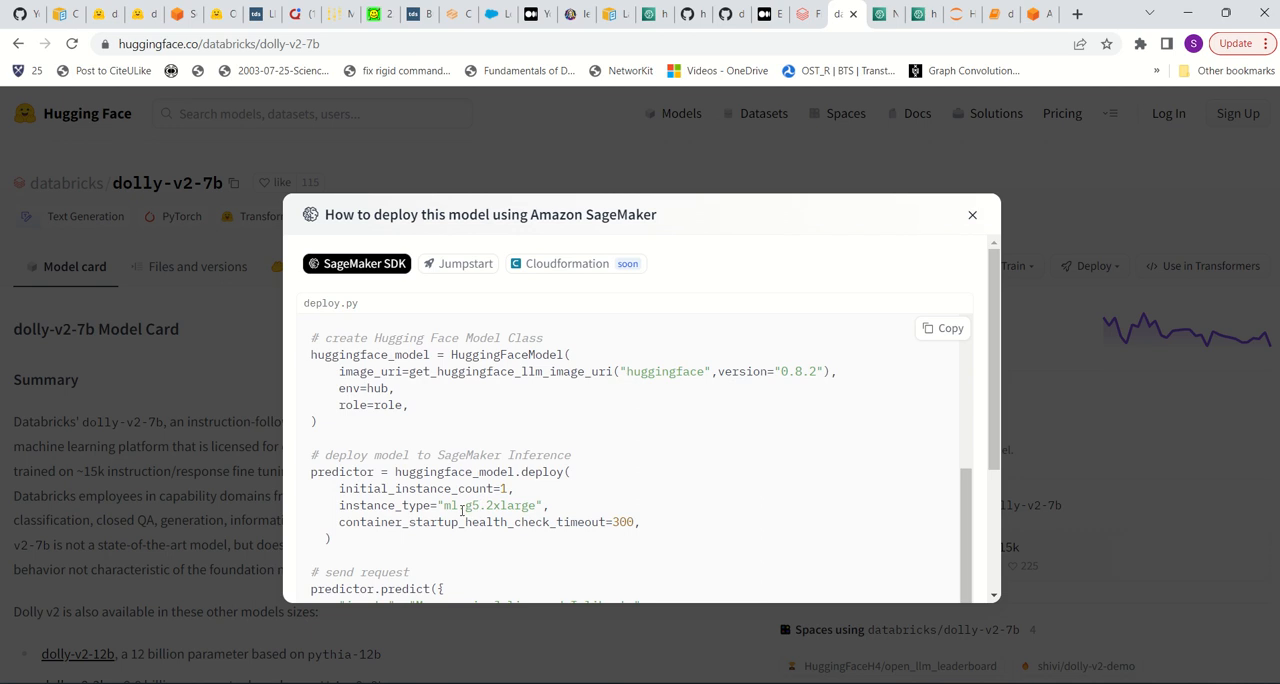
{"action": "mouse_move", "coordinate": [470, 505]}
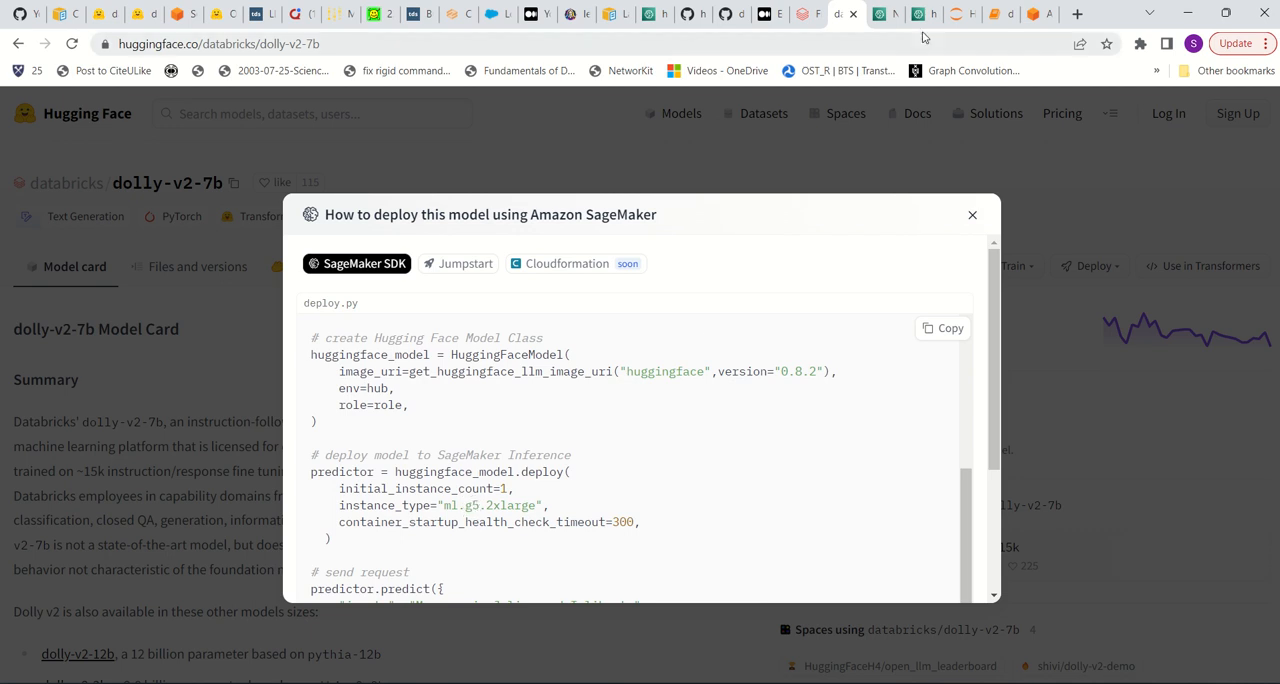
{"action": "left_click", "coordinate": [995, 13]}
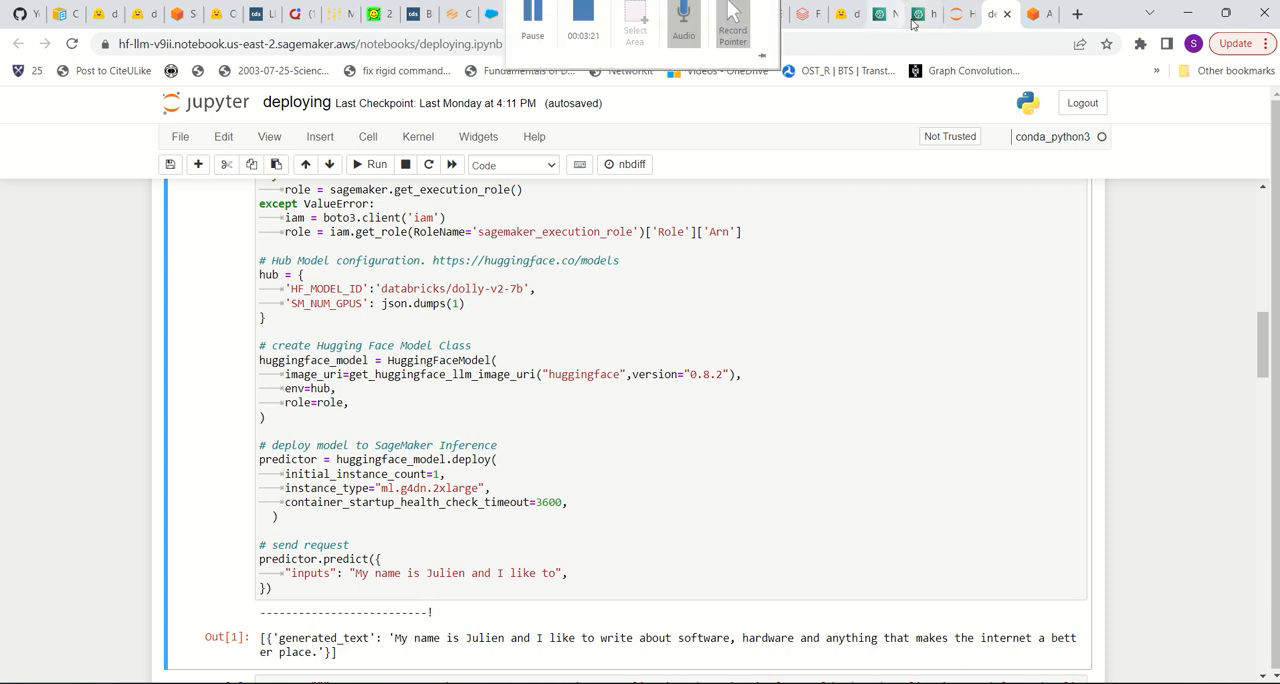
Step: Return to the hf-llm instance page in the SageMaker console with Inference expanded
{"action": "left_click", "coordinate": [915, 13]}
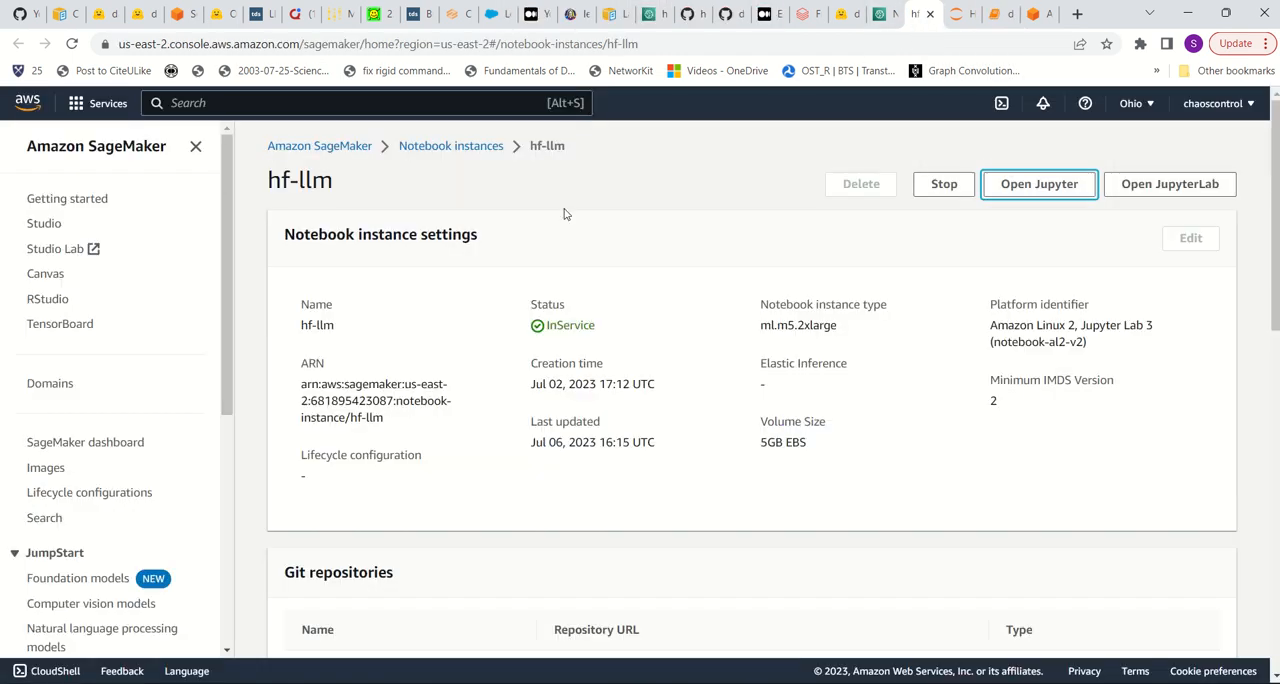
{"action": "mouse_move", "coordinate": [85, 442]}
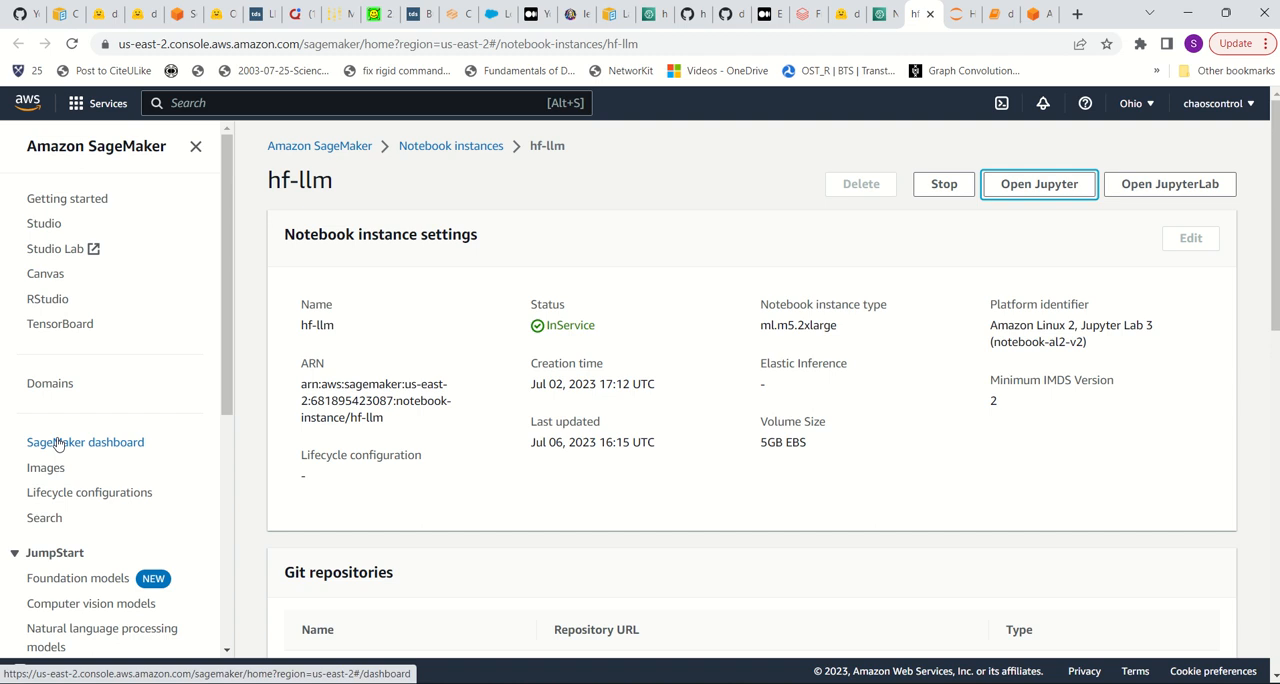
{"action": "scroll", "scroll_direction": "down", "scroll_amount": 3}
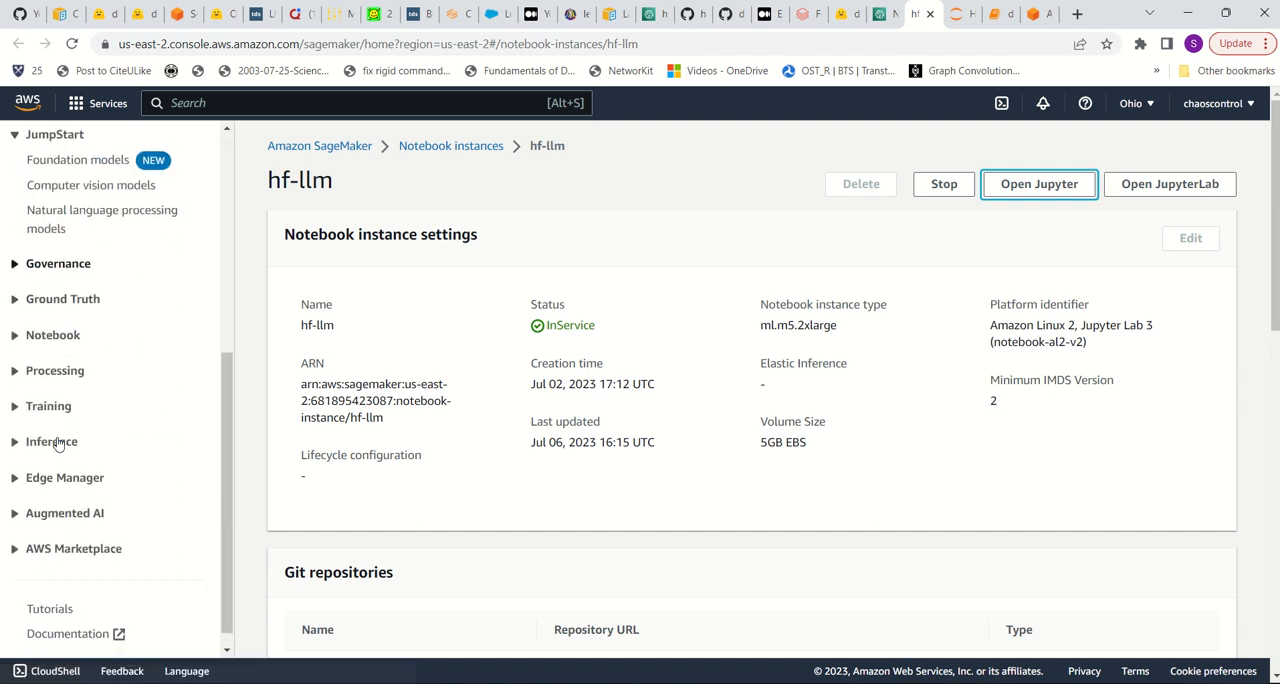
{"action": "left_click", "coordinate": [51, 441]}
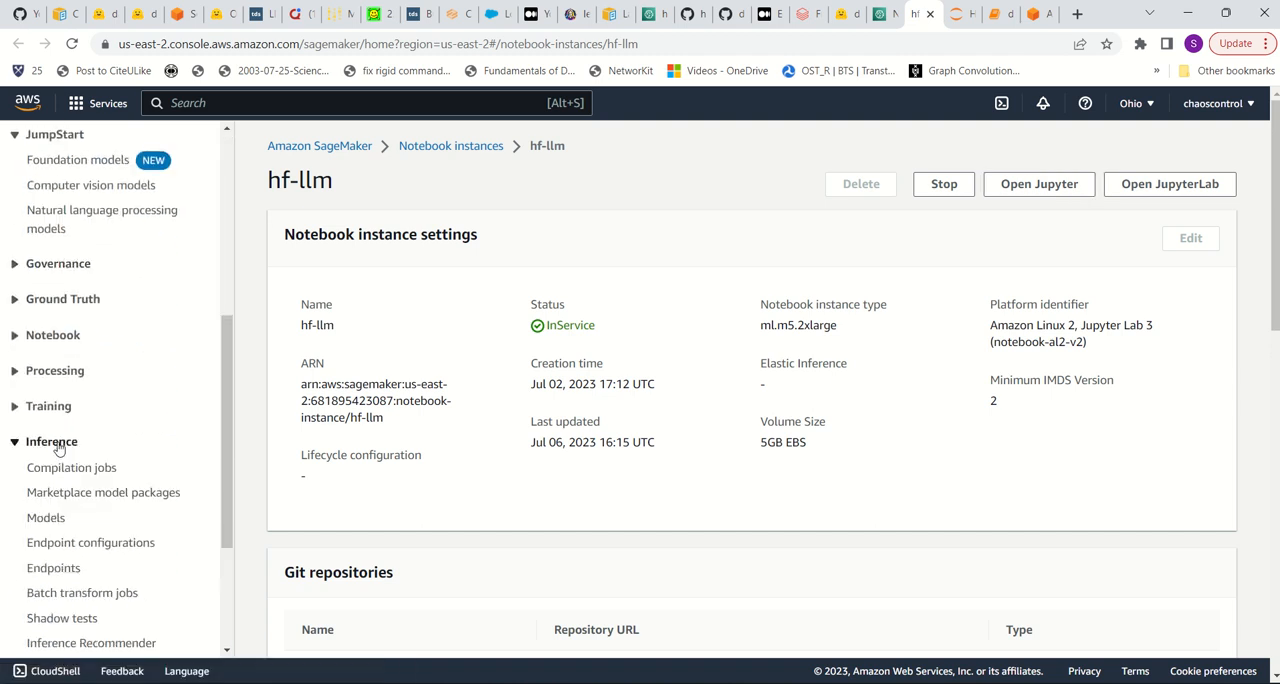
Step: Show the Endpoints list with the InService huggingface-pytorch-tgi-inference endpoint
{"action": "left_click", "coordinate": [53, 567]}
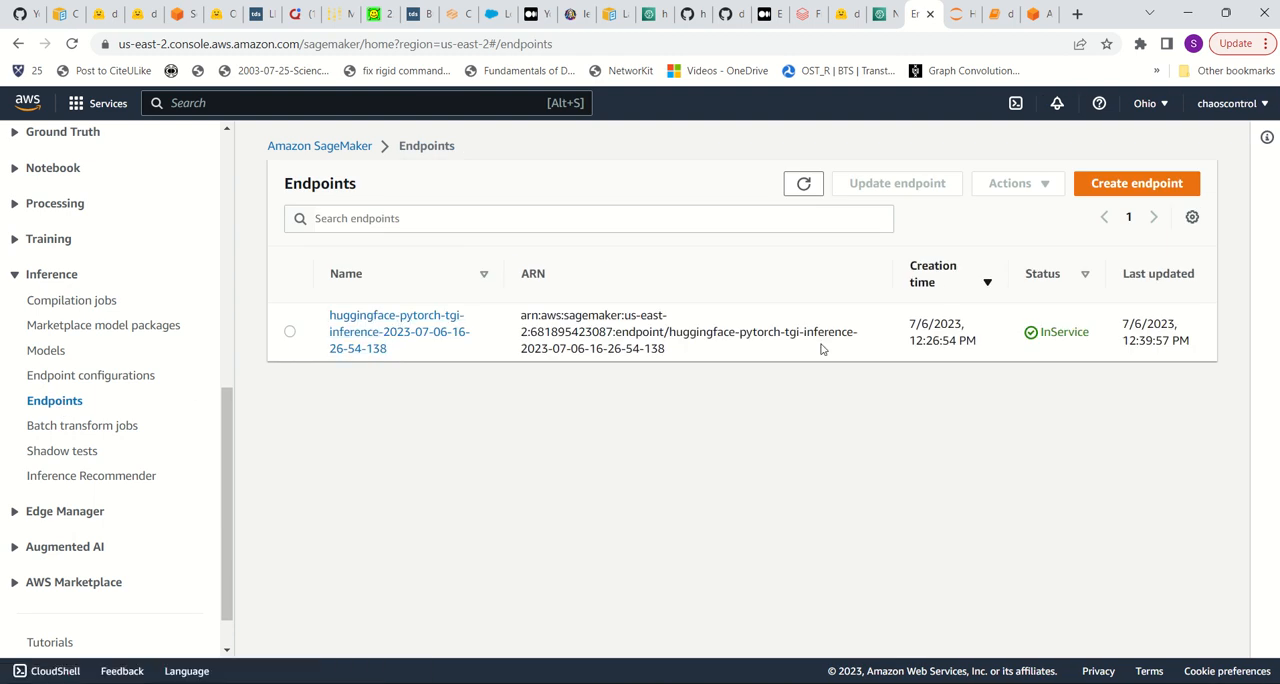
{"action": "mouse_move", "coordinate": [864, 361]}
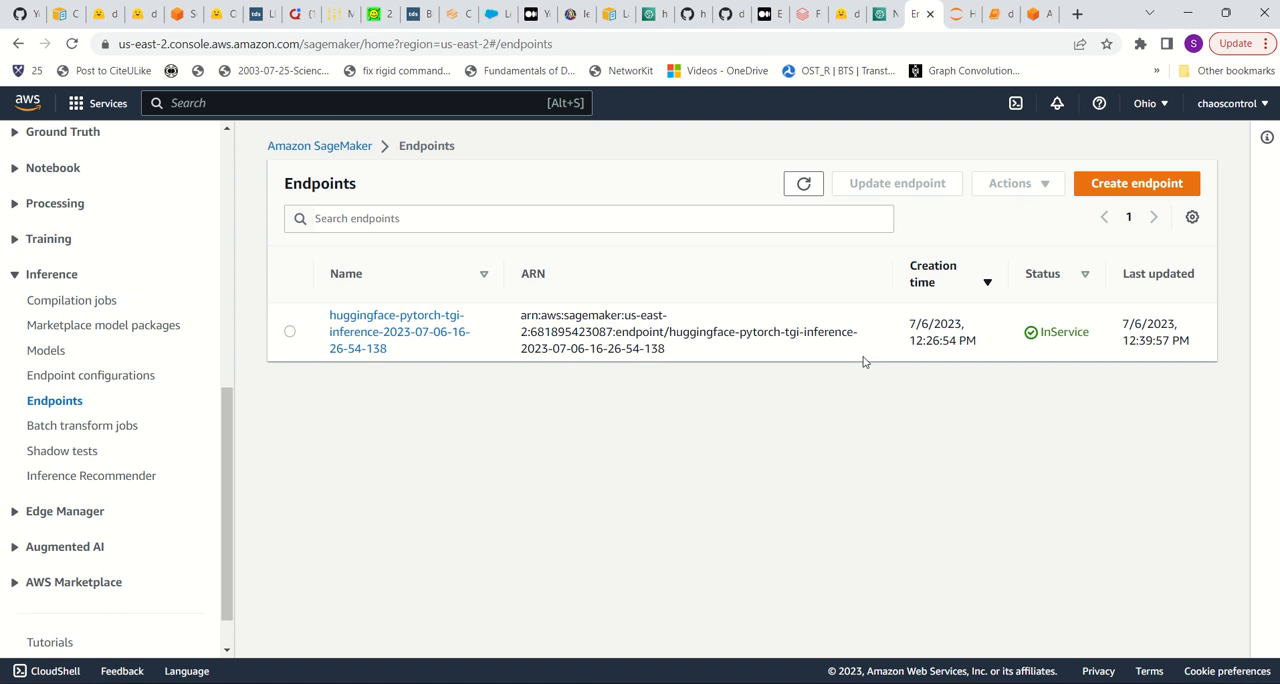
{"action": "mouse_move", "coordinate": [933, 111]}
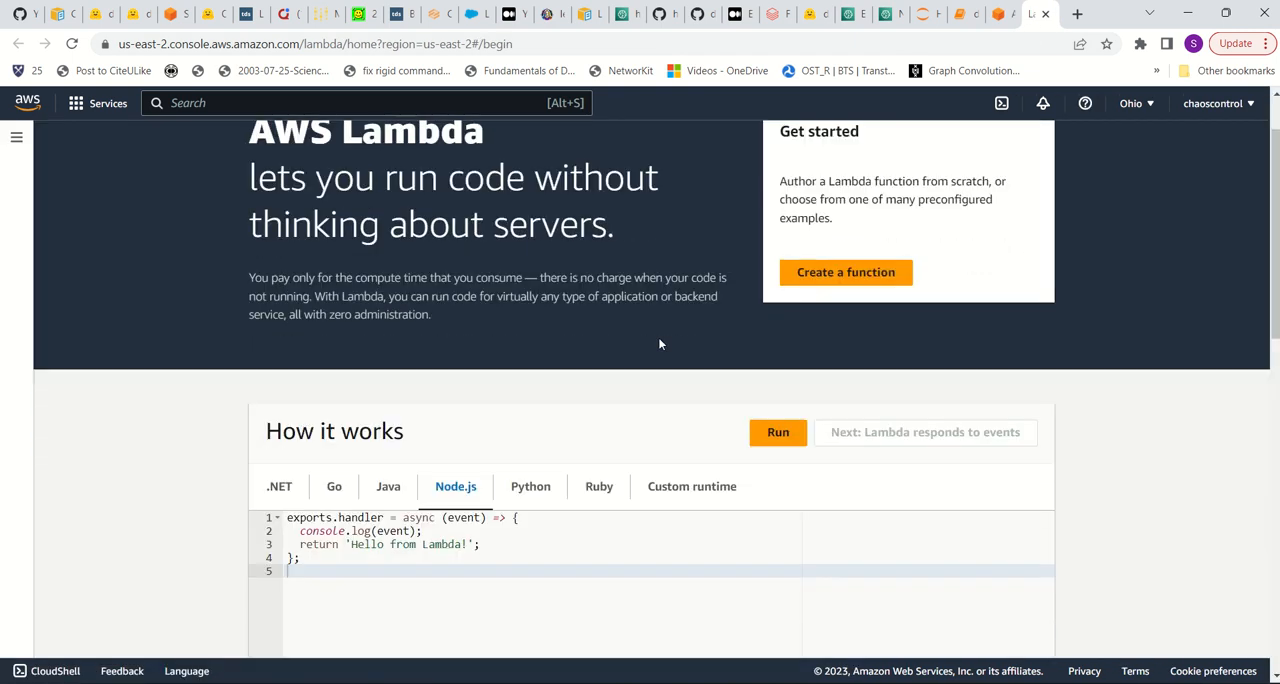
Step: Start a new function named hf-llm with the Python 3.10 runtime, checking the notebook for reference
{"action": "left_click", "coordinate": [845, 272]}
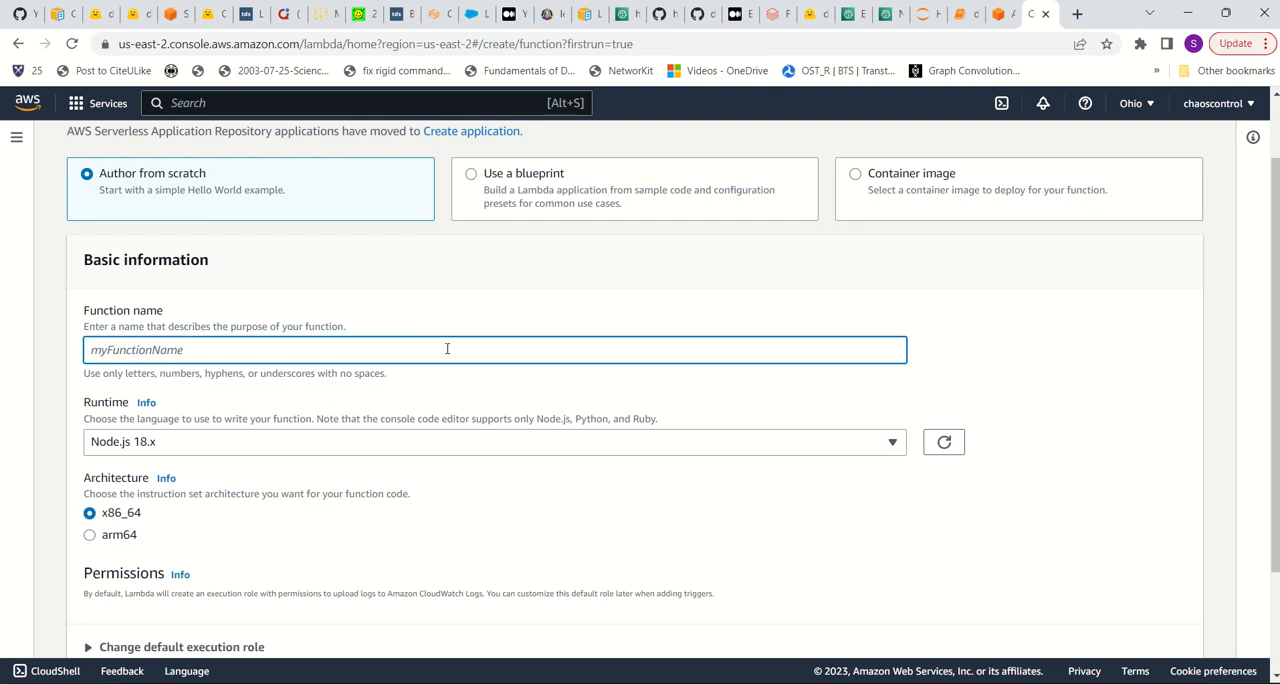
{"action": "type", "text": "hf-l"}
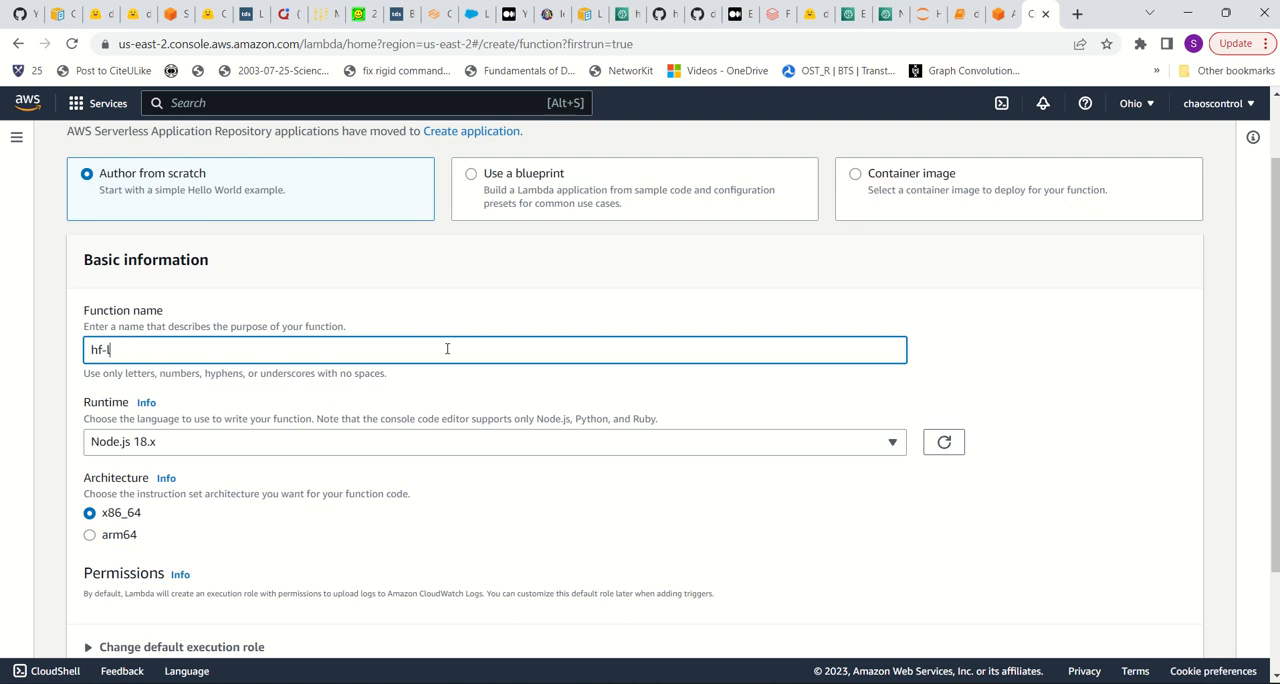
{"action": "type", "text": "lm"}
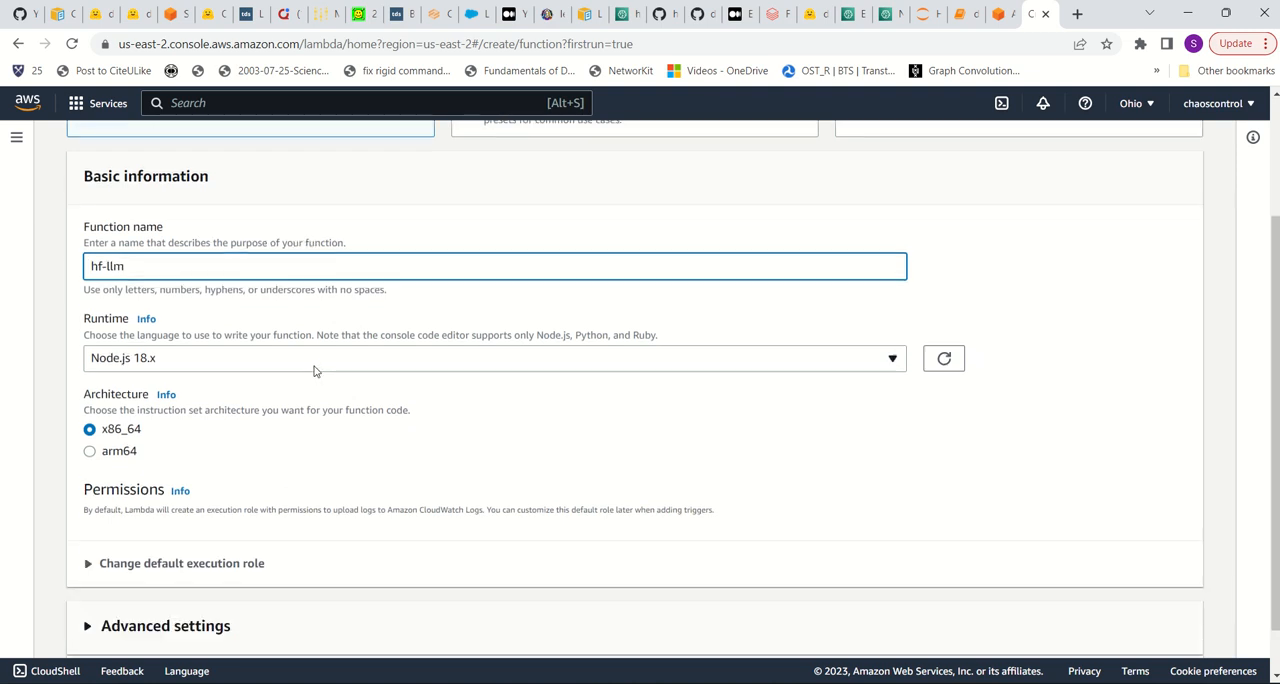
{"action": "left_click", "coordinate": [494, 358]}
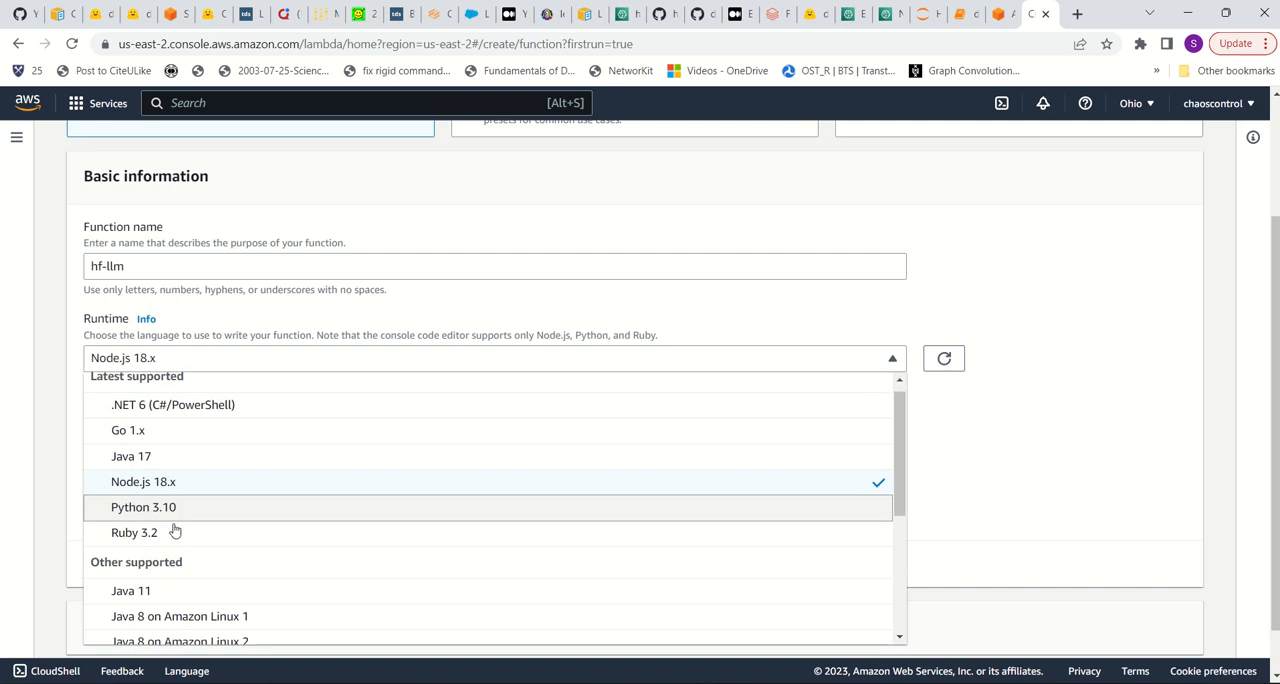
{"action": "left_click", "coordinate": [143, 507]}
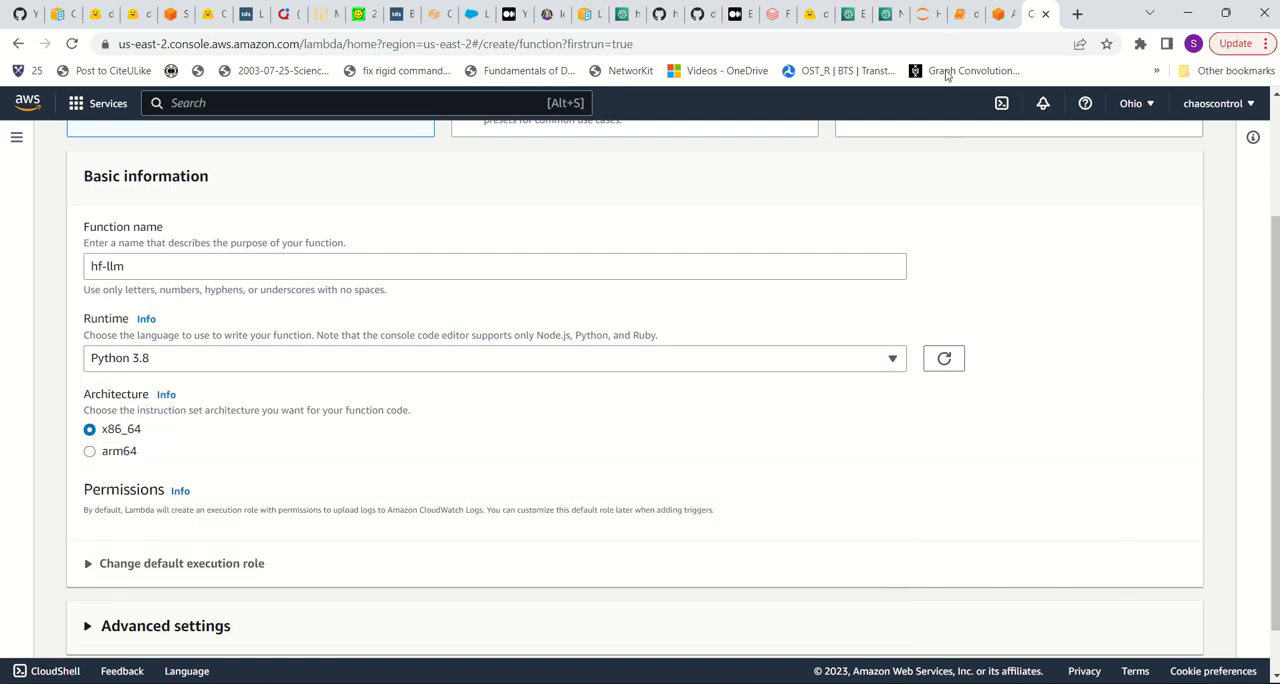
{"action": "left_click", "coordinate": [965, 14]}
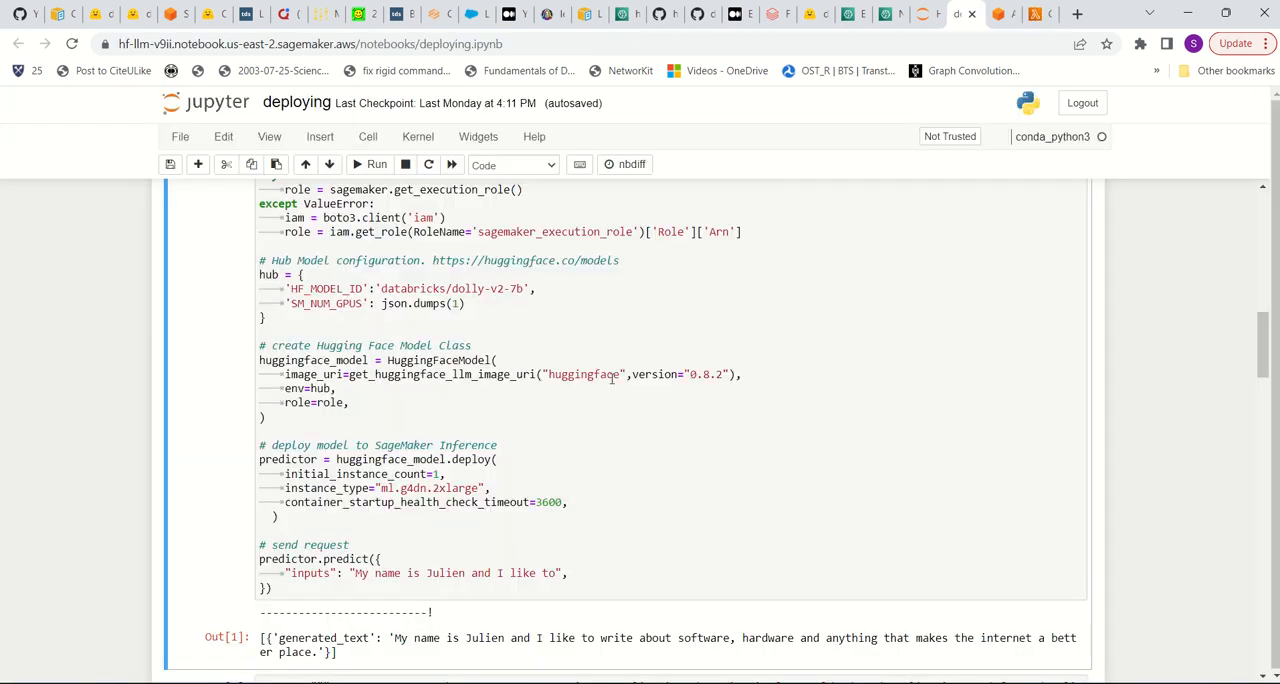
{"action": "scroll", "scroll_direction": "down", "scroll_amount": 3}
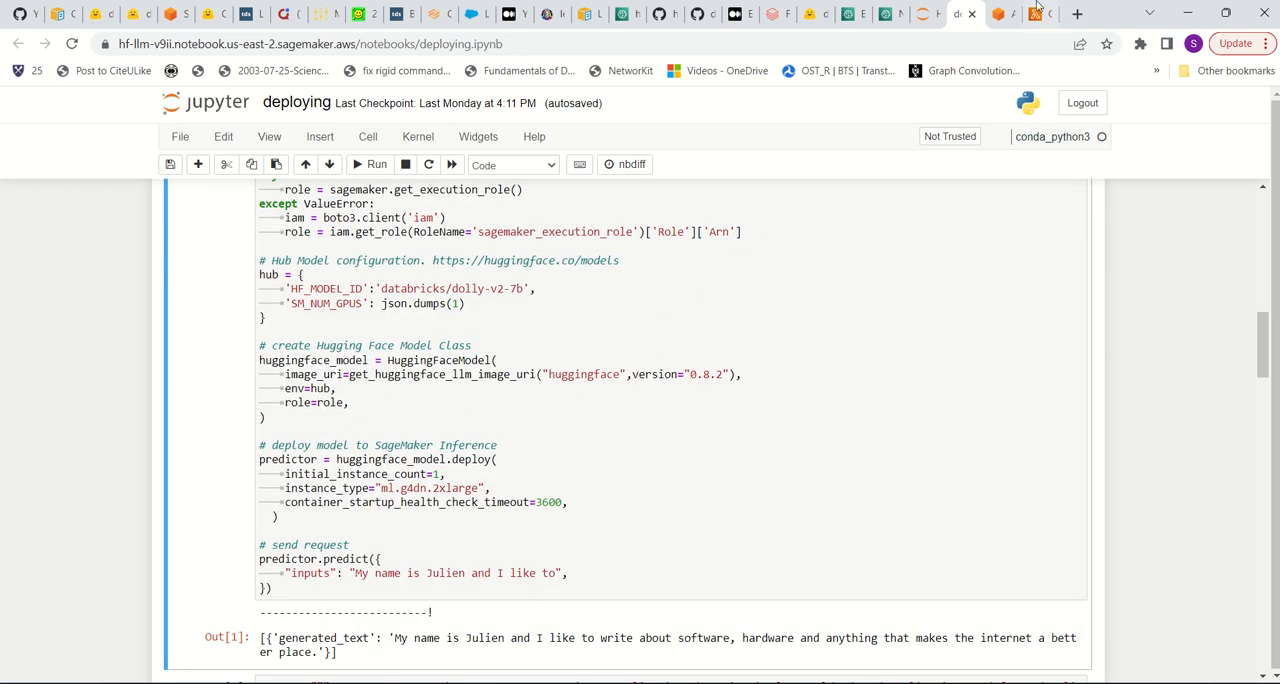
{"action": "left_click", "coordinate": [1002, 13]}
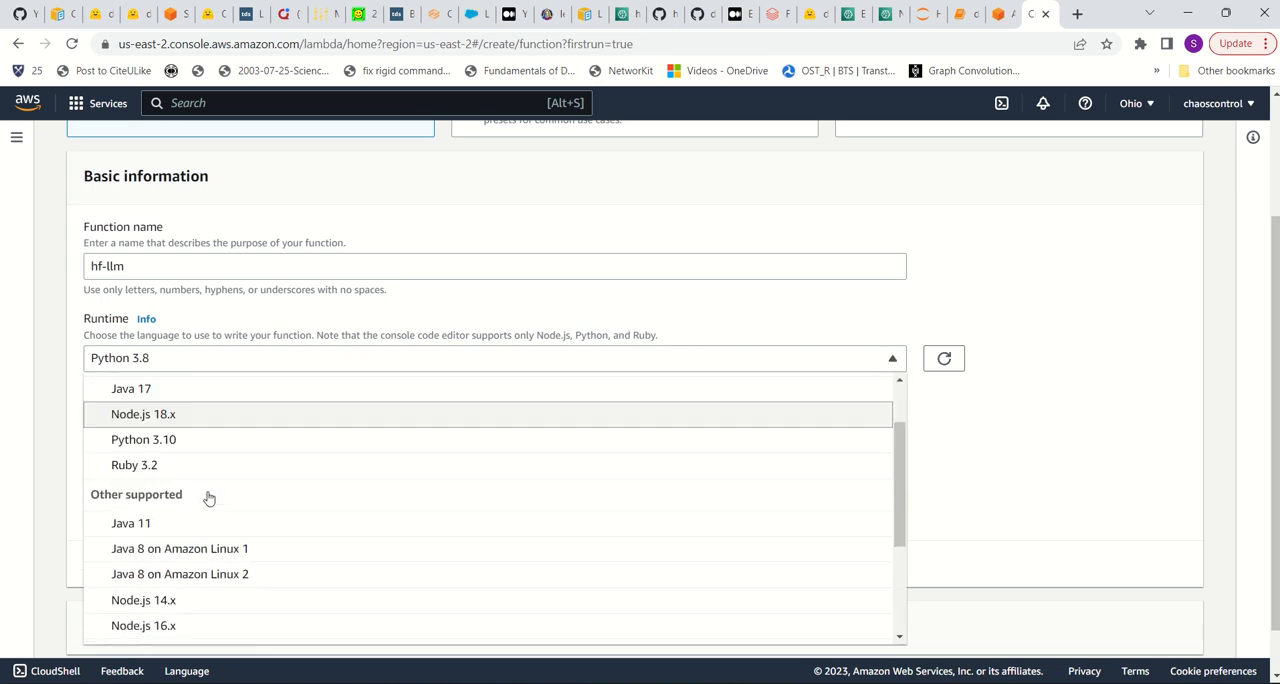
{"action": "left_click", "coordinate": [143, 439]}
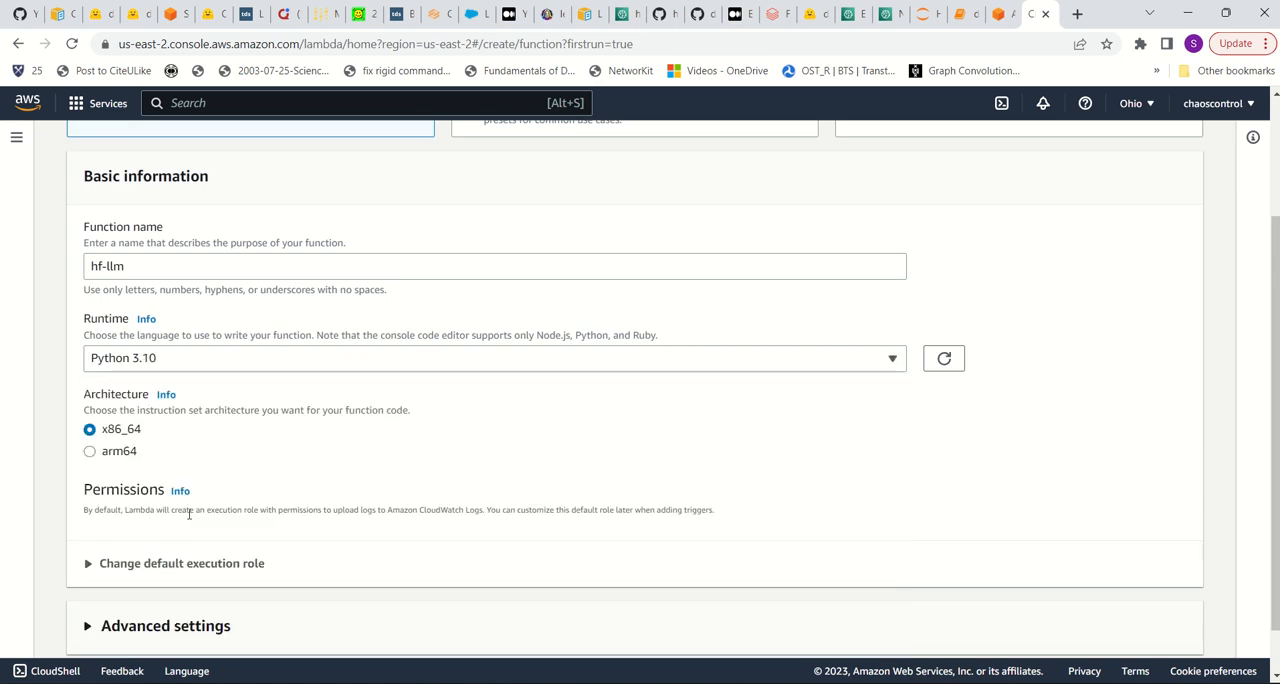
Step: Assign the existing transf-summ2-role-ffrwelg2 execution role and create the hf-llm function
{"action": "scroll", "scroll_direction": "down", "scroll_amount": 3}
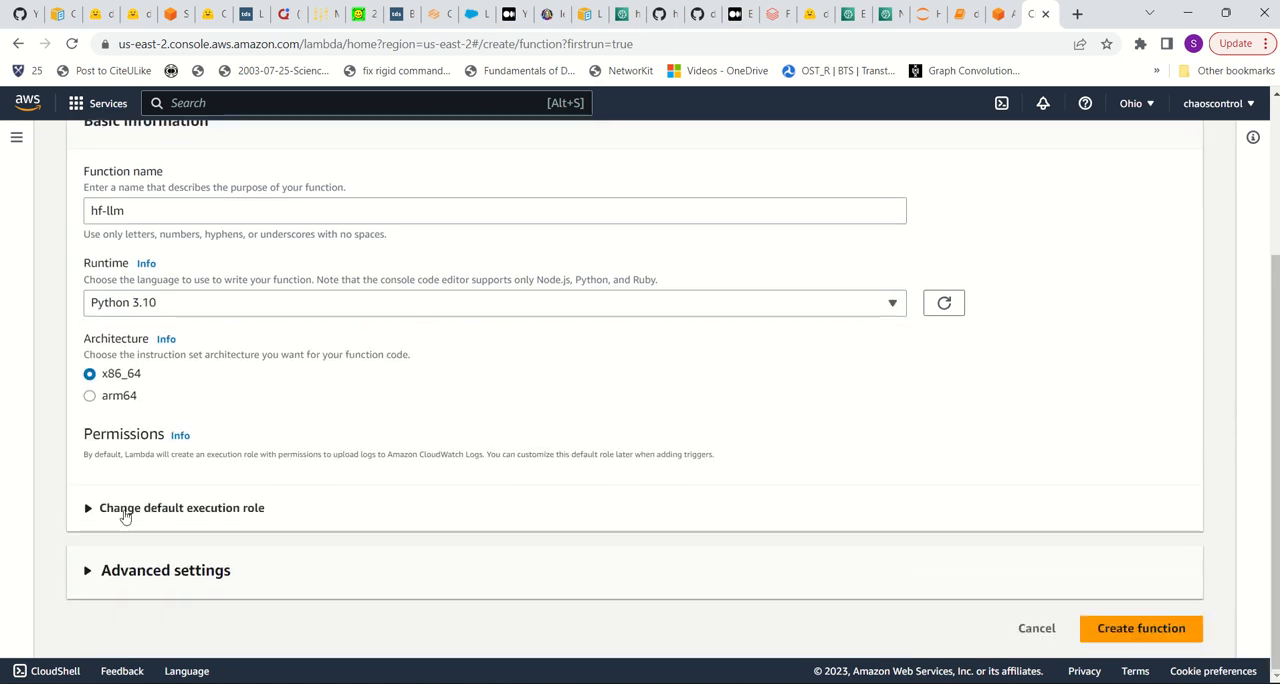
{"action": "left_click", "coordinate": [181, 507]}
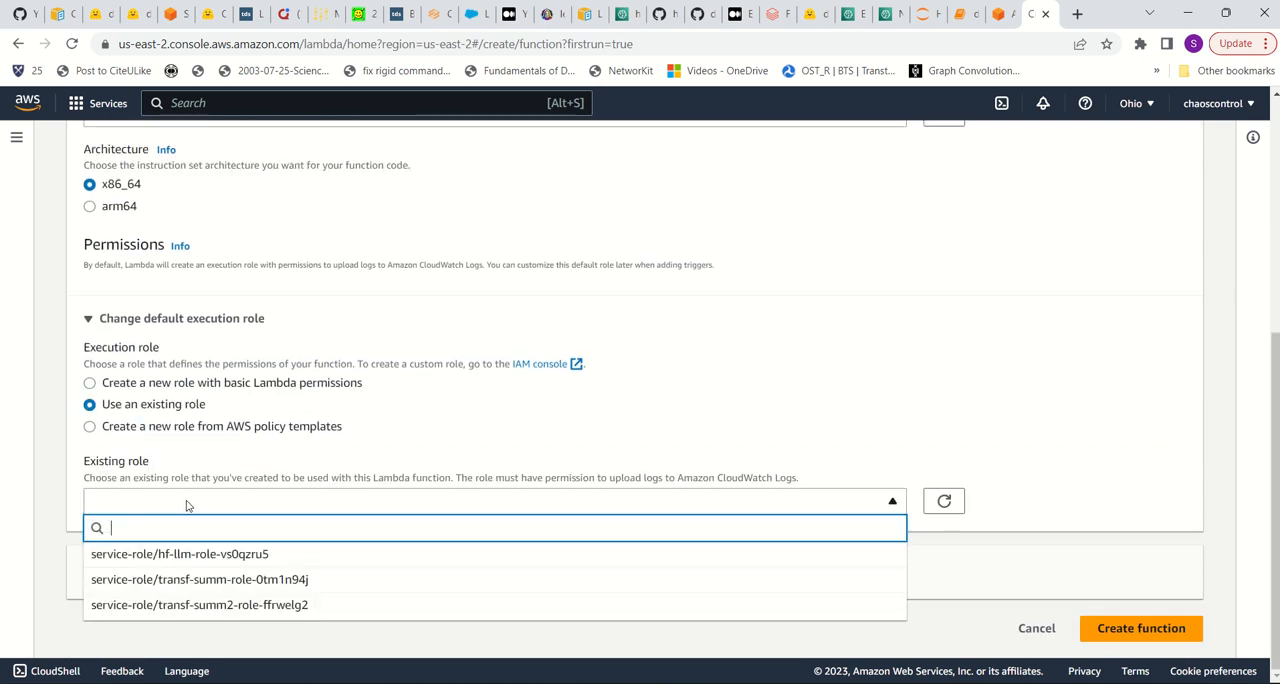
{"action": "mouse_move", "coordinate": [260, 586]}
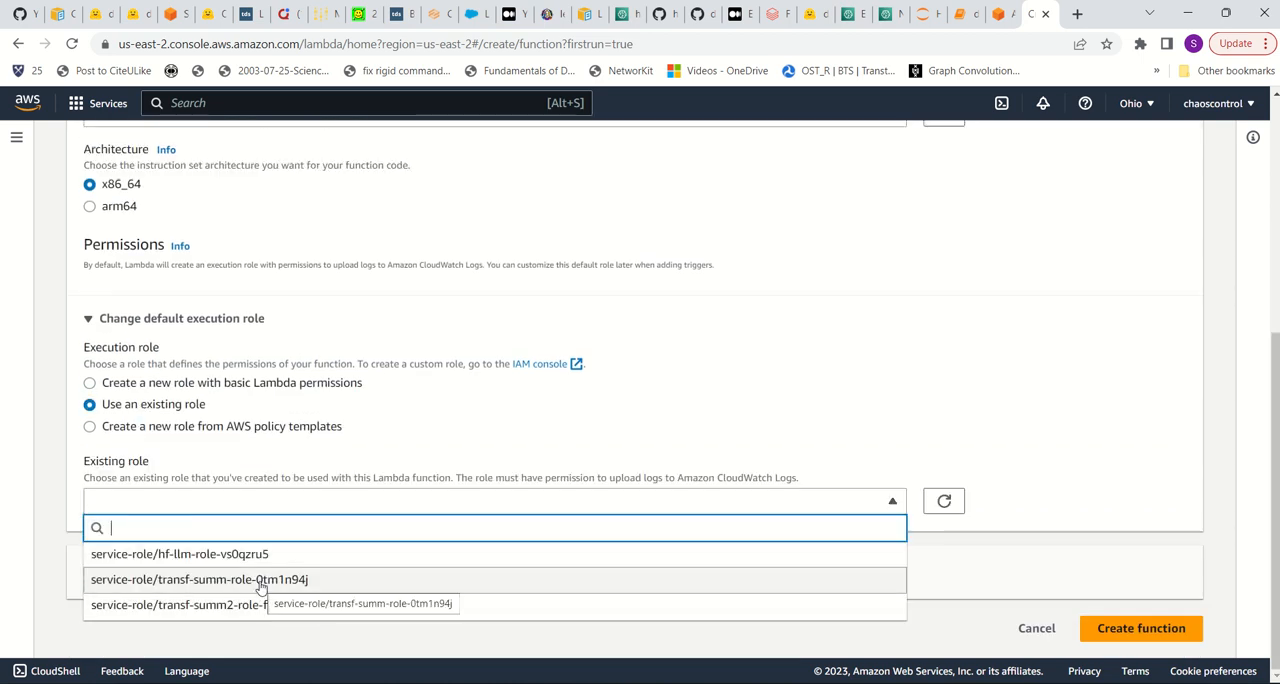
{"action": "left_click", "coordinate": [178, 604]}
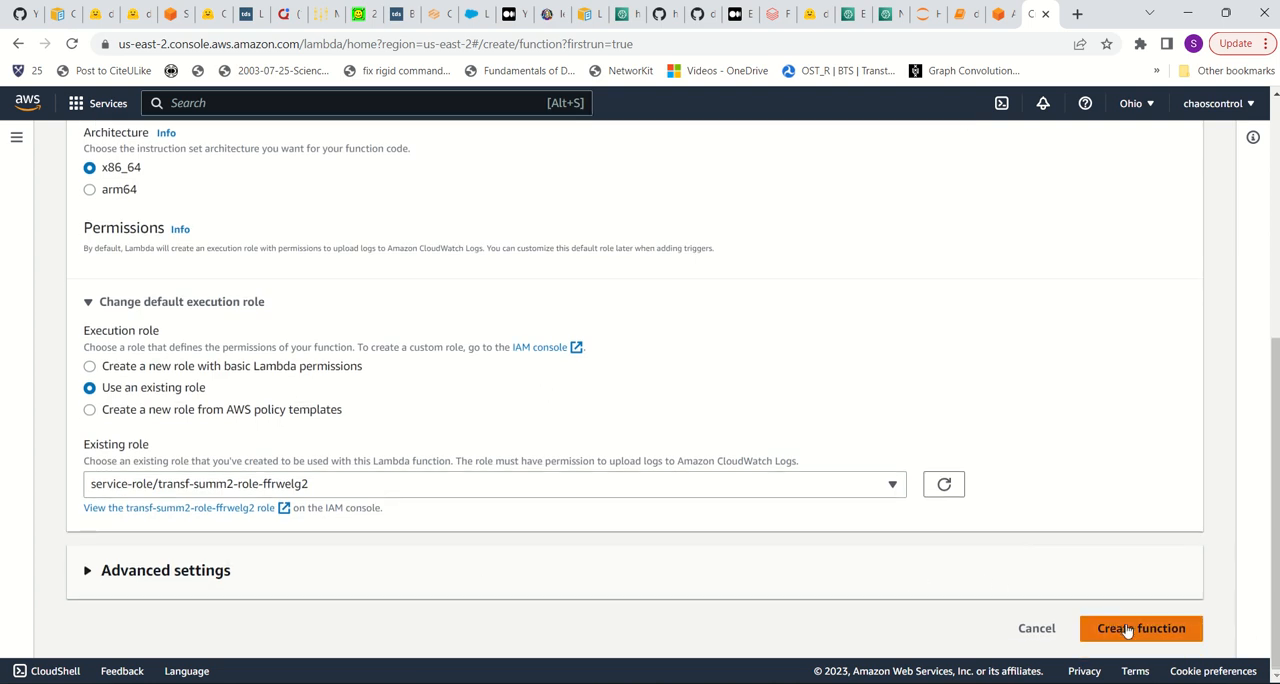
{"action": "left_click", "coordinate": [1141, 628]}
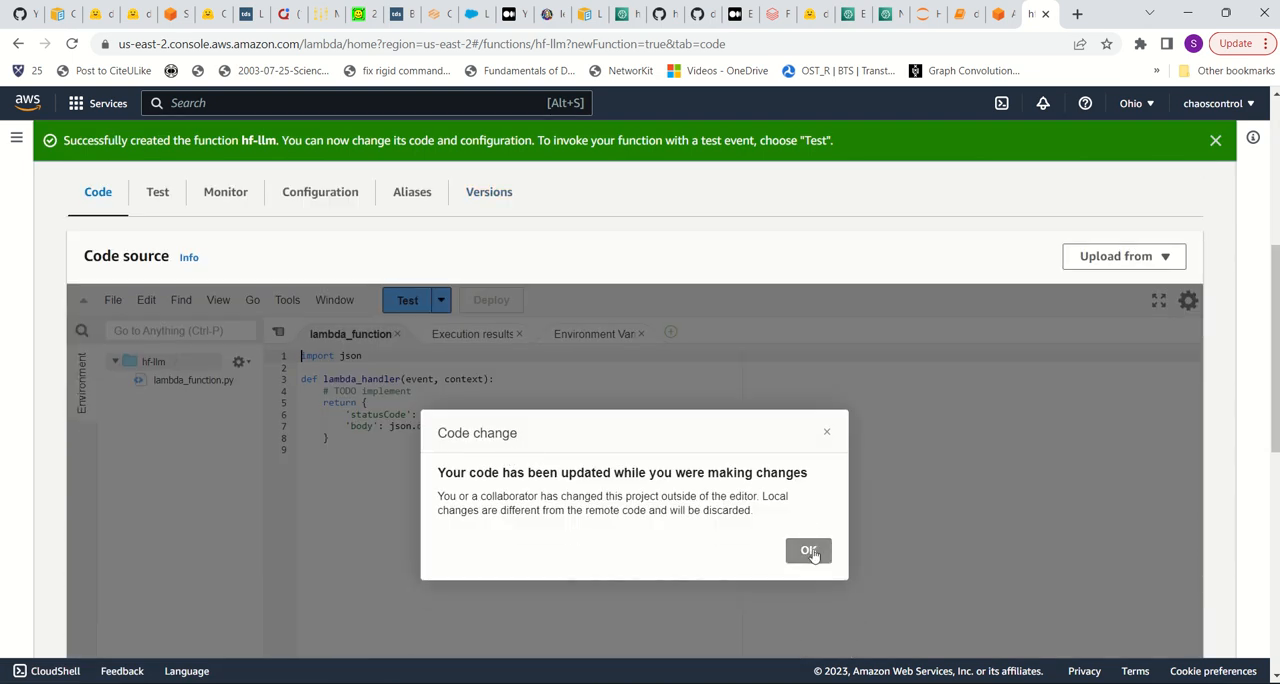
Step: Paste the SageMaker endpoint-invoking handler into lambda_function.py and view environment variables
{"action": "left_click", "coordinate": [808, 551]}
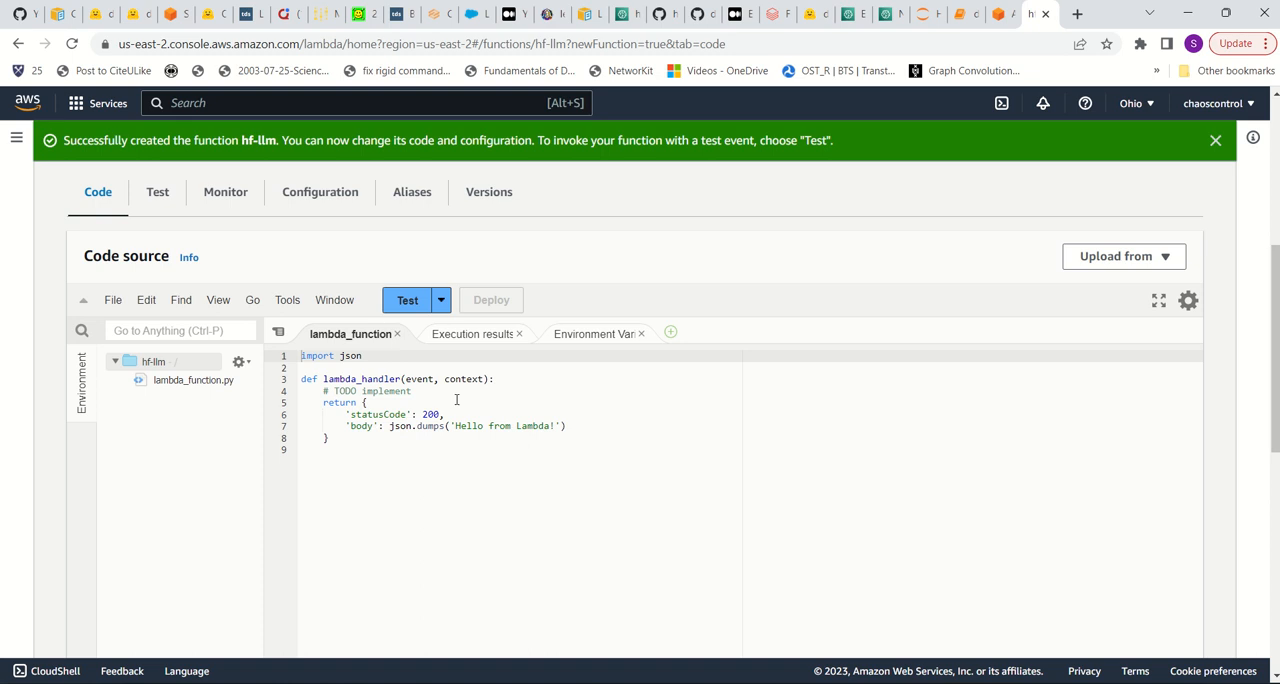
{"action": "mouse_move", "coordinate": [653, 639]}
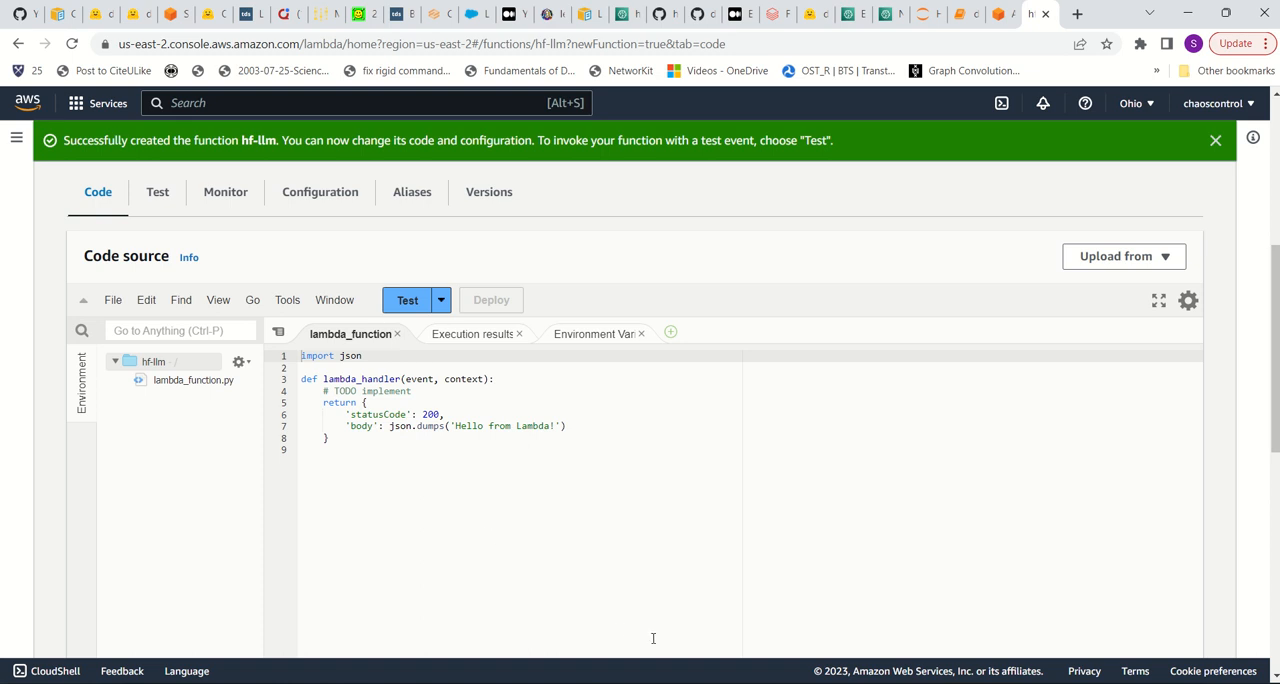
{"action": "mouse_move", "coordinate": [663, 668]}
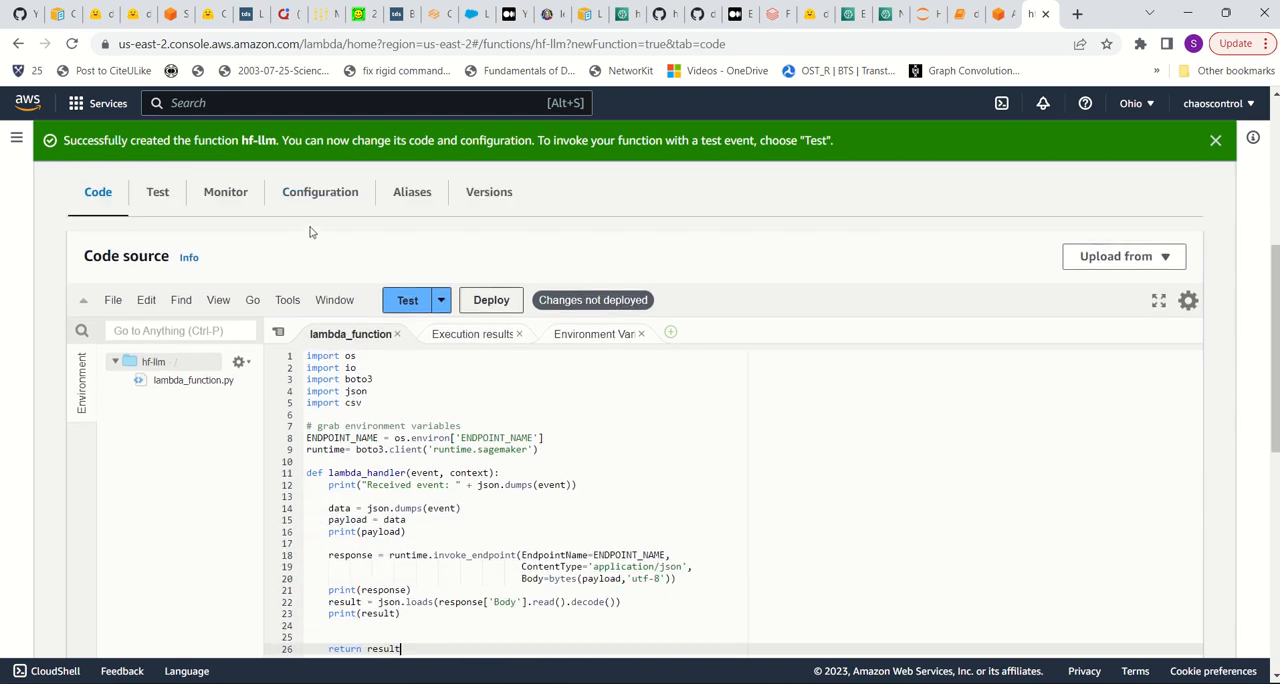
{"action": "left_click", "coordinate": [319, 191]}
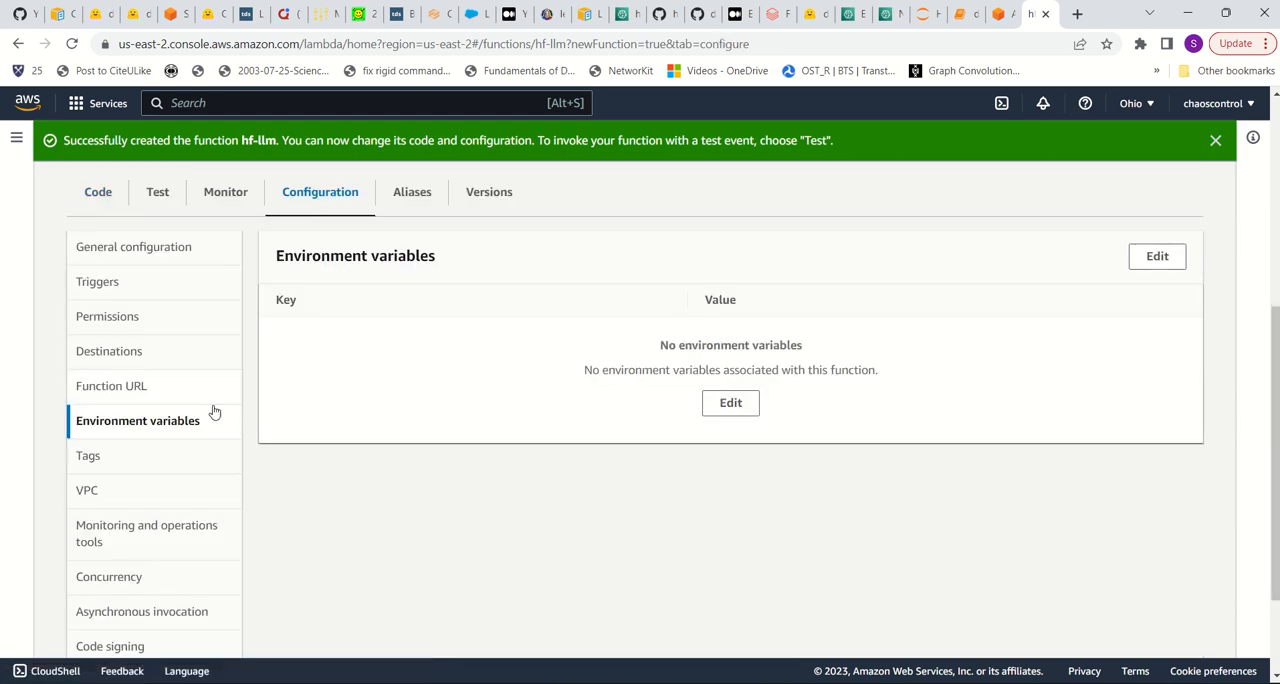
Step: Add an environment variable with key ENDPOINT_NAME
{"action": "left_click", "coordinate": [1156, 256]}
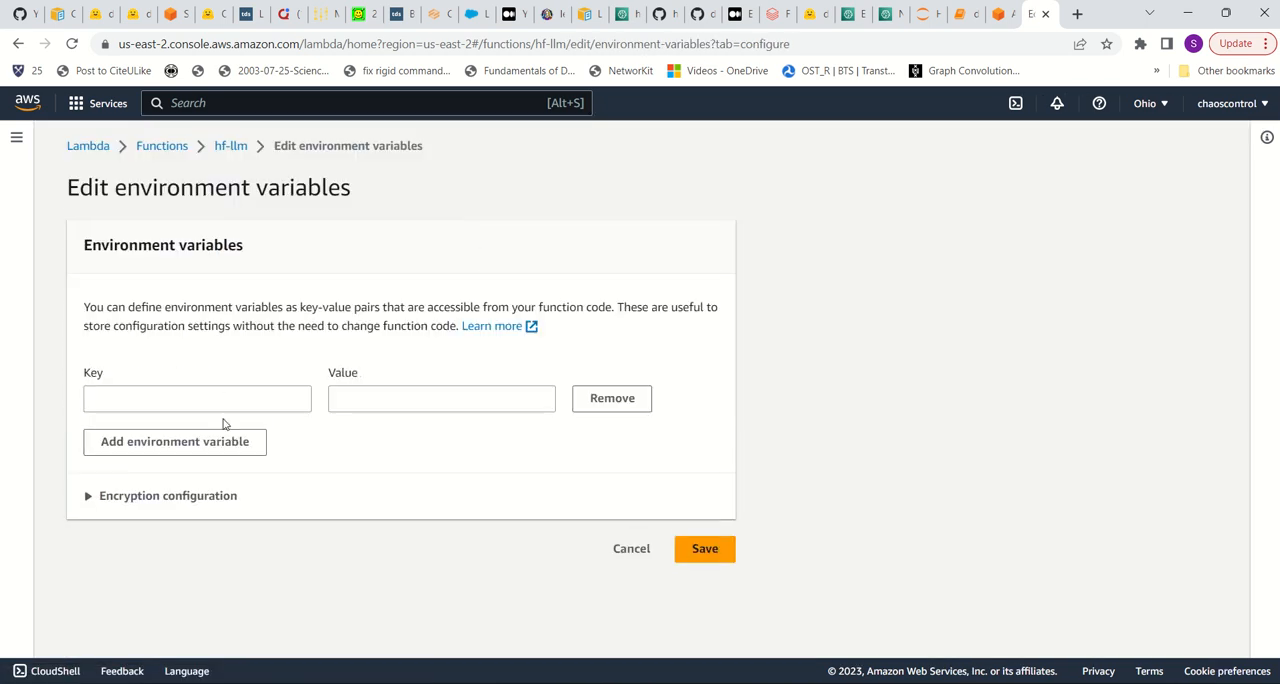
{"action": "type", "text": "en"}
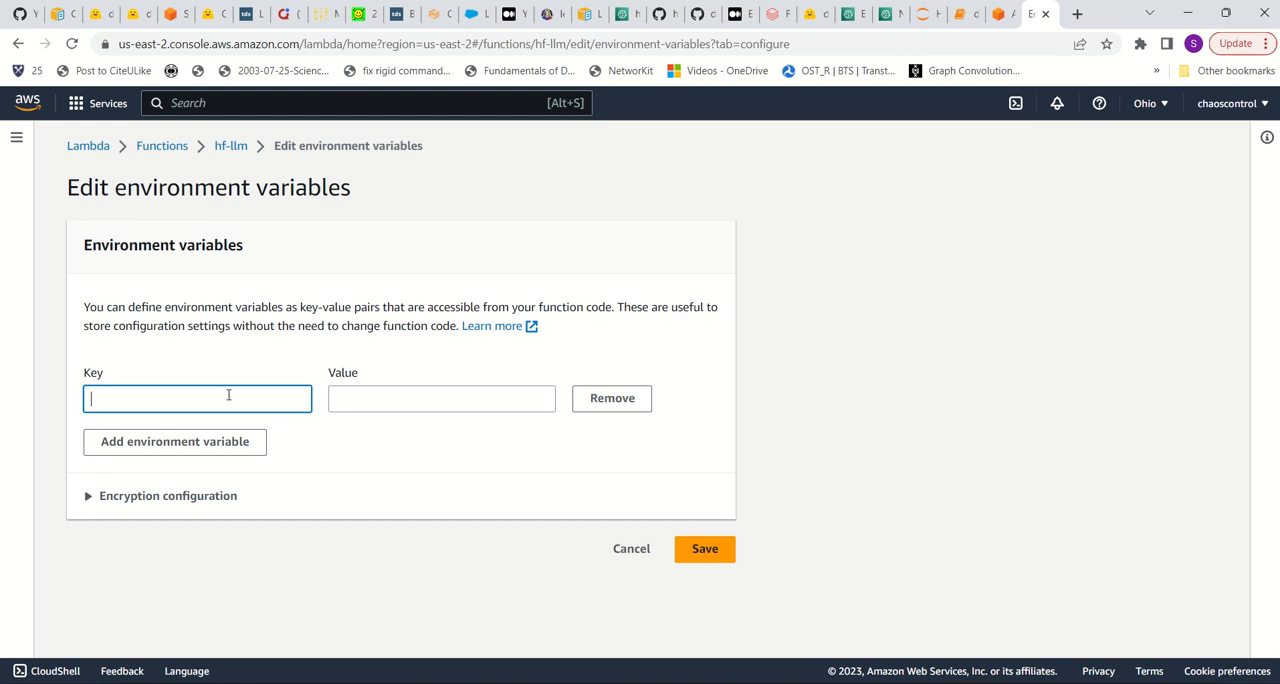
{"action": "type", "text": "ENDPOIN"}
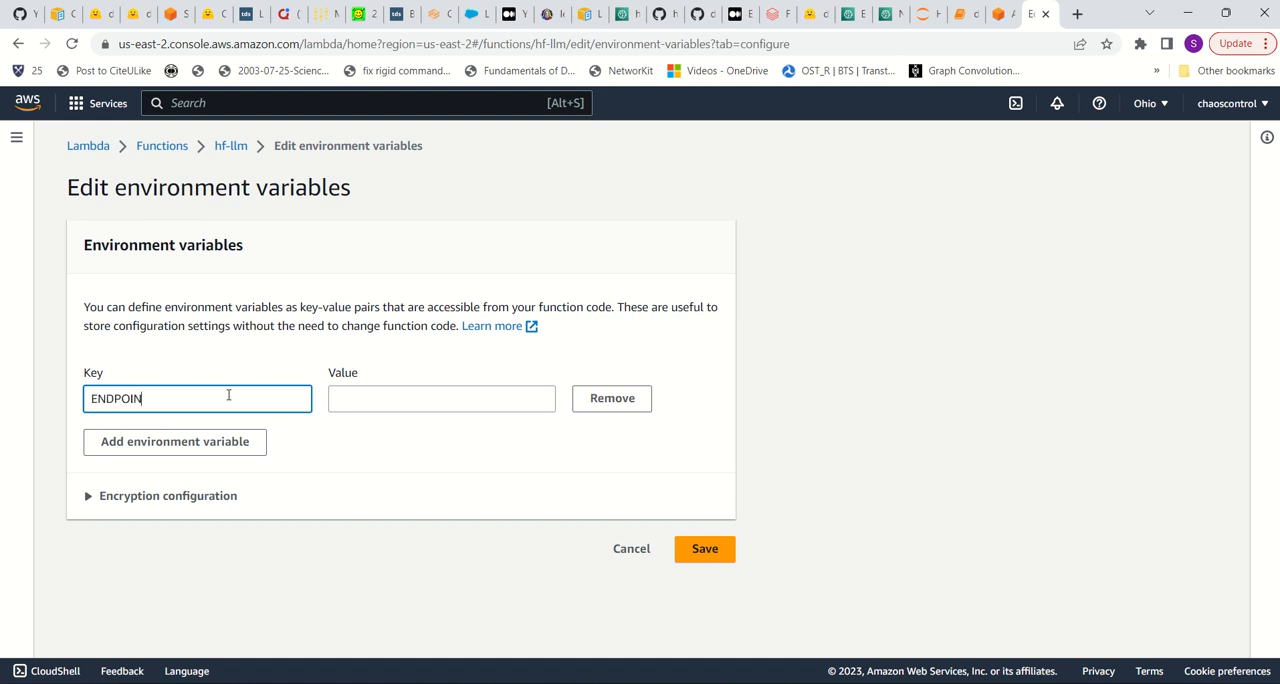
{"action": "type", "text": "T_NAME"}
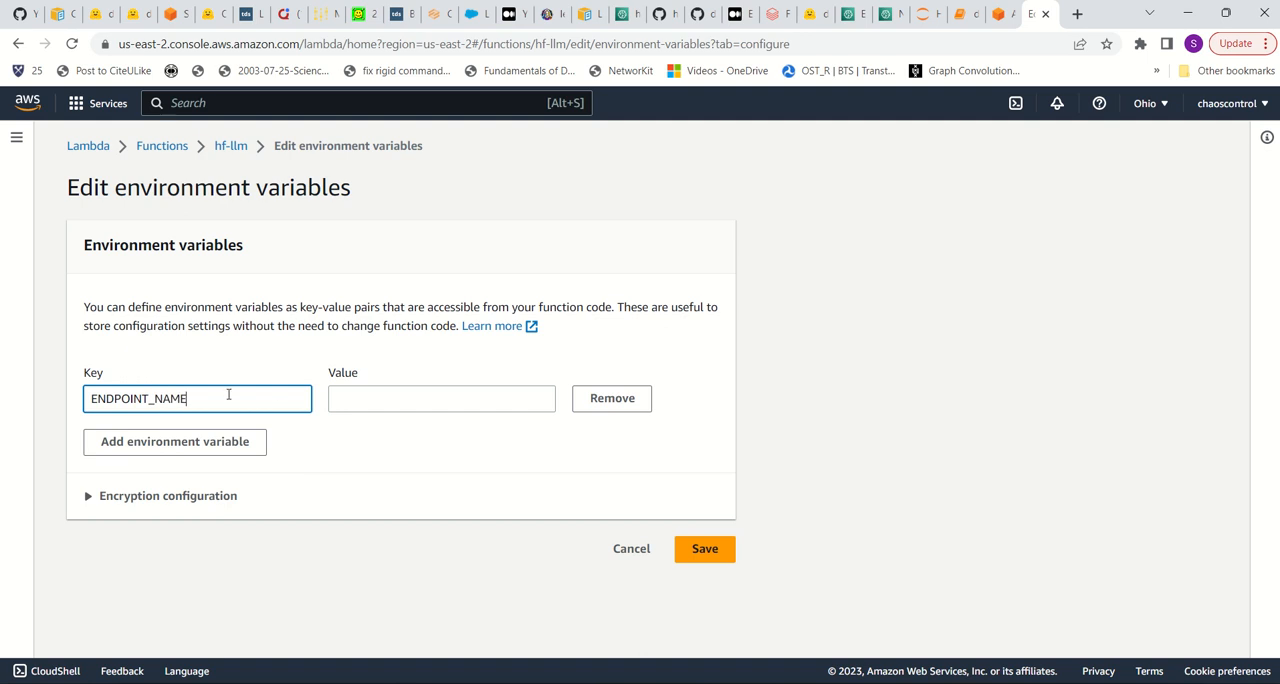
{"action": "left_click", "coordinate": [963, 13]}
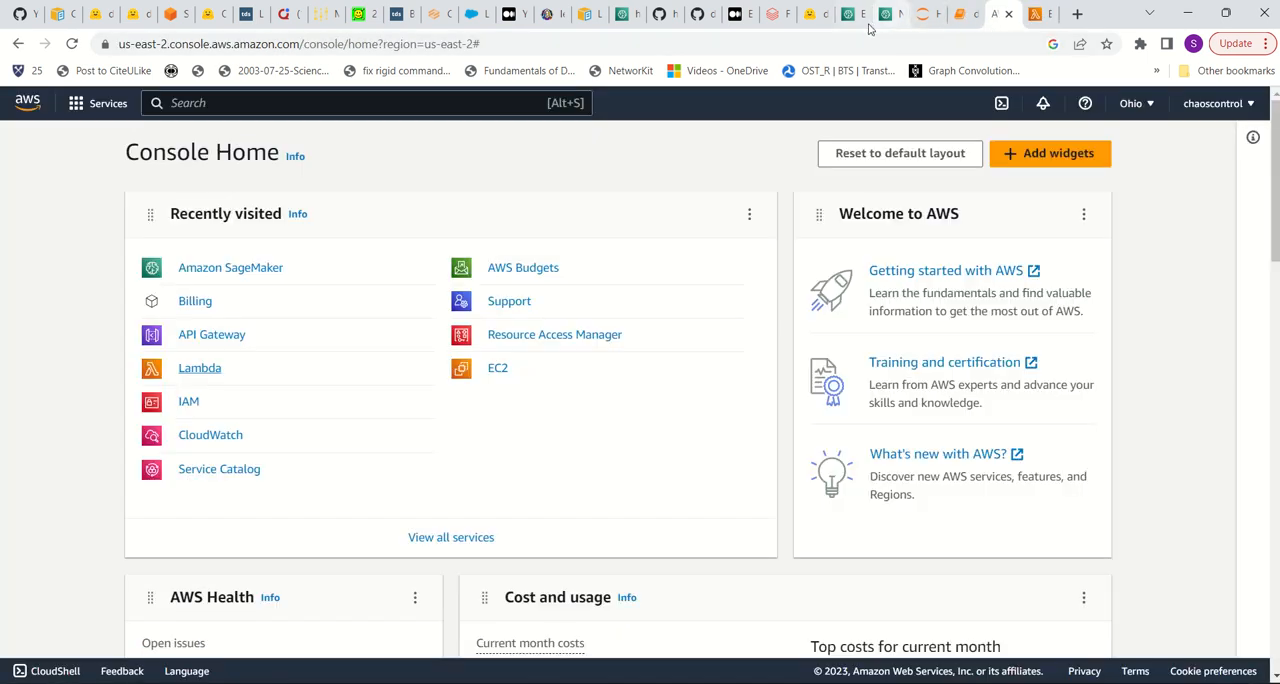
{"action": "left_click", "coordinate": [852, 13]}
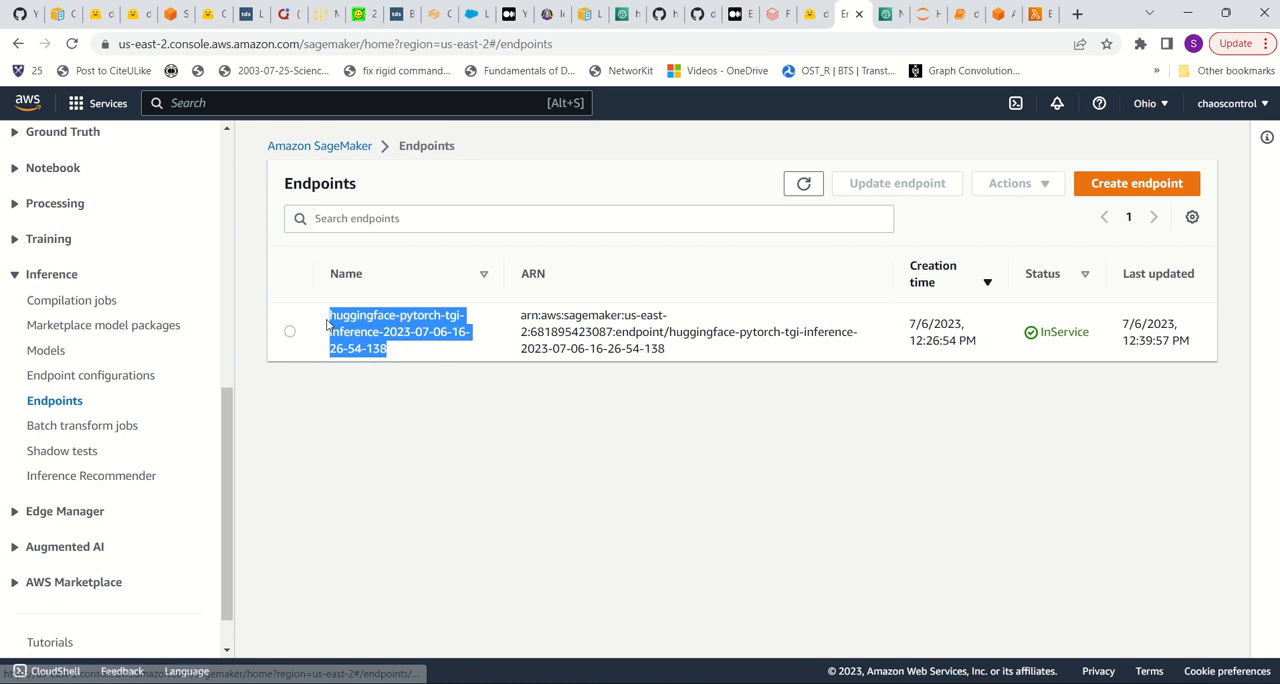
{"action": "left_click", "coordinate": [27, 103]}
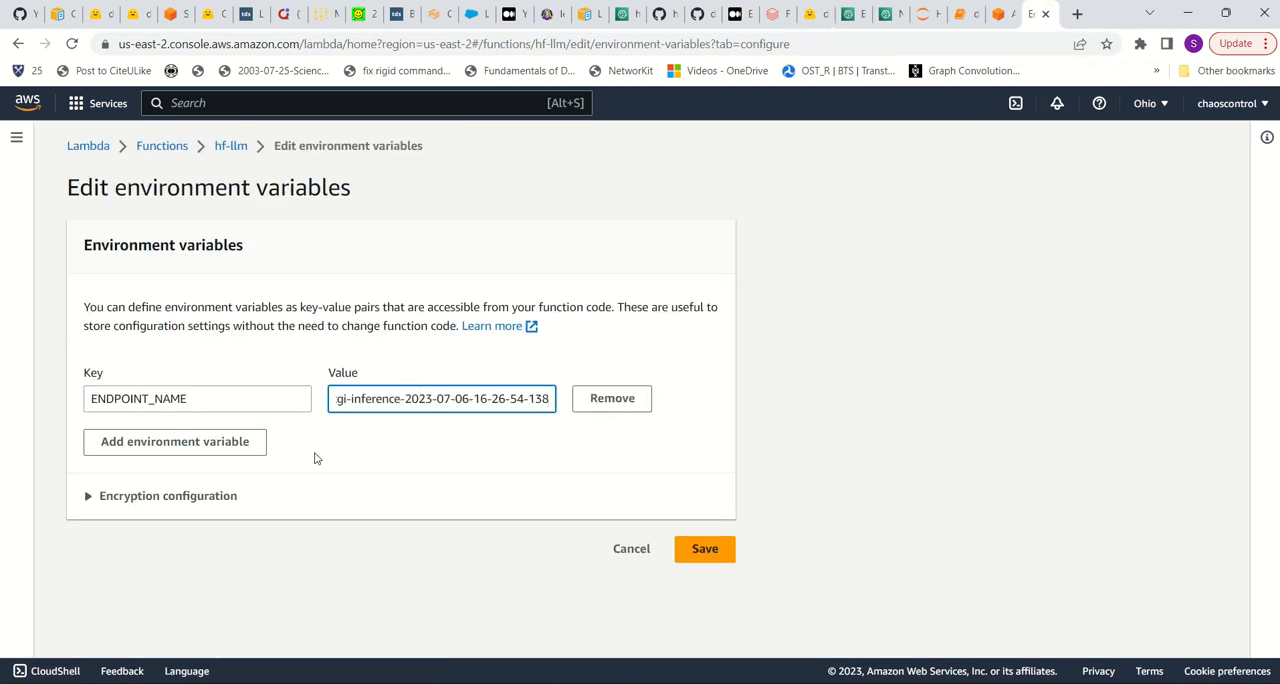
{"action": "left_click", "coordinate": [704, 548]}
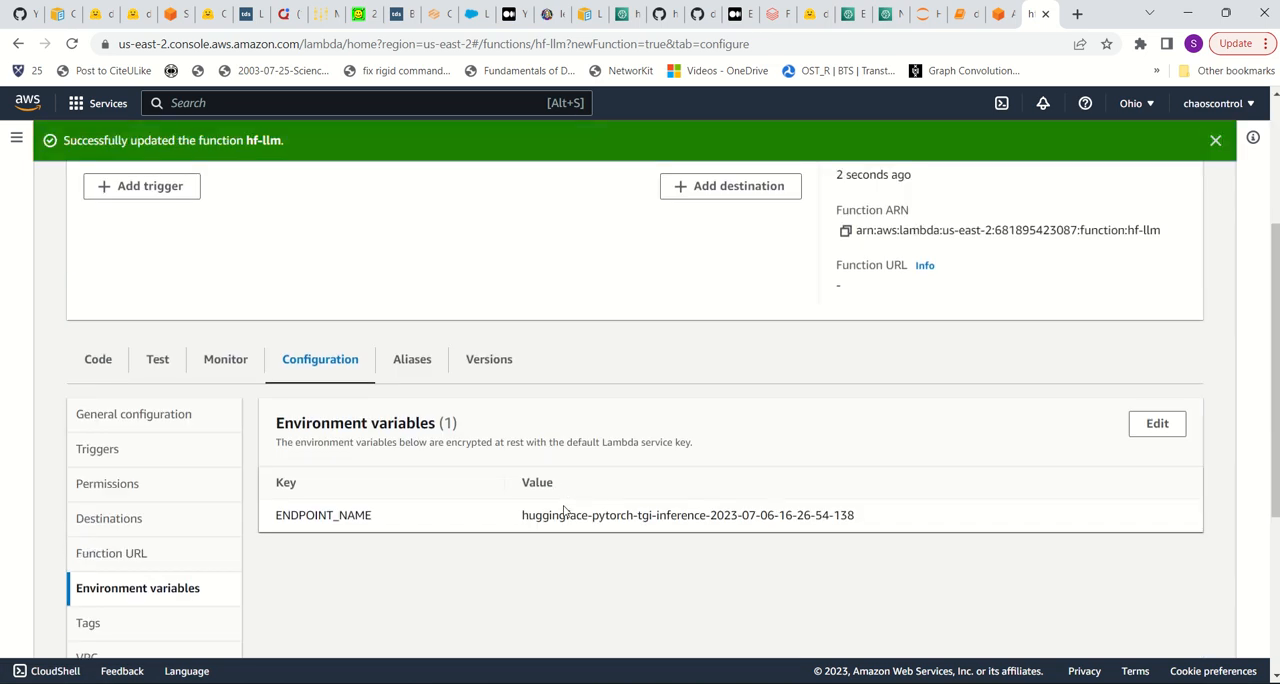
{"action": "scroll", "scroll_direction": "down", "scroll_amount": 3}
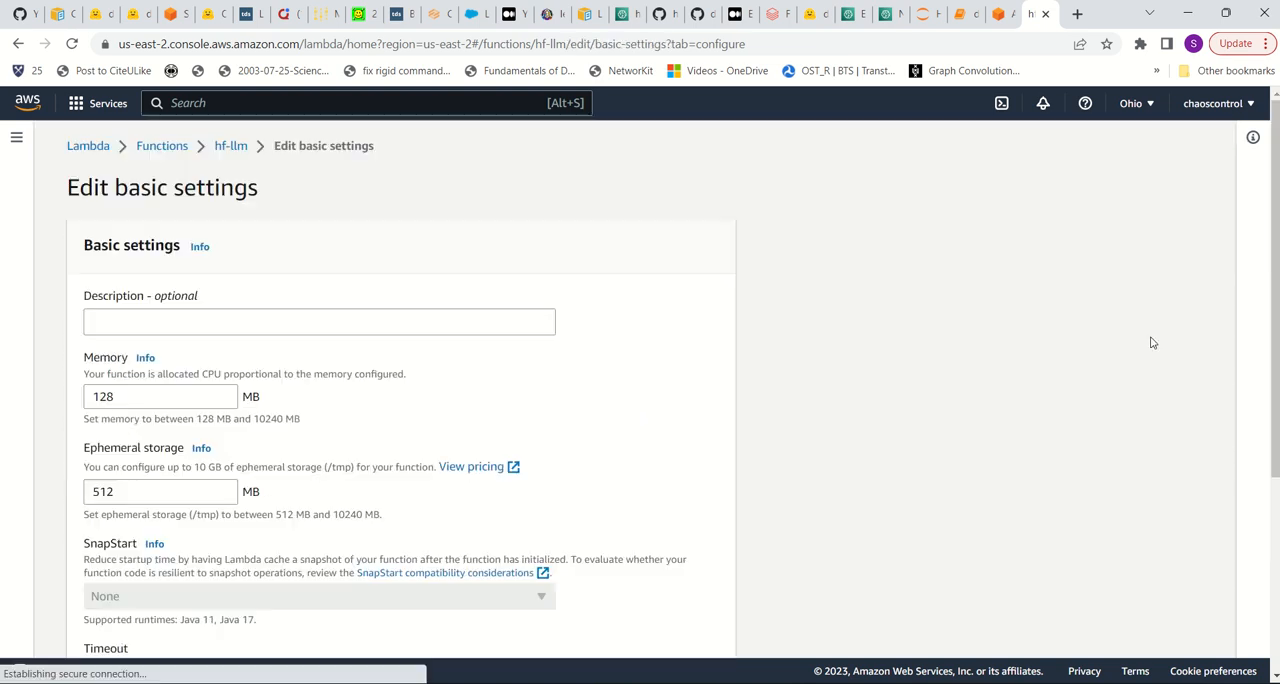
Step: Set the hf-llm timeout to 3 min 0 sec in general configuration and save
{"action": "scroll", "scroll_direction": "down", "scroll_amount": 3}
{"action": "type", "text": "0"}
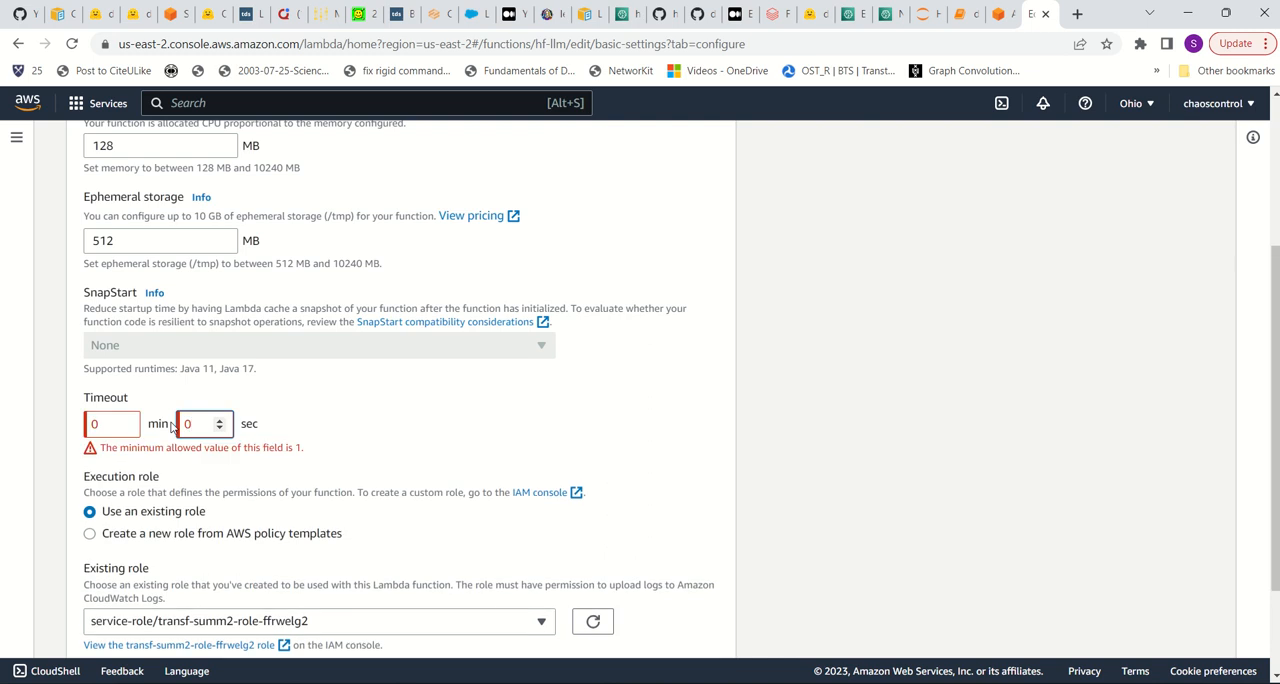
{"action": "type", "text": "3"}
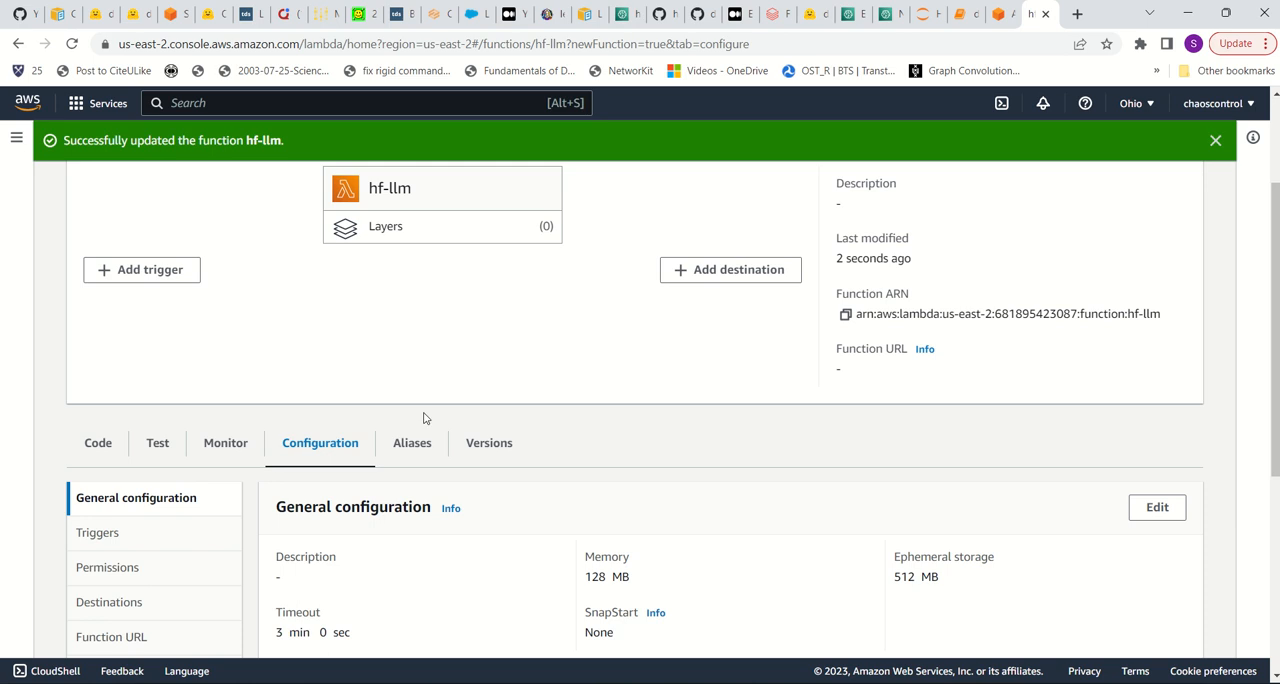
{"action": "scroll", "scroll_direction": "down", "scroll_amount": 3}
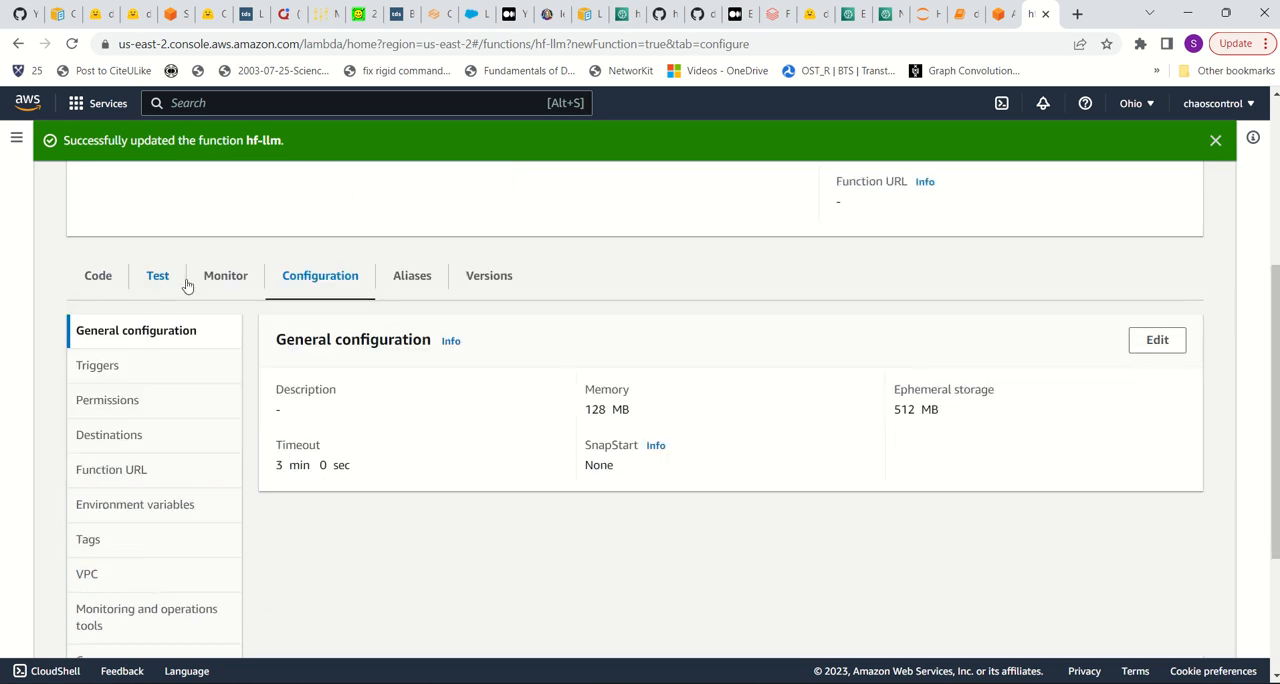
Step: Run a test event with inputs "My name is Julien and I like to", returning 200 "Hello from Lambda!"
{"action": "left_click", "coordinate": [157, 275]}
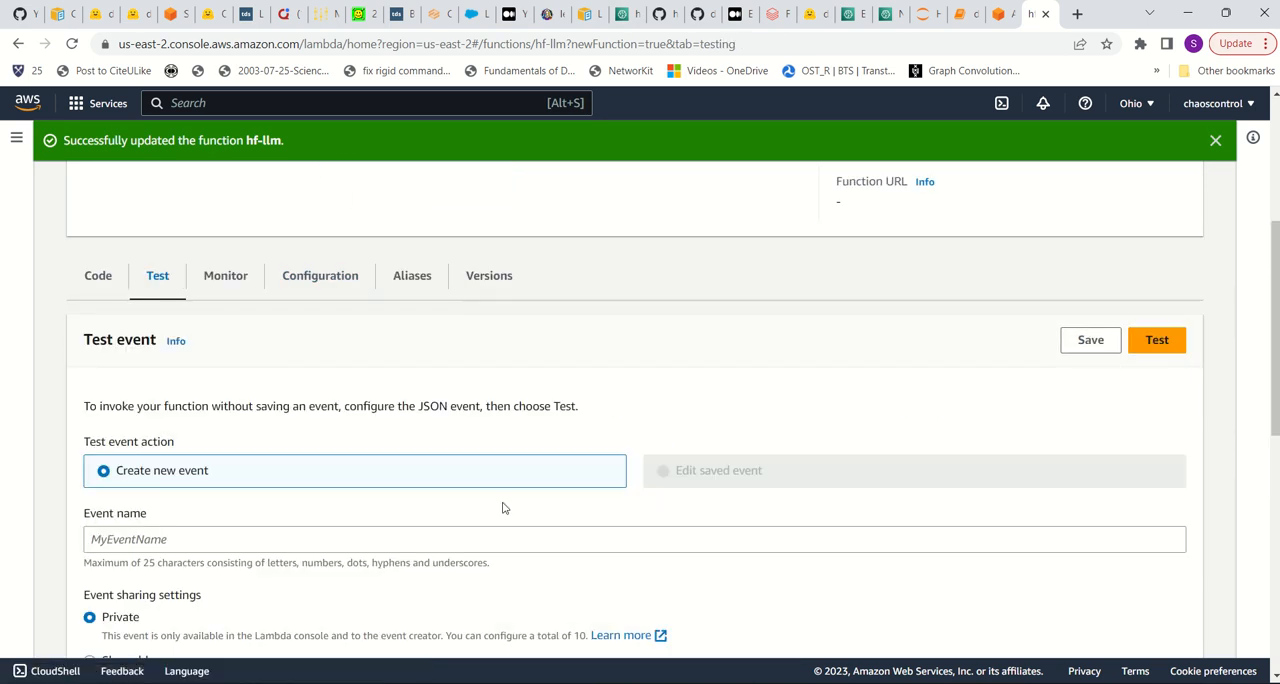
{"action": "scroll", "scroll_direction": "down", "scroll_amount": 3}
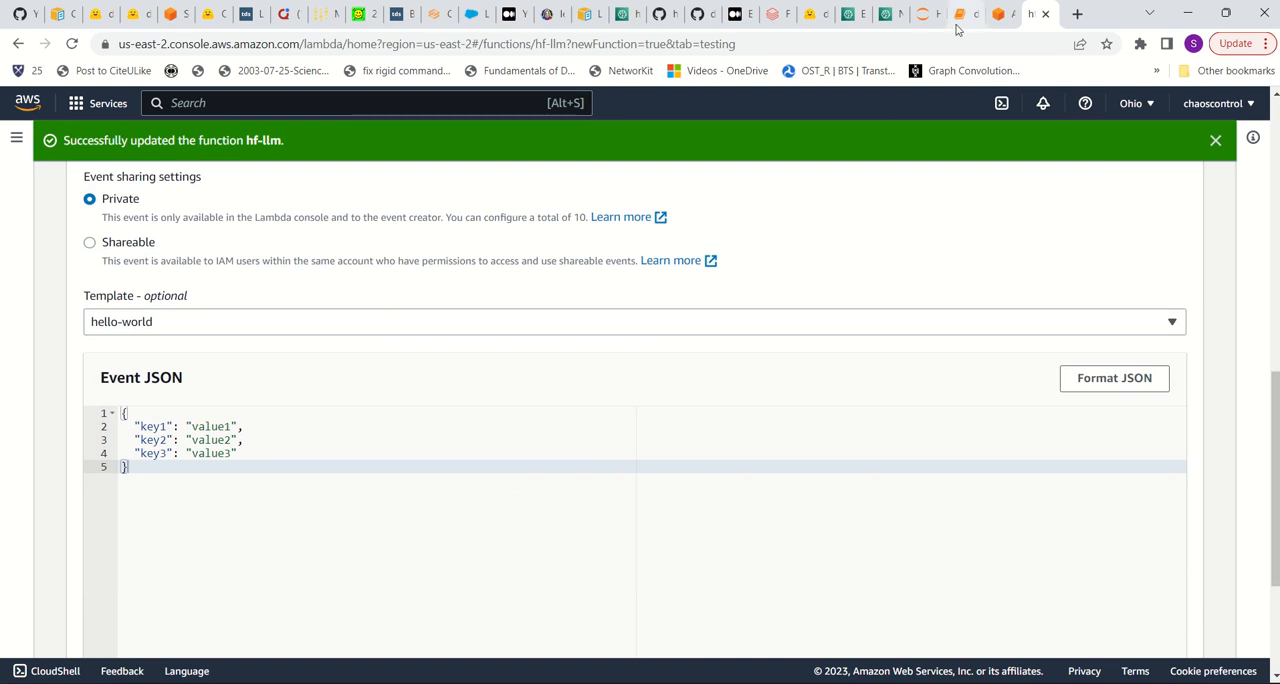
{"action": "left_click", "coordinate": [929, 14]}
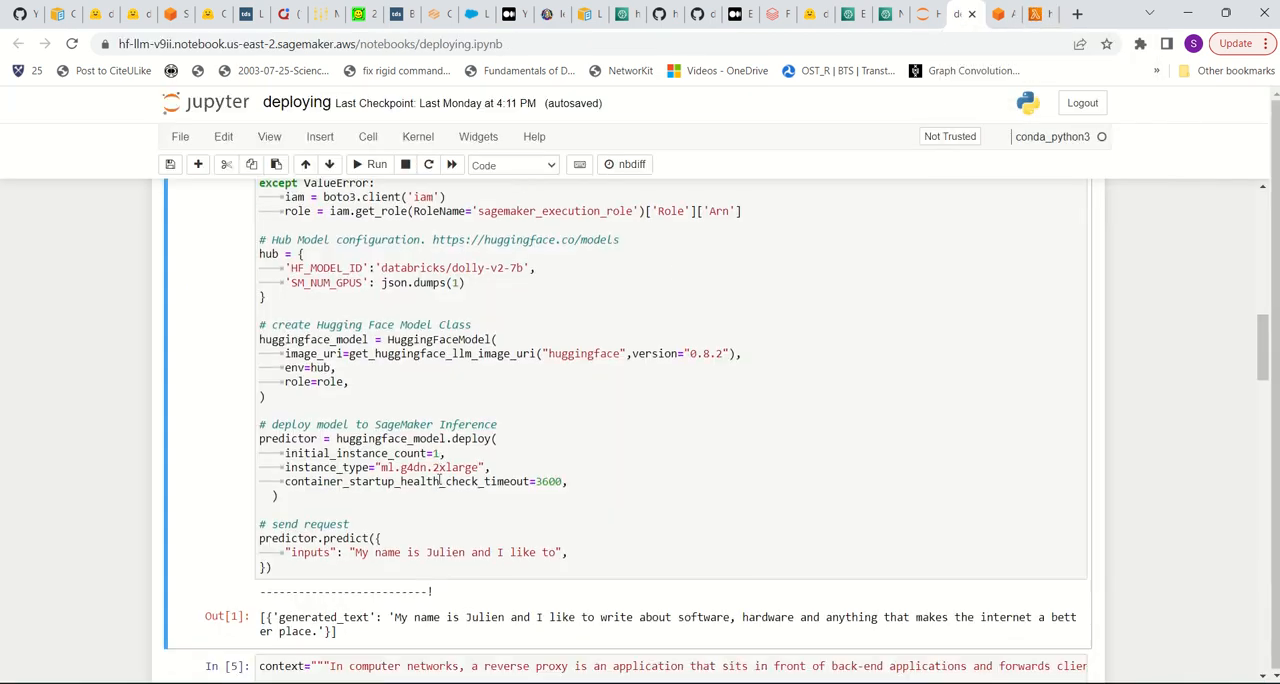
{"action": "scroll", "scroll_direction": "down", "scroll_amount": 3}
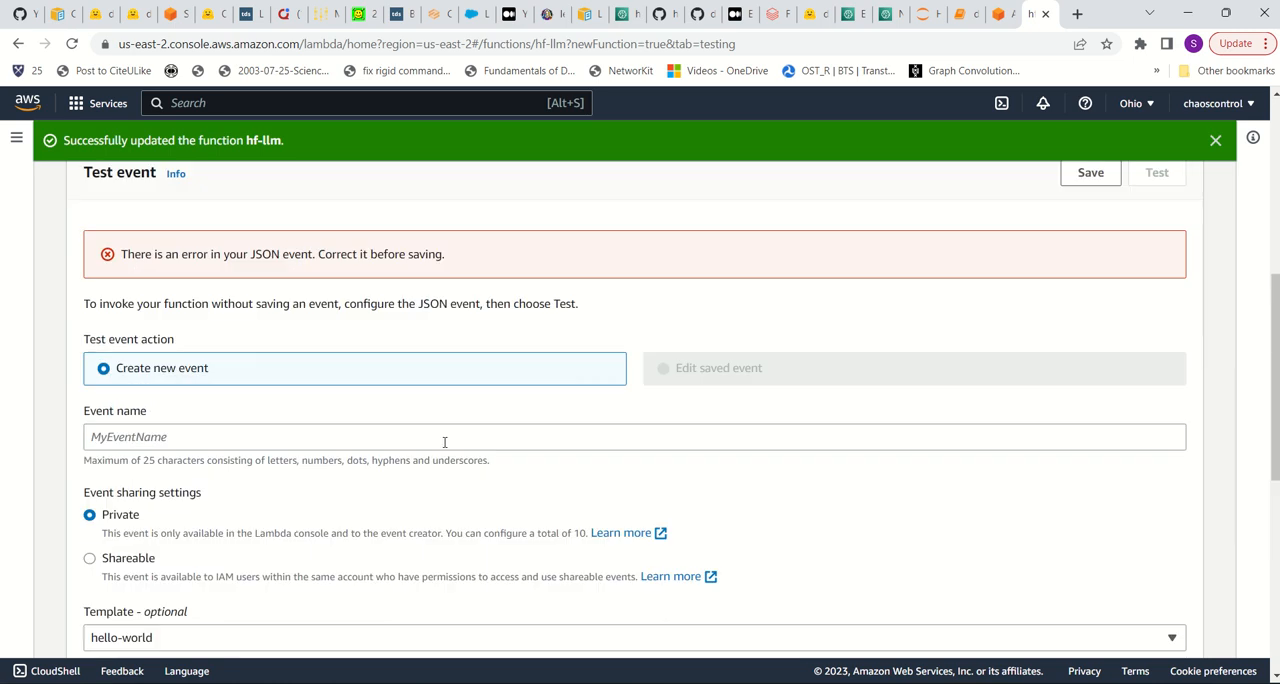
{"action": "type", "text": "TR"}
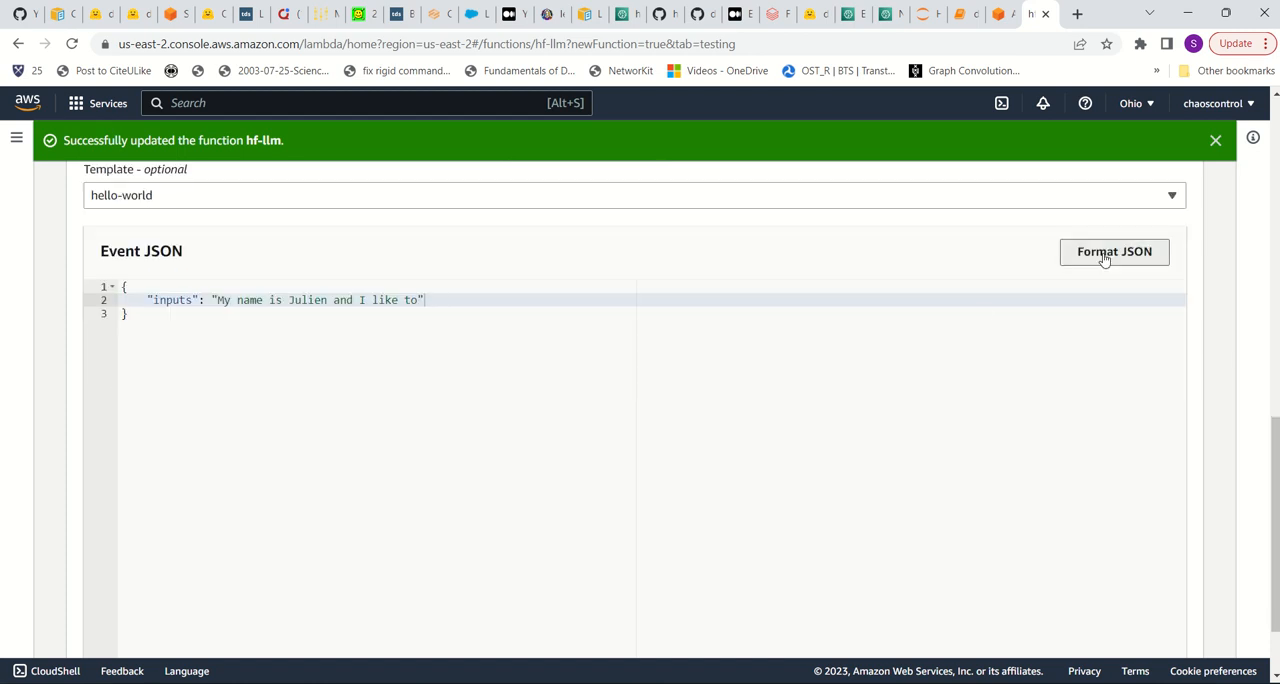
{"action": "left_click", "coordinate": [1156, 304]}
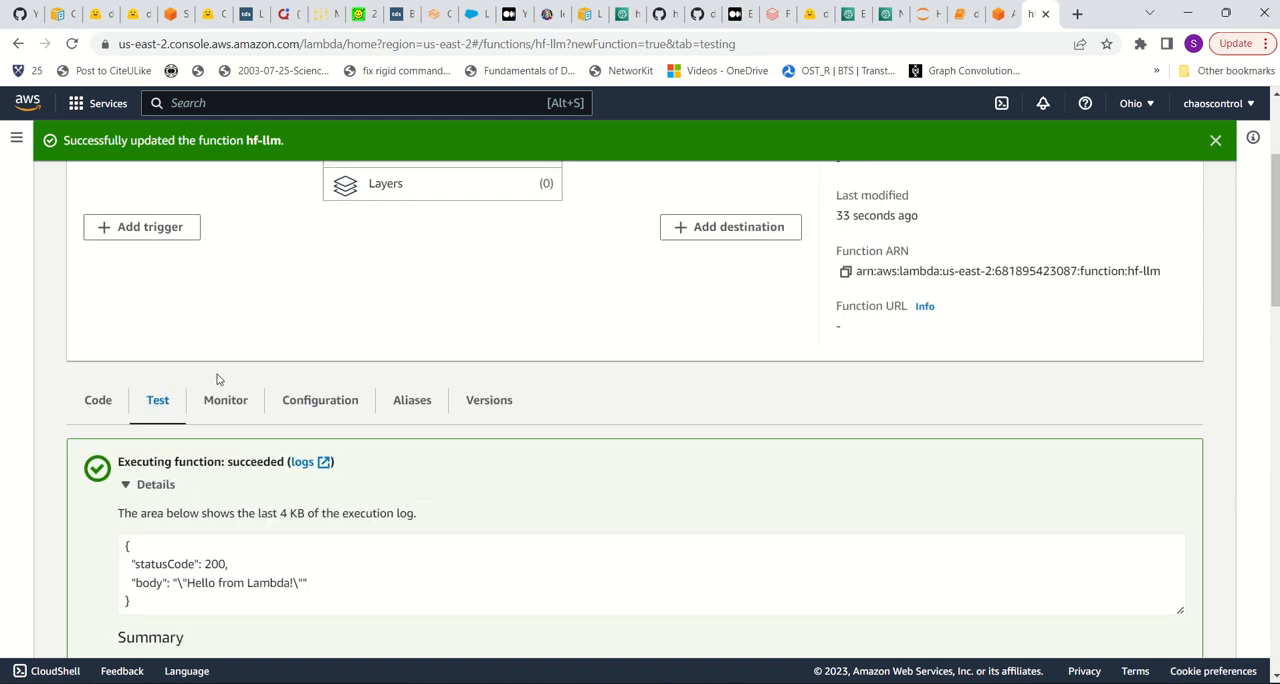
Step: Deploy the updated hf-llm function code from the Code view
{"action": "scroll", "scroll_direction": "down", "scroll_amount": 3}
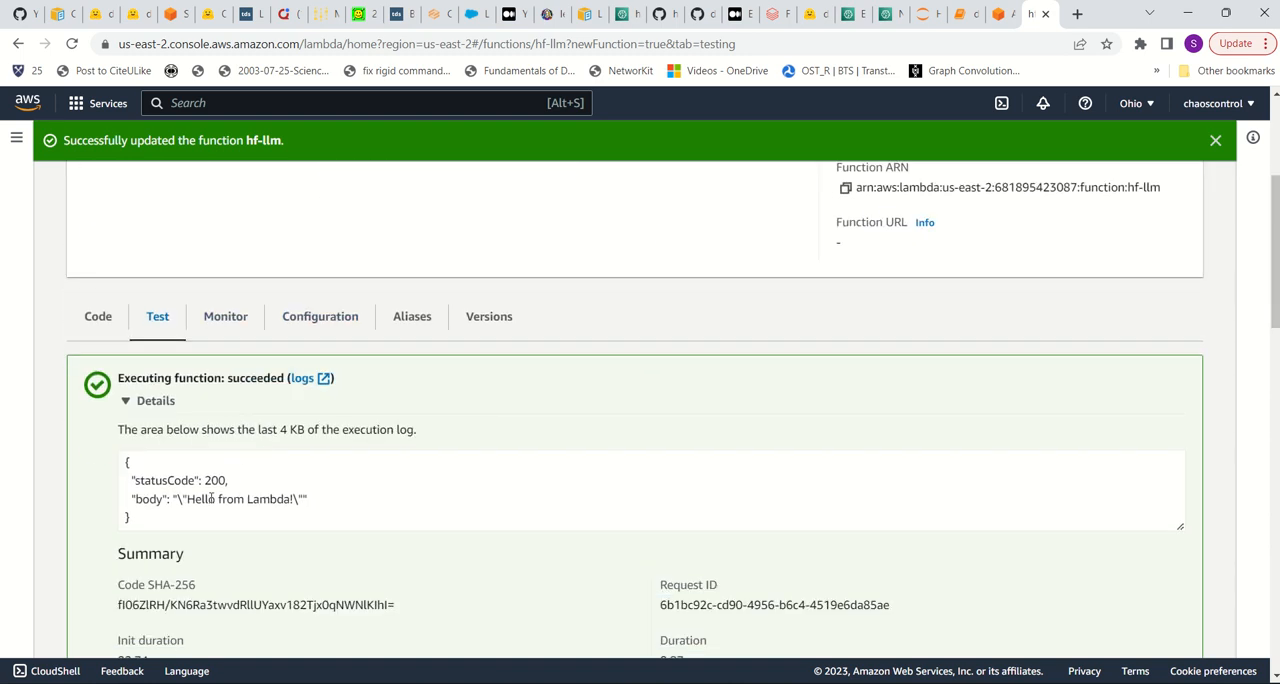
{"action": "left_click", "coordinate": [320, 316]}
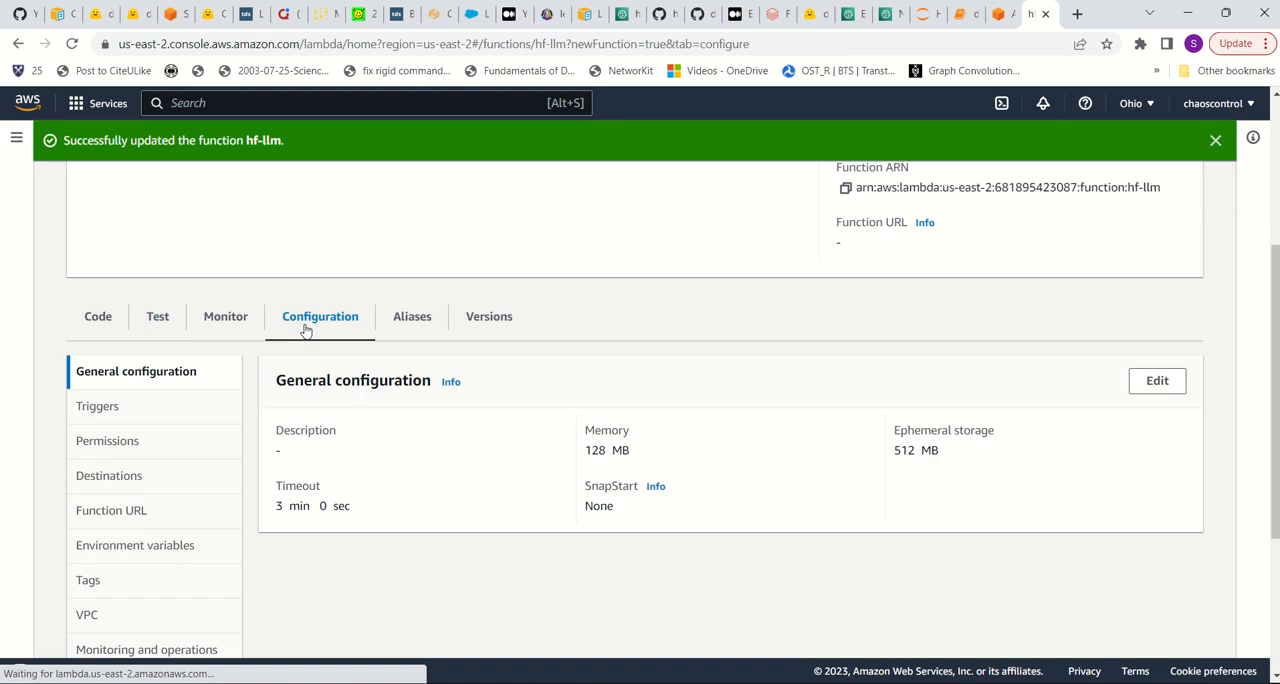
{"action": "left_click", "coordinate": [98, 316]}
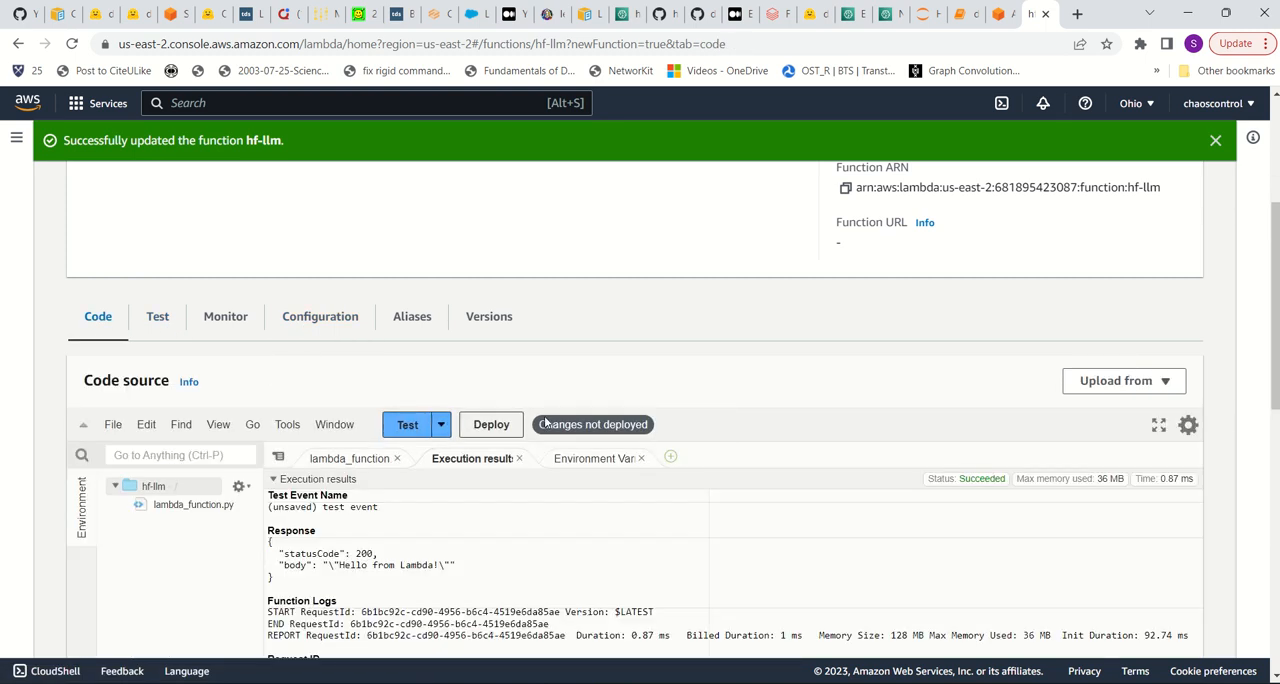
{"action": "left_click", "coordinate": [491, 424]}
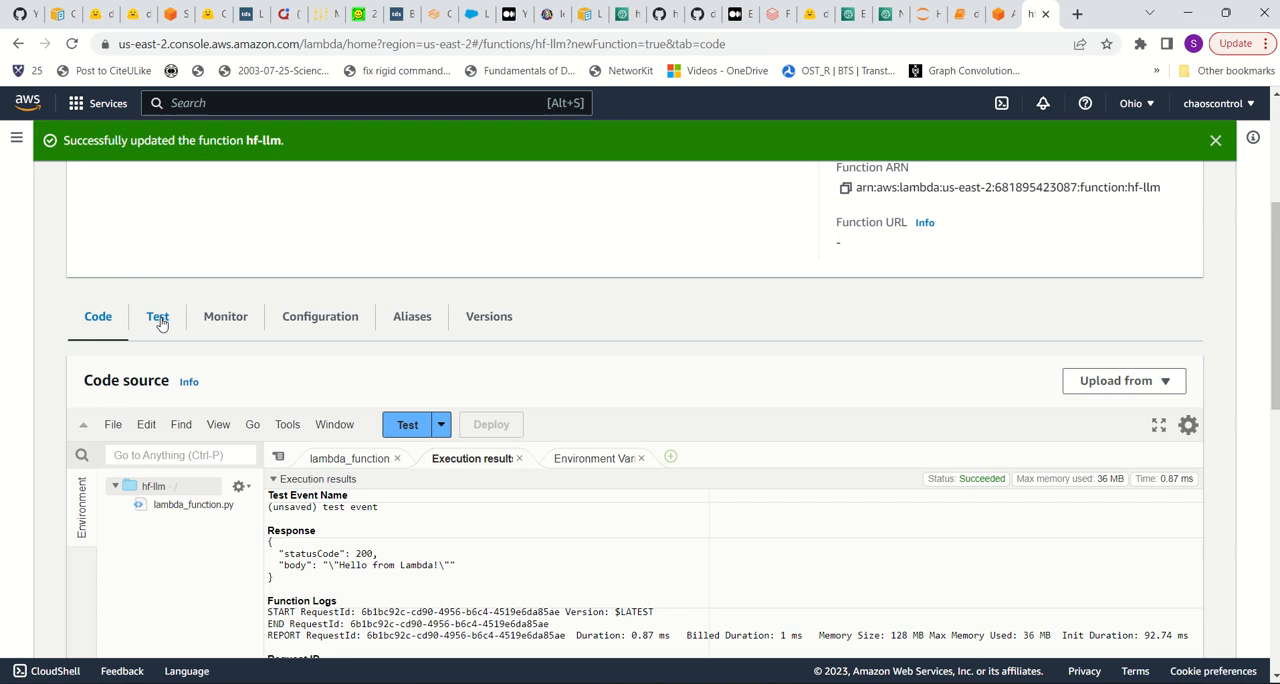
Step: Rerun the hf-llm test event to get model-generated text, then go to the AWS Console Home
{"action": "left_click", "coordinate": [157, 316]}
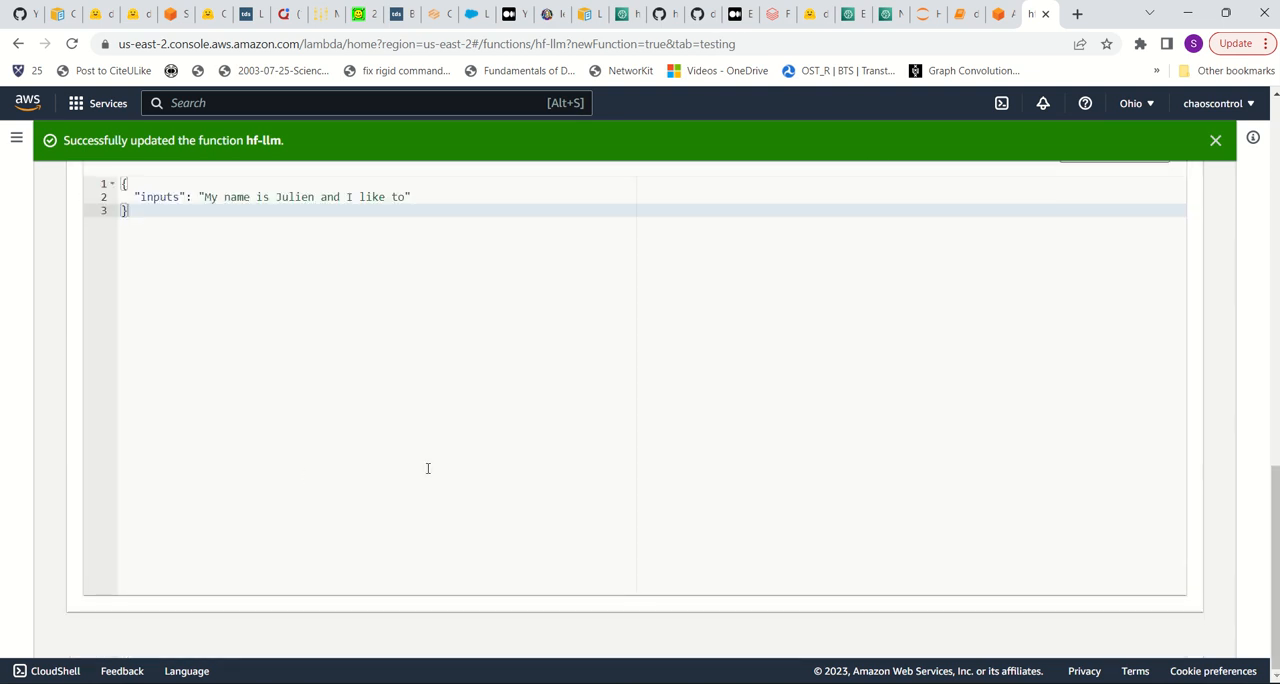
{"action": "left_click", "coordinate": [1156, 277]}
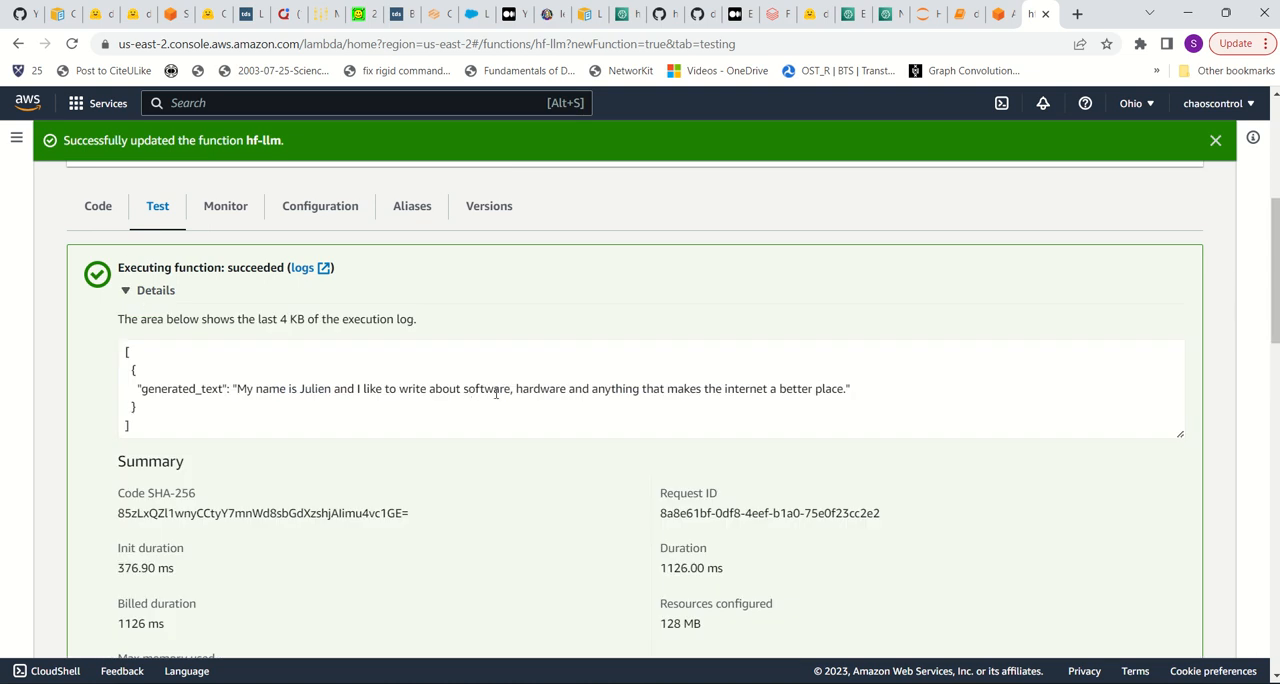
{"action": "mouse_move", "coordinate": [788, 394]}
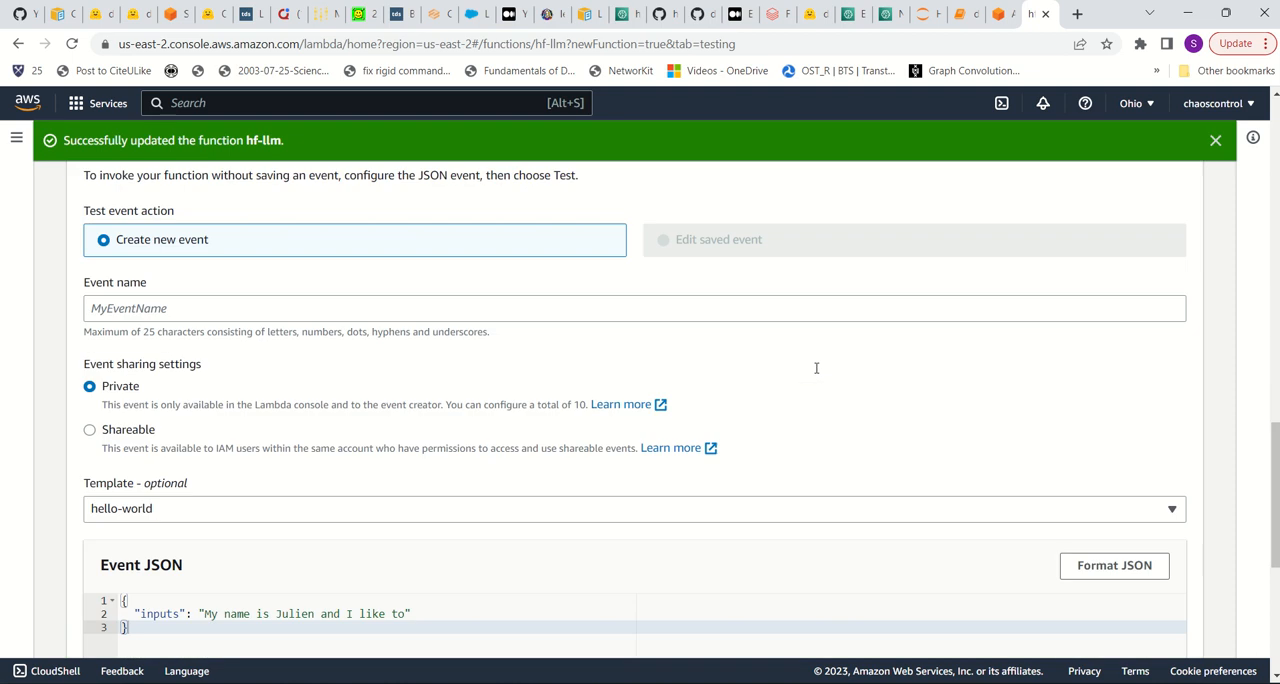
{"action": "scroll", "scroll_direction": "down", "scroll_amount": 3}
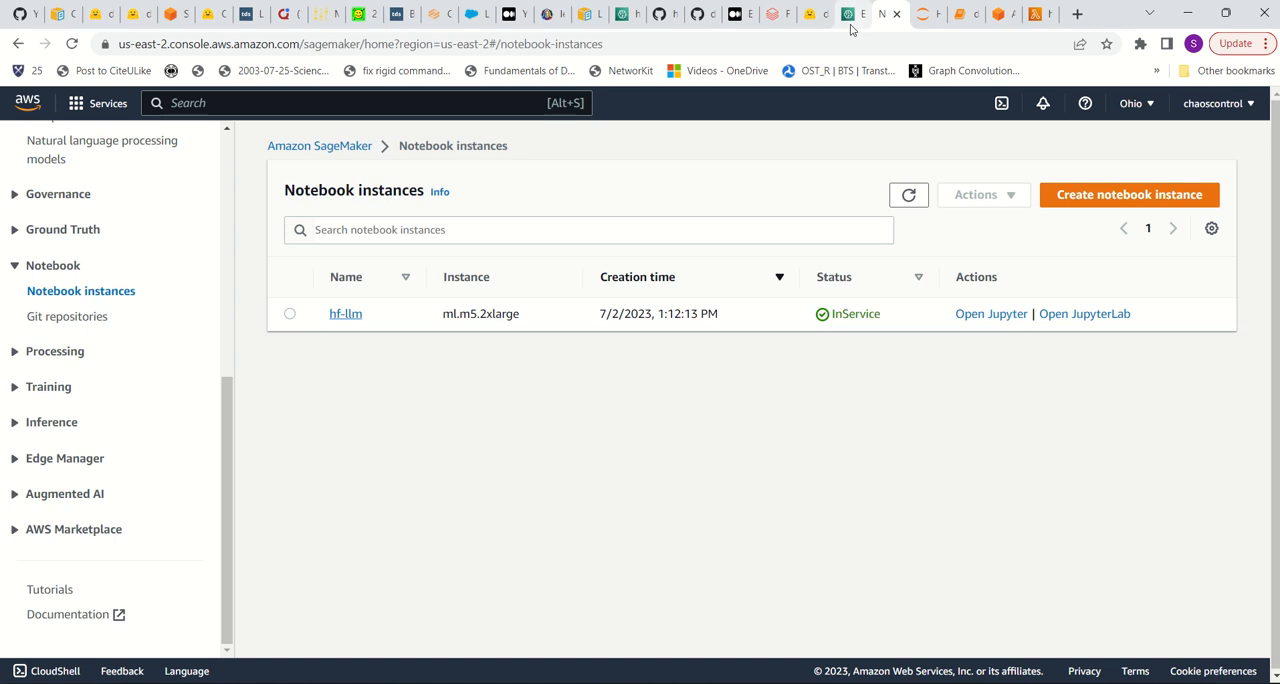
{"action": "left_click", "coordinate": [54, 400]}
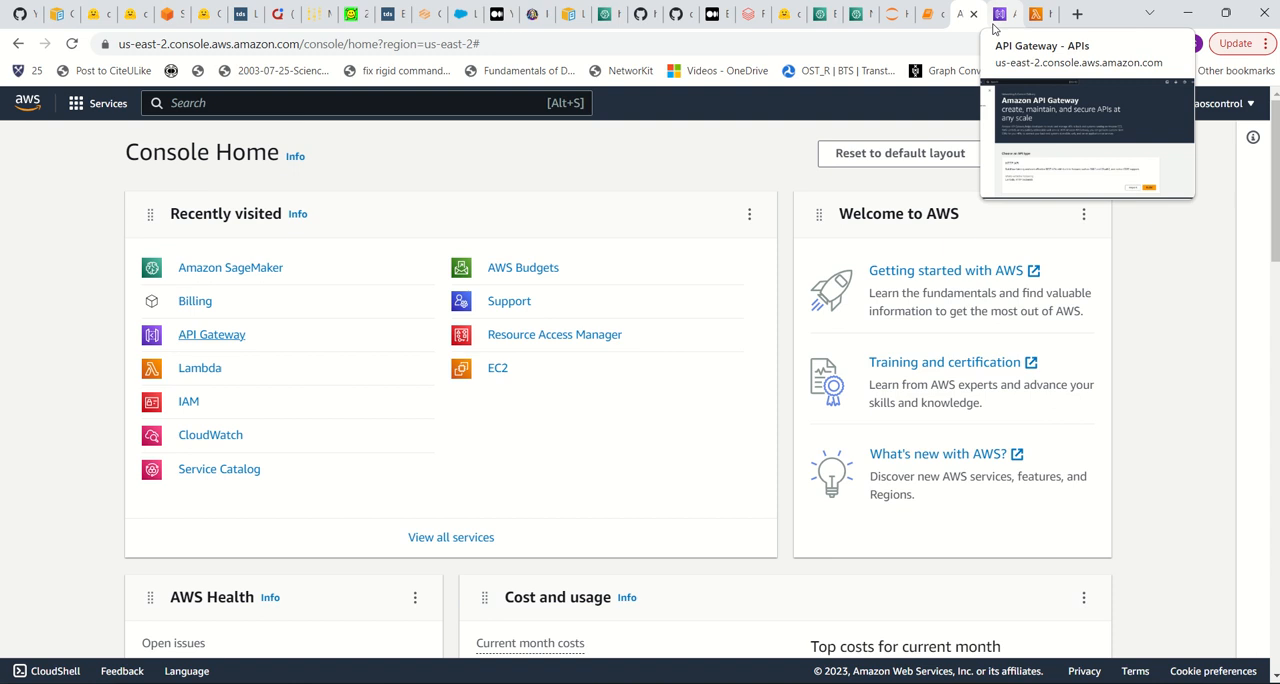
Step: Start building a REST API in API Gateway, dismissing the first-API welcome message
{"action": "left_click", "coordinate": [211, 334]}
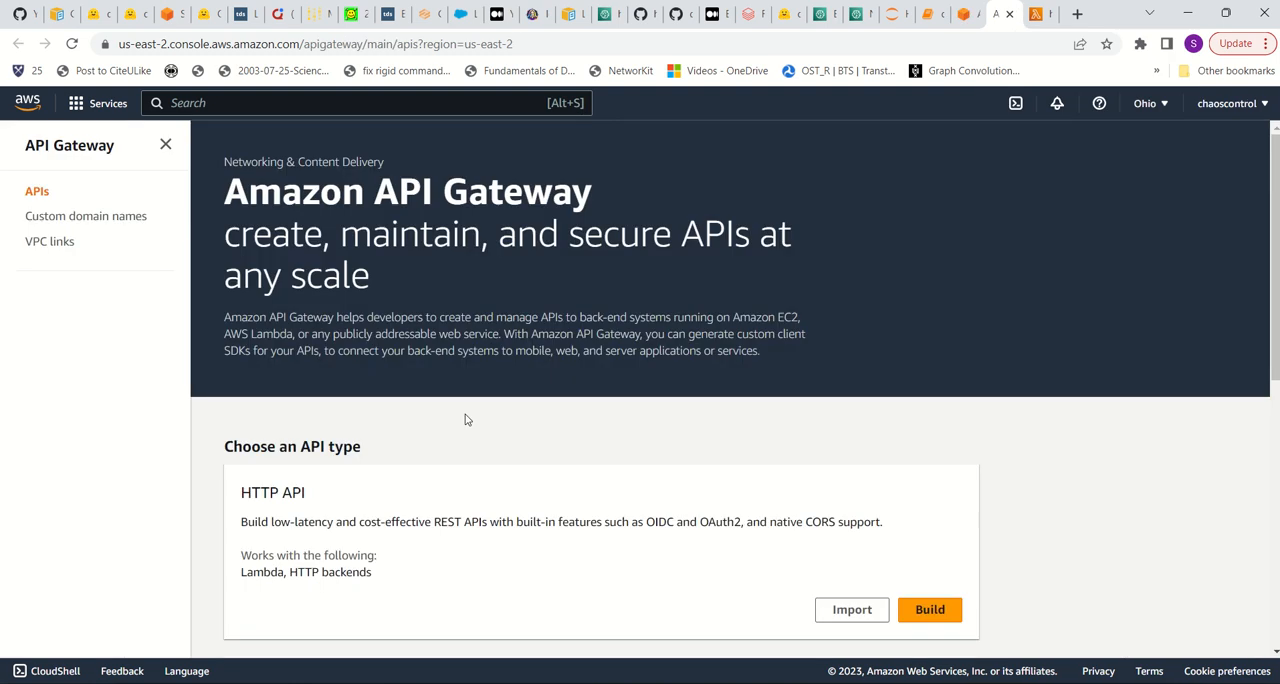
{"action": "scroll", "scroll_direction": "down", "scroll_amount": 3}
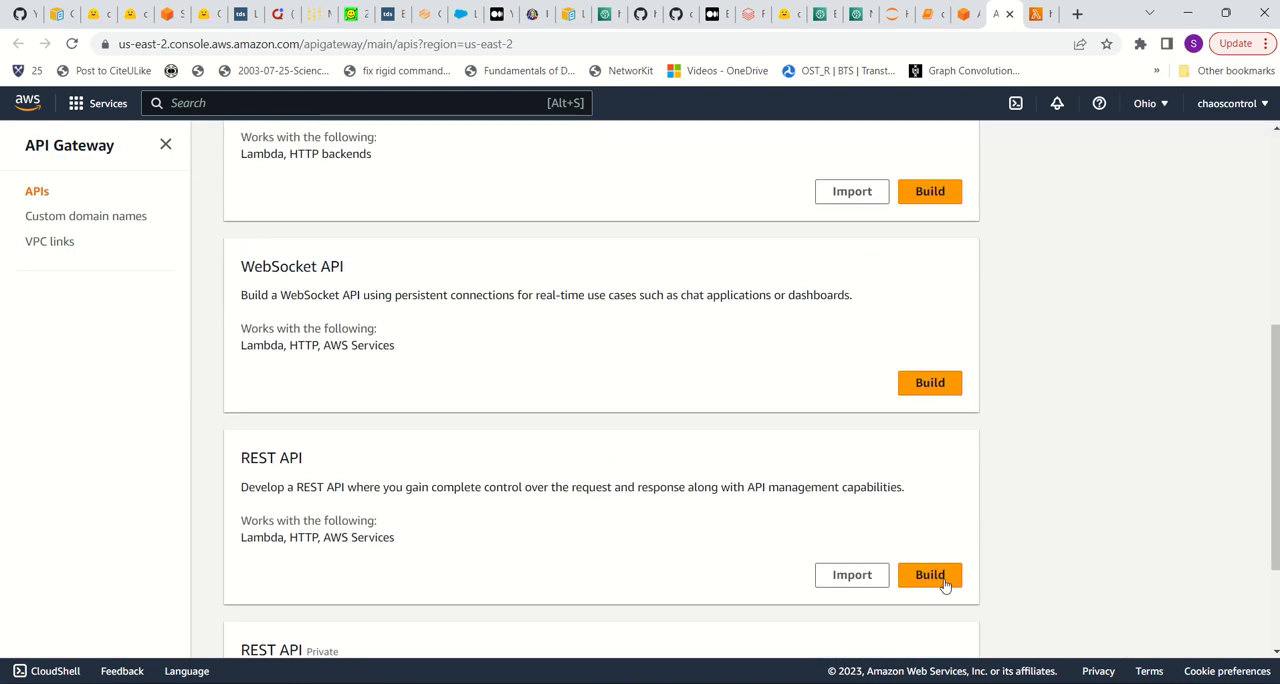
{"action": "left_click", "coordinate": [929, 574]}
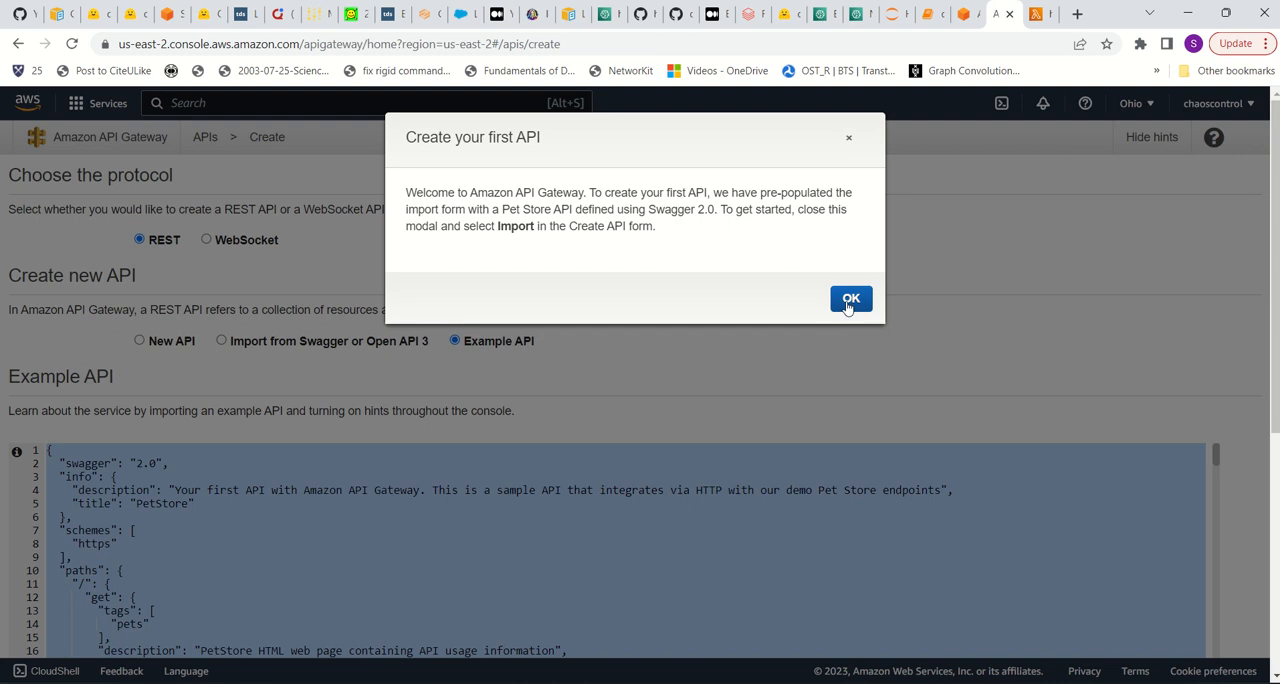
{"action": "left_click", "coordinate": [850, 298]}
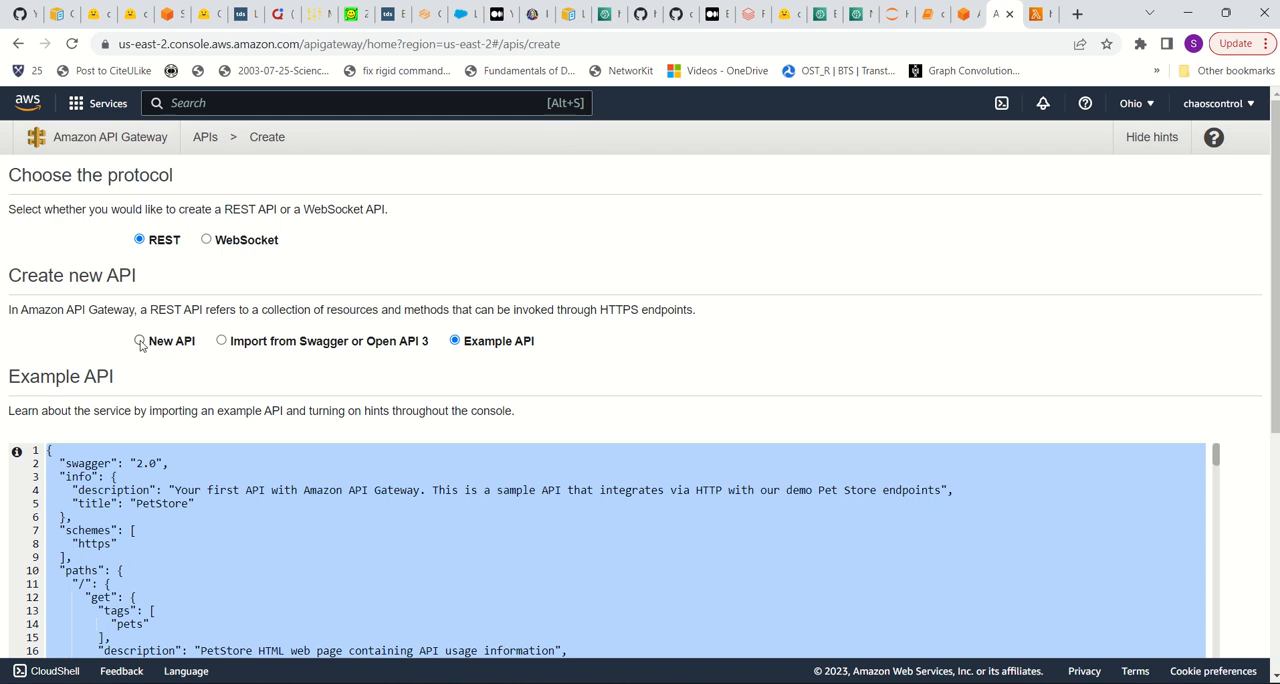
Step: Create a blank new REST API named hf-llm
{"action": "left_click", "coordinate": [139, 340]}
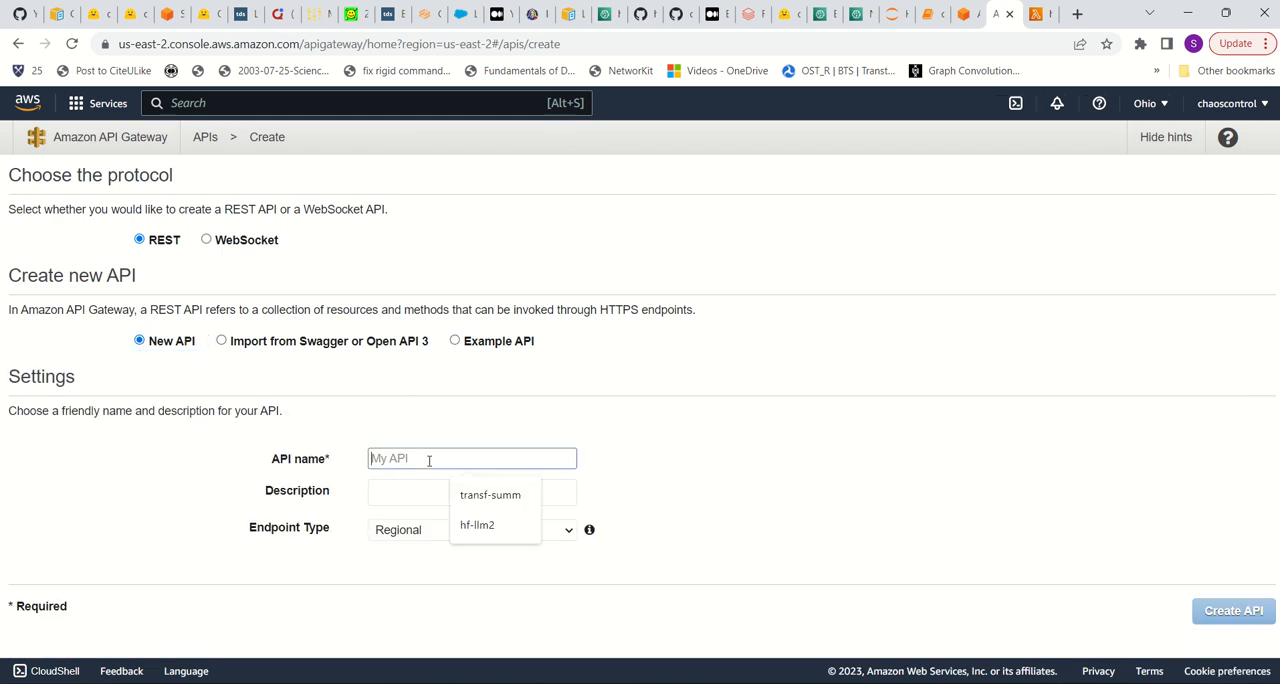
{"action": "left_click", "coordinate": [477, 525]}
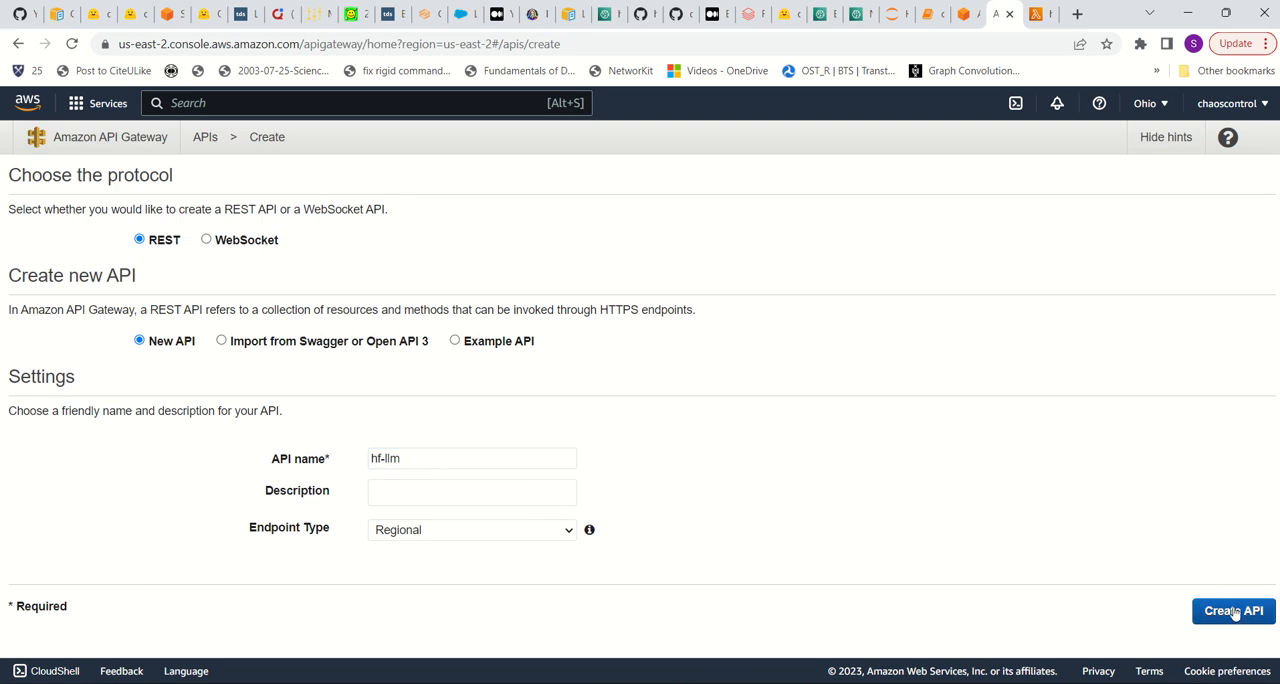
{"action": "left_click", "coordinate": [1233, 611]}
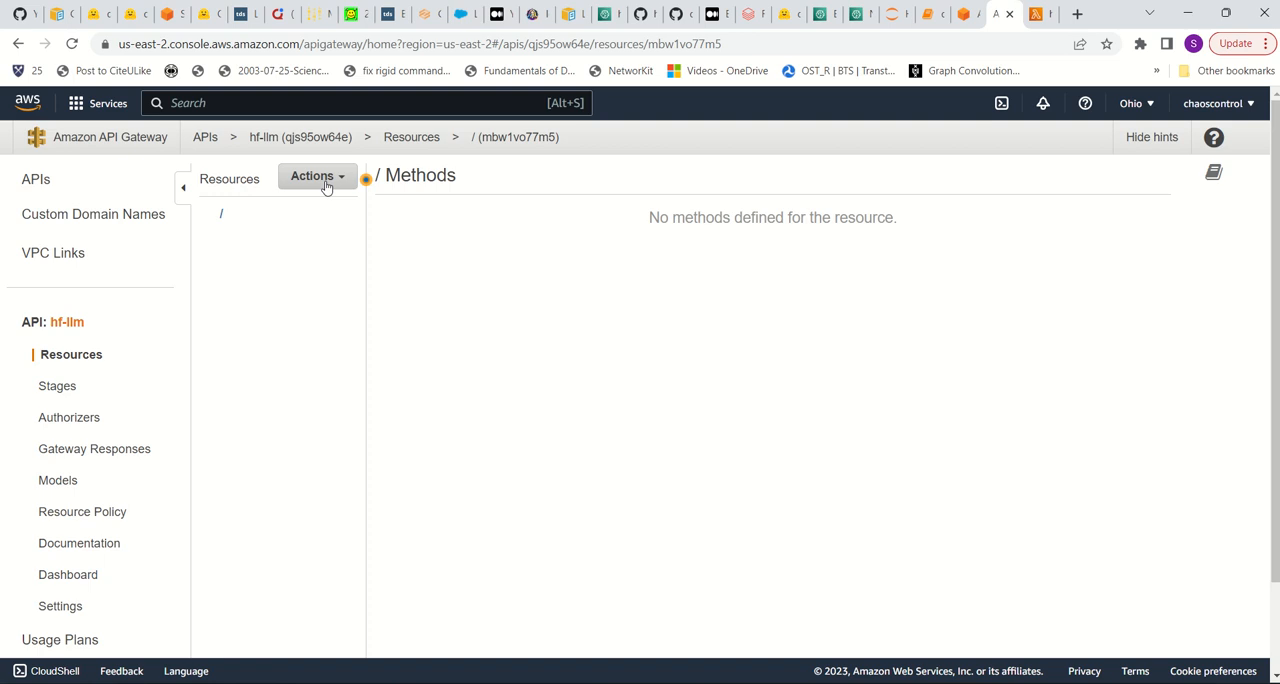
Step: Add a POST method on the root resource and choose the hf-llm Lambda function
{"action": "left_click", "coordinate": [317, 176]}
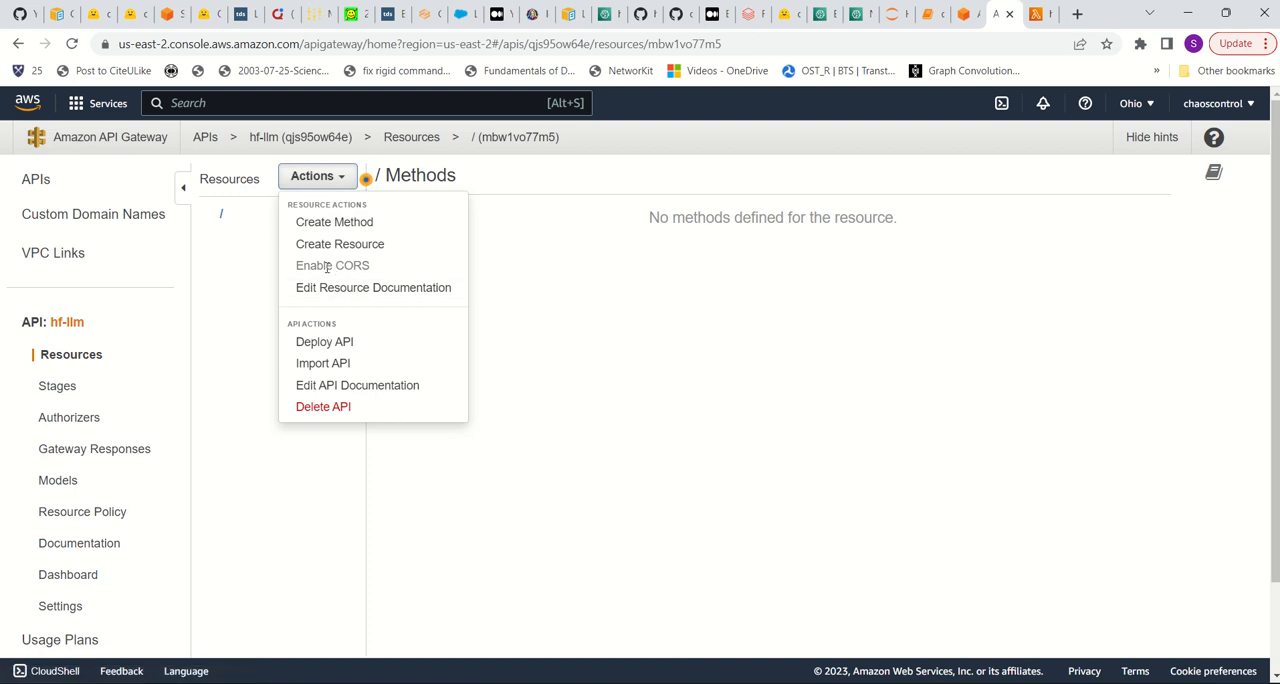
{"action": "mouse_move", "coordinate": [324, 342]}
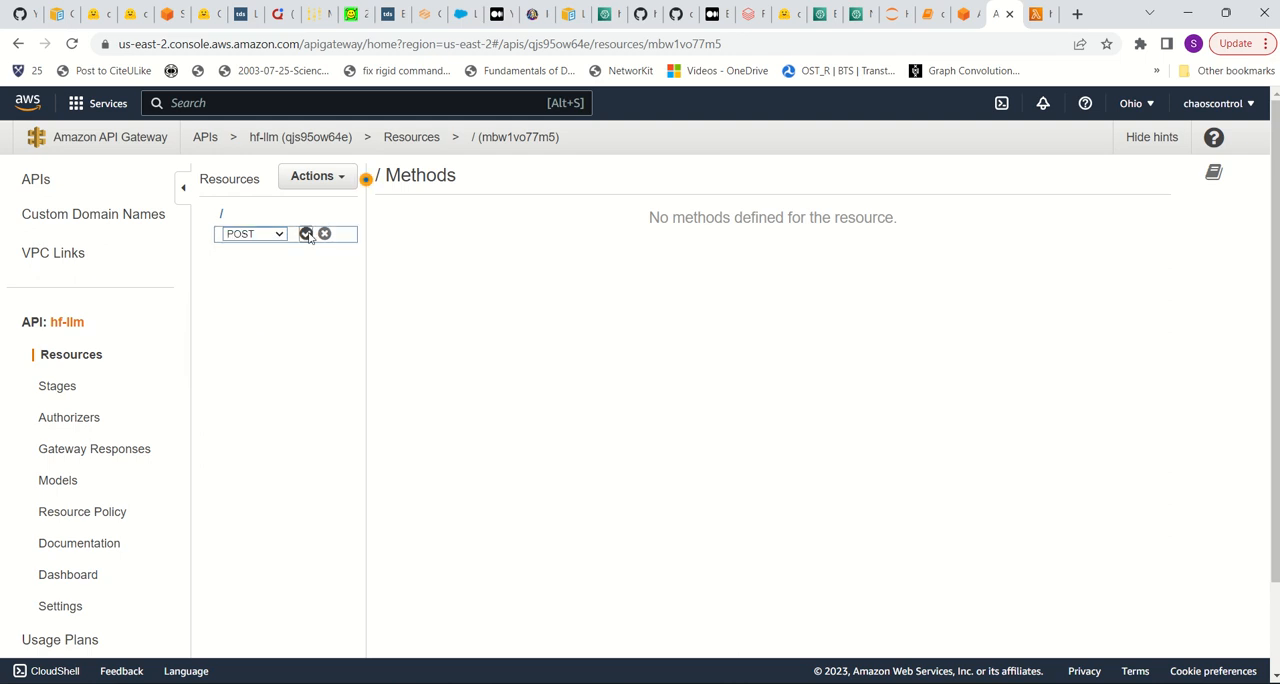
{"action": "left_click", "coordinate": [306, 233]}
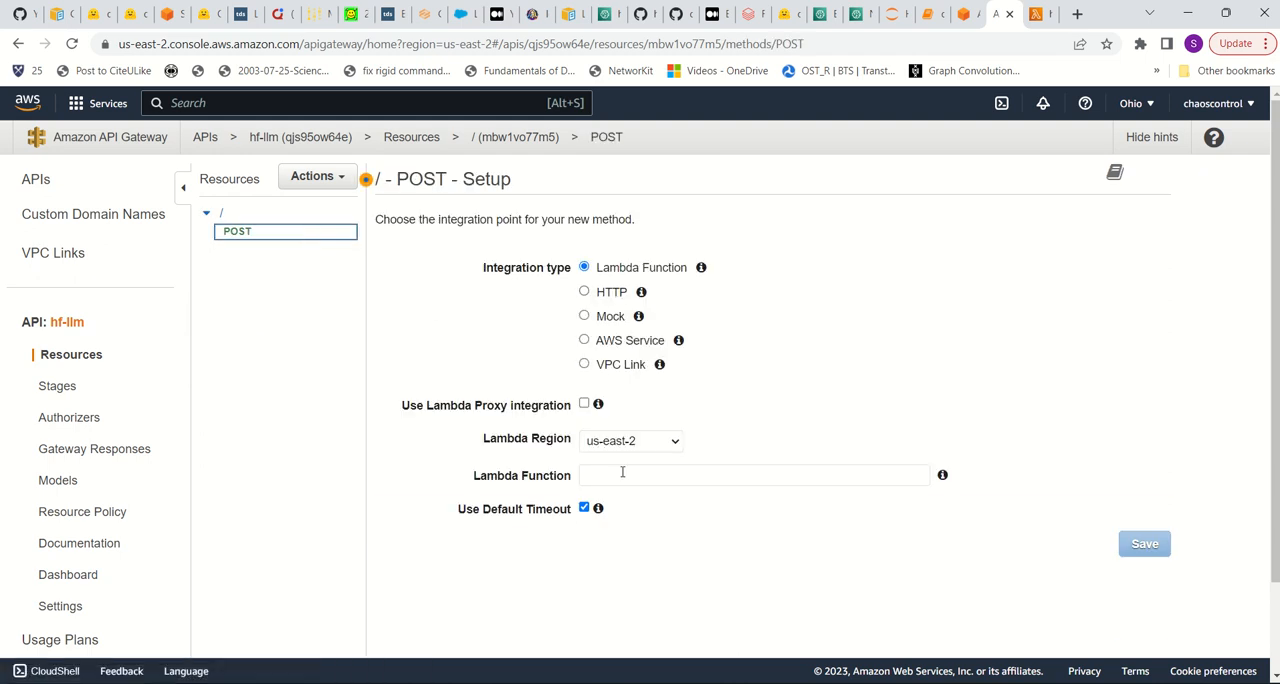
{"action": "type", "text": "hf"}
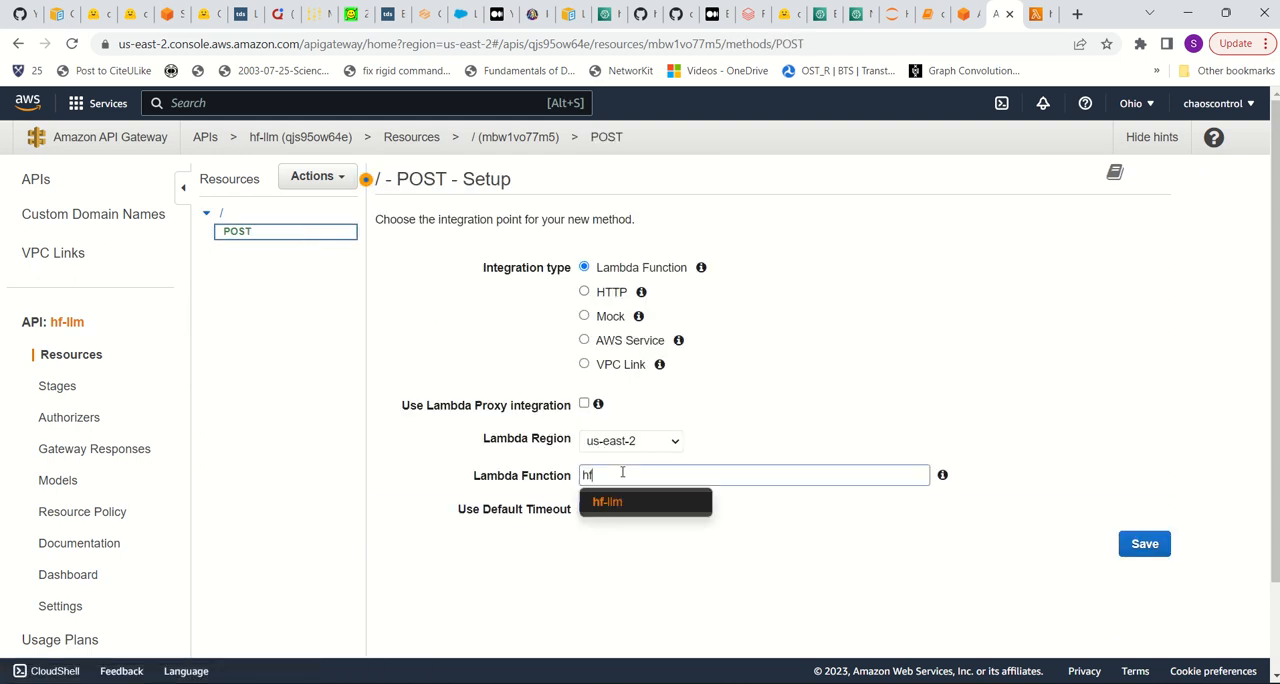
{"action": "left_click", "coordinate": [607, 502]}
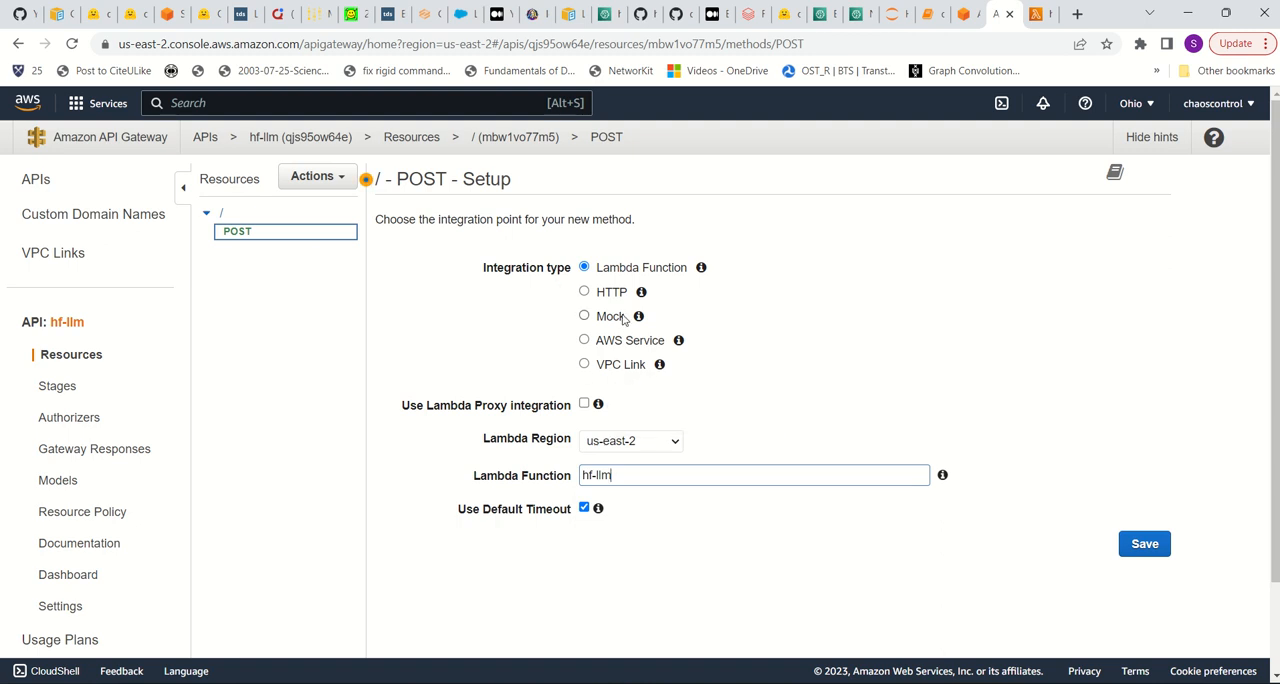
Step: Disable the default timeout, save the Lambda integration and grant invoke permission on hf-llm
{"action": "left_click", "coordinate": [584, 507]}
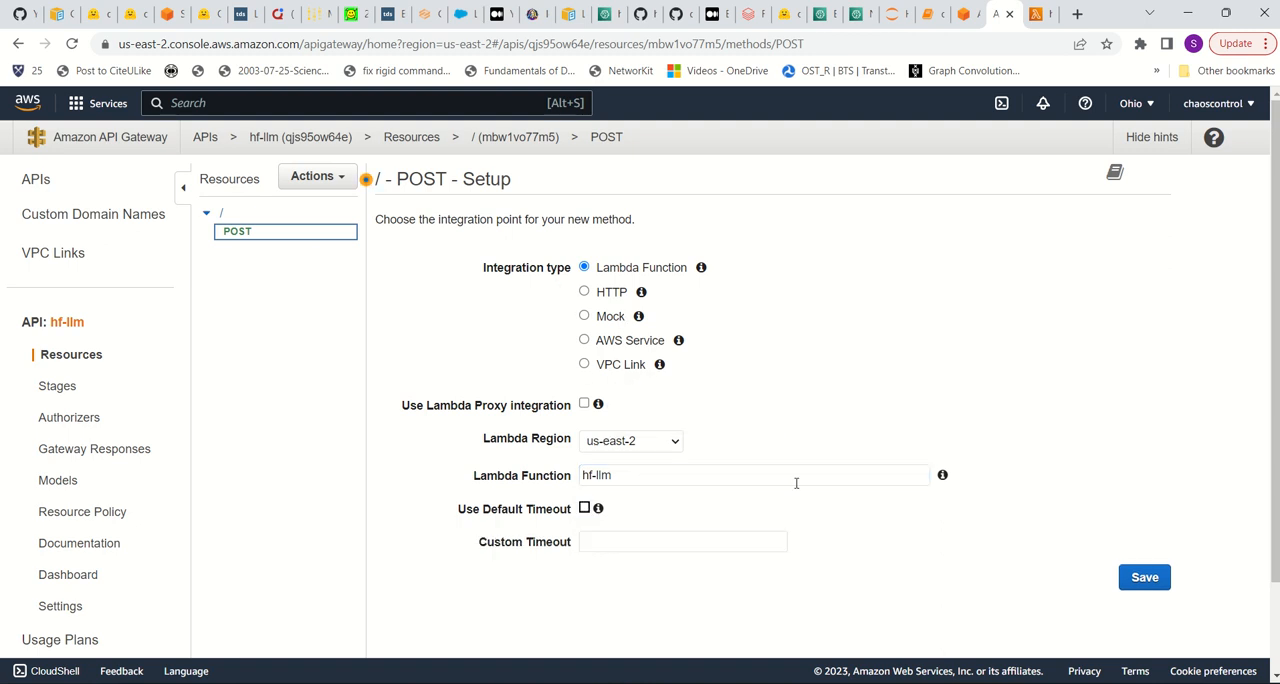
{"action": "left_click", "coordinate": [1144, 577]}
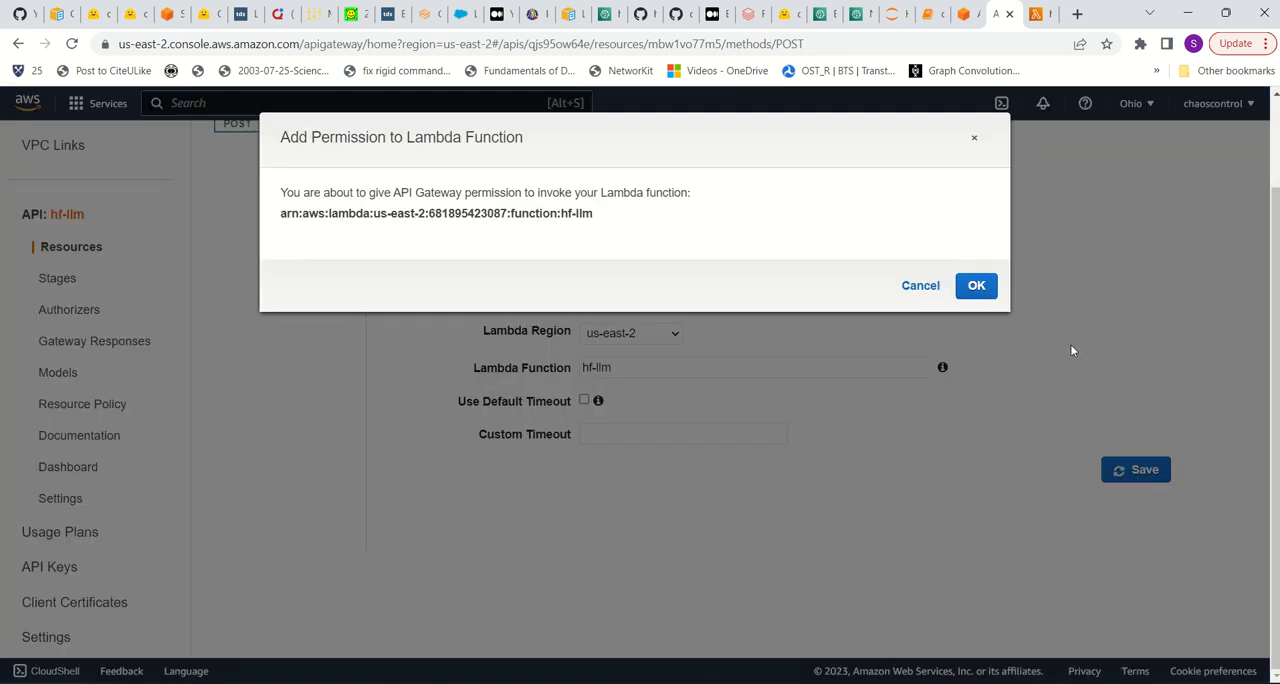
{"action": "left_click", "coordinate": [976, 285]}
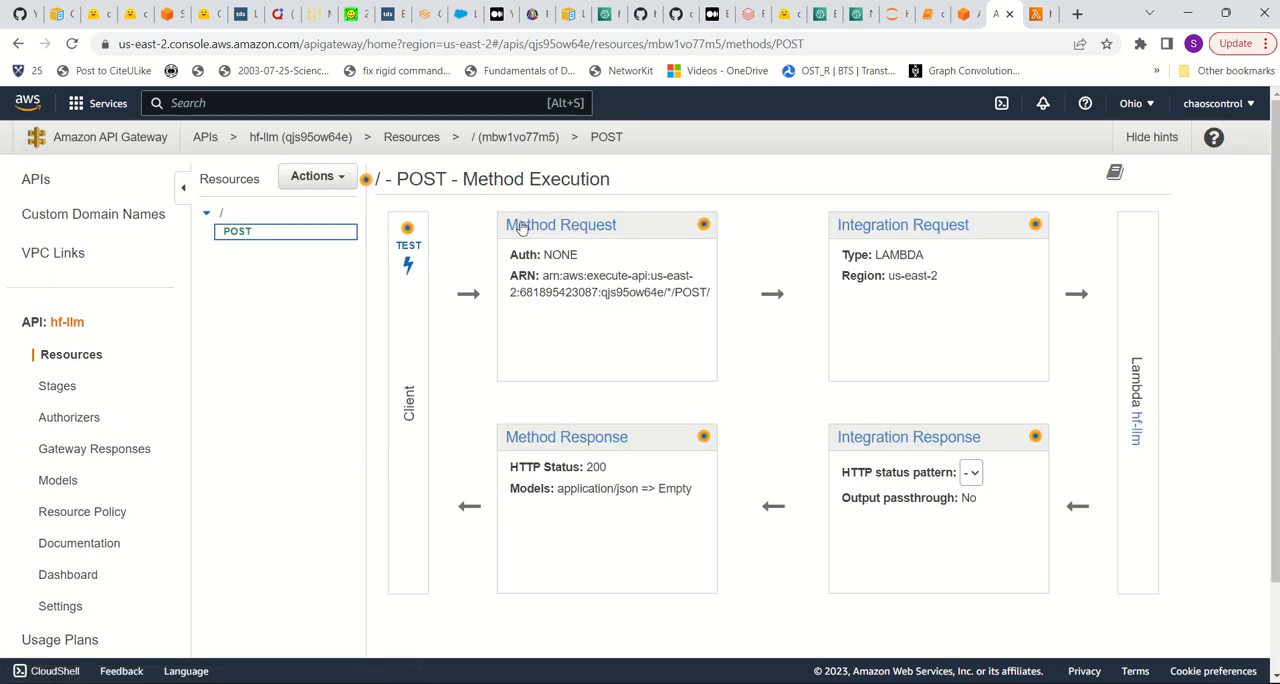
{"action": "left_click", "coordinate": [316, 176]}
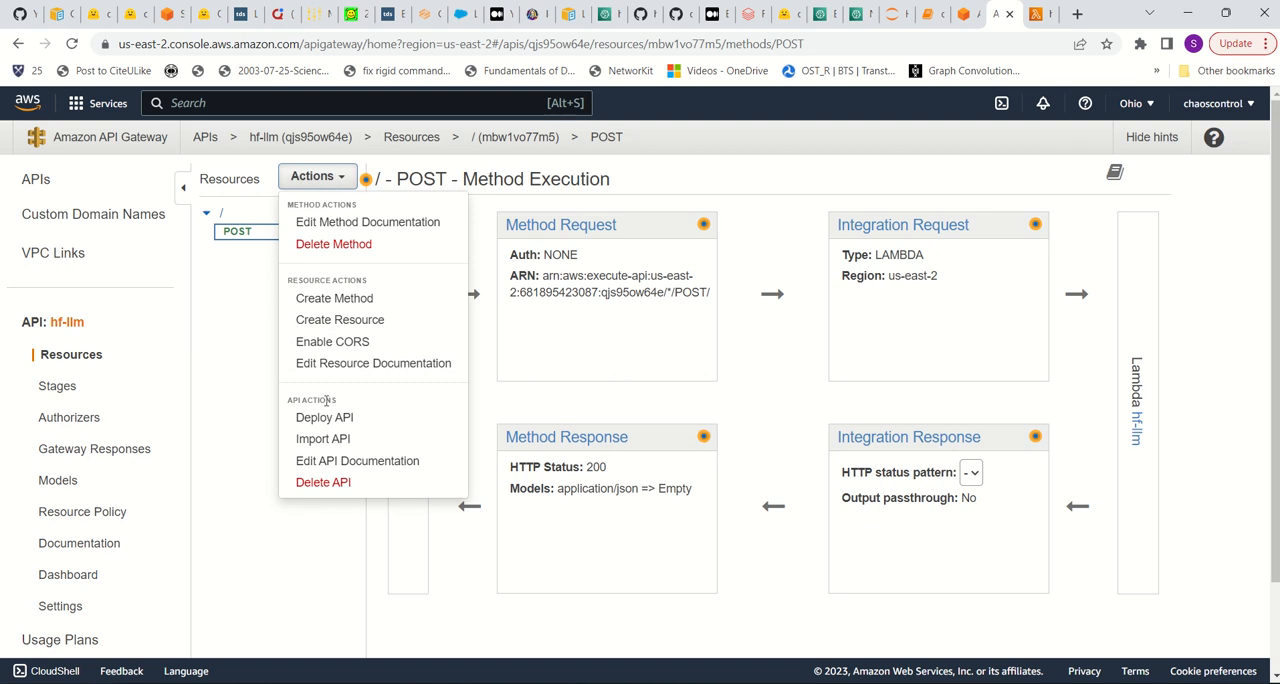
Step: Deploy the hf-llm API to a new stage named prod, then return to the deploying notebook
{"action": "left_click", "coordinate": [324, 417]}
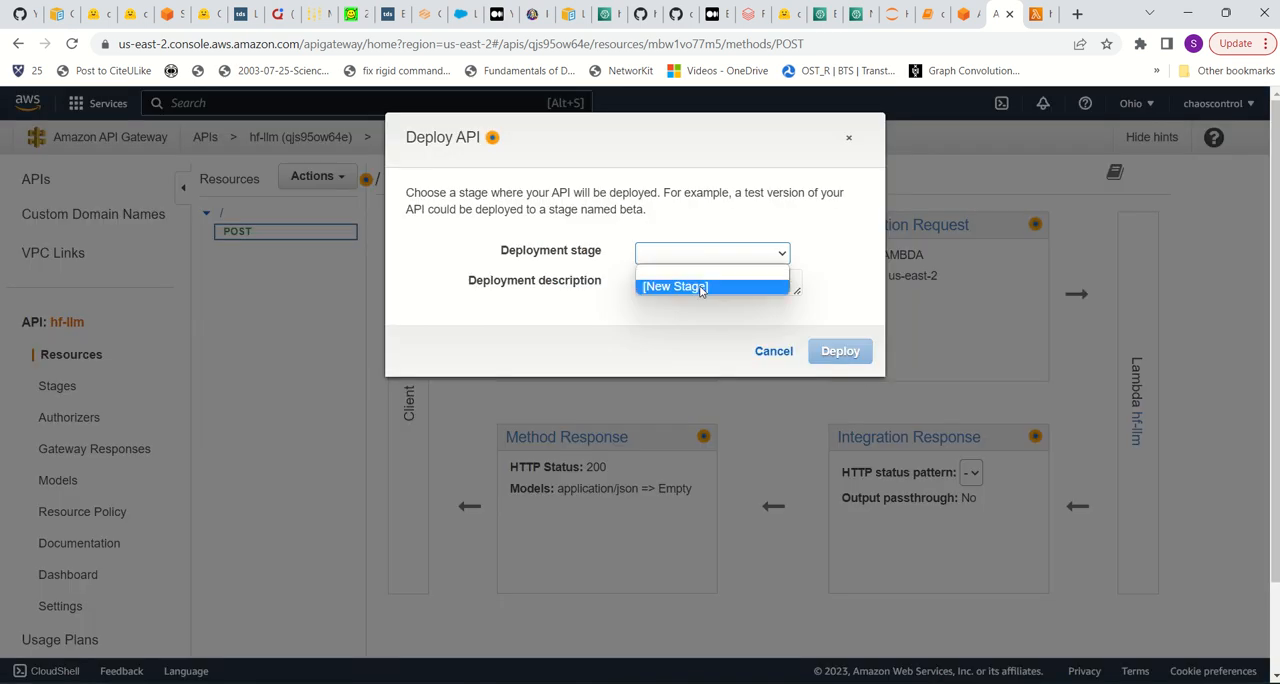
{"action": "left_click", "coordinate": [674, 287]}
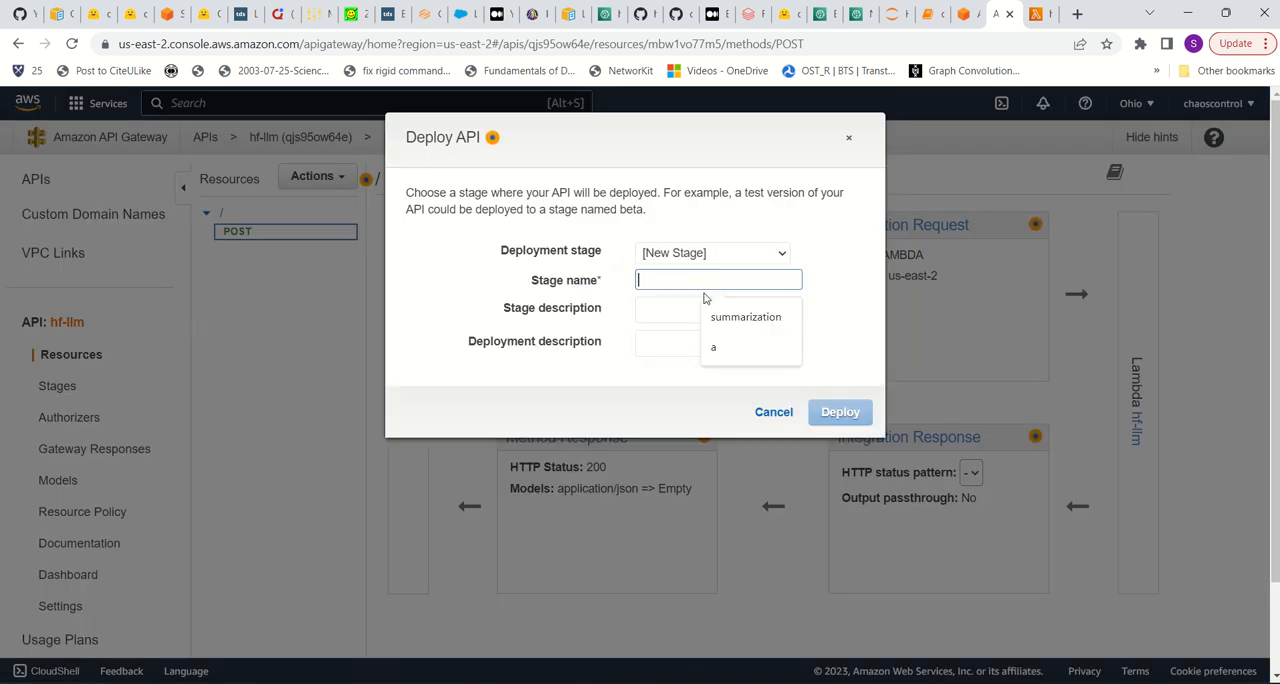
{"action": "type", "text": "a"}
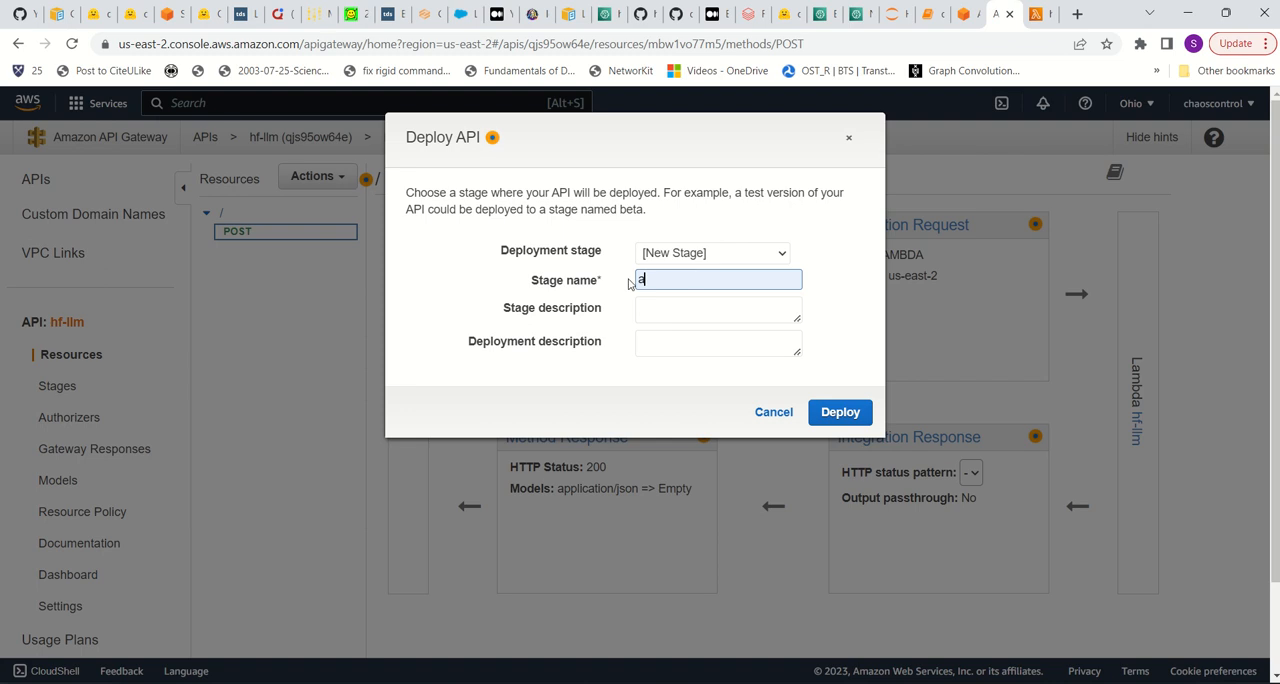
{"action": "type", "text": "prod"}
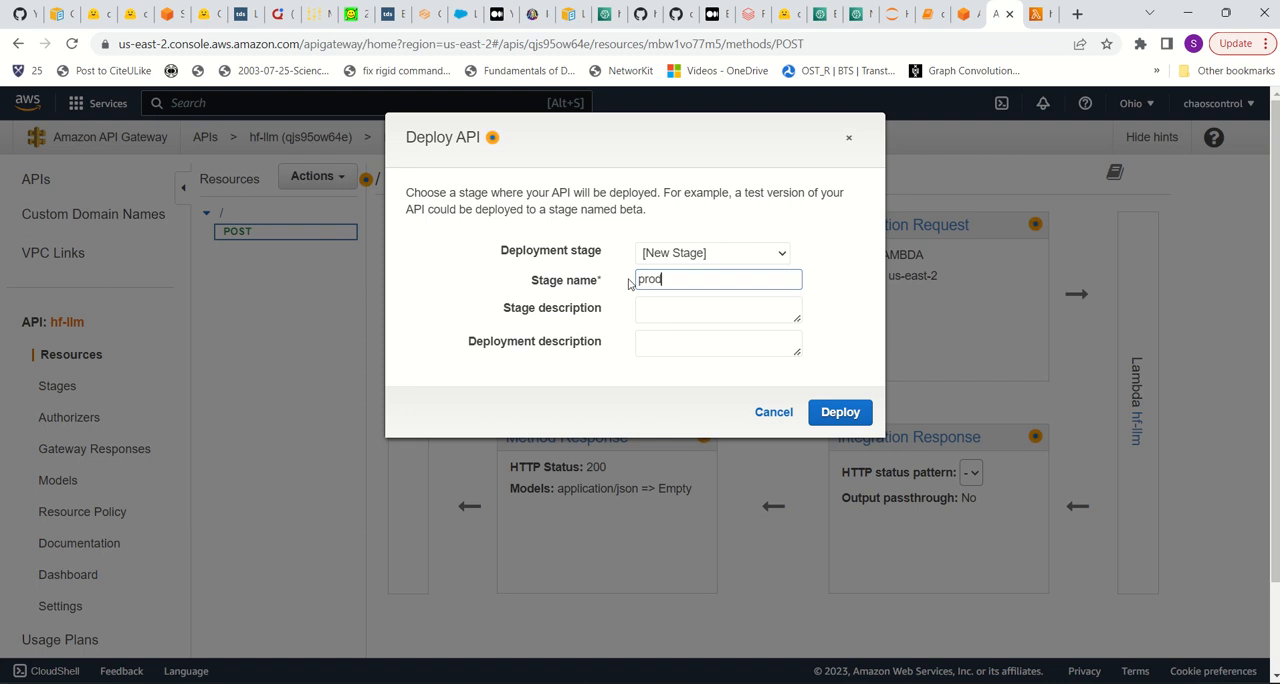
{"action": "left_click", "coordinate": [840, 412]}
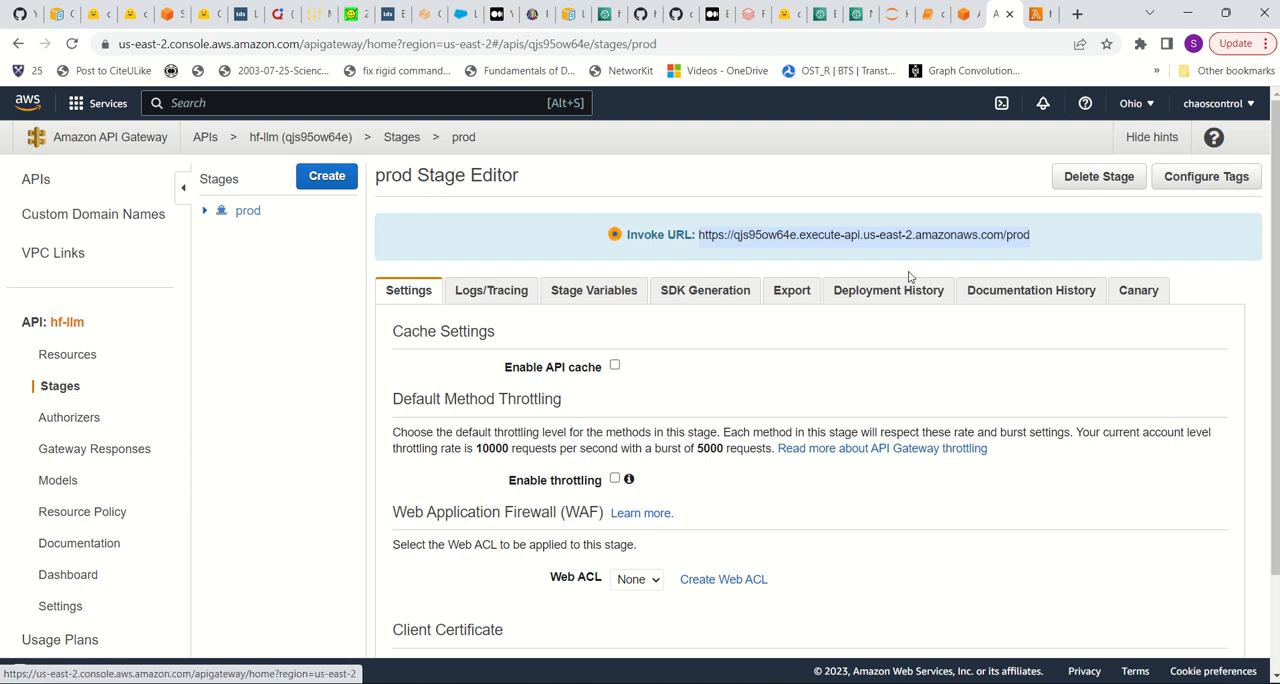
{"action": "mouse_move", "coordinate": [927, 14]}
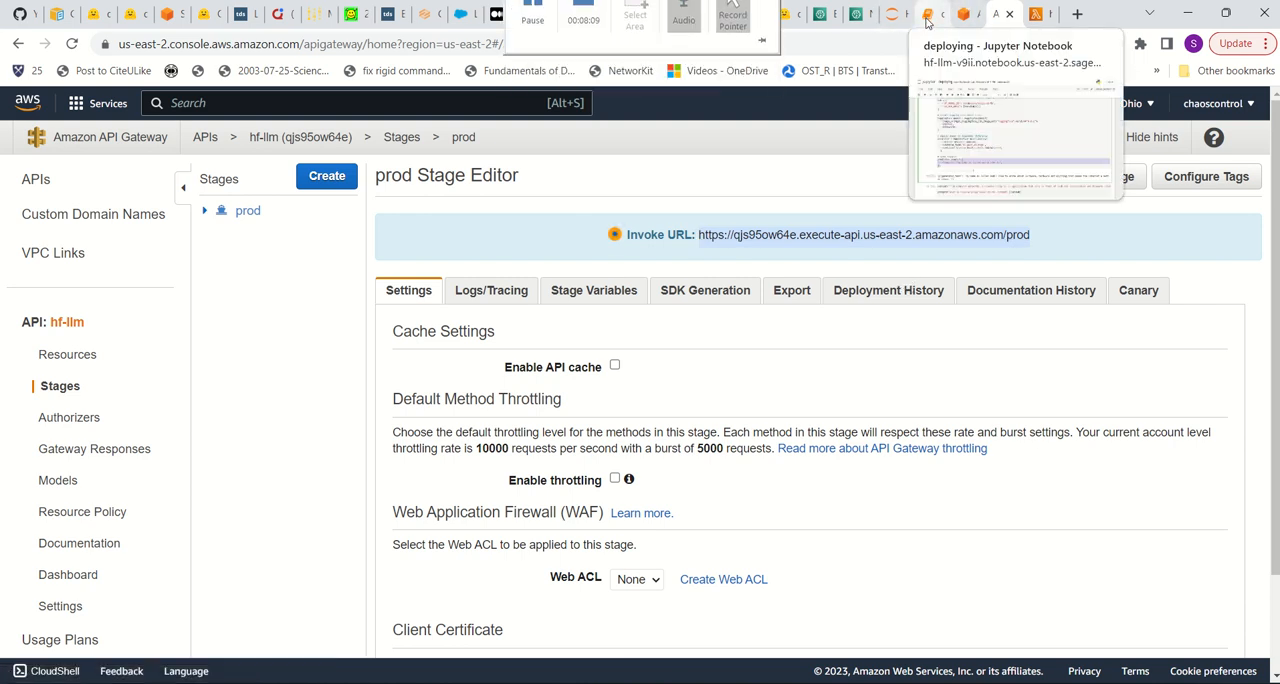
{"action": "left_click", "coordinate": [930, 14]}
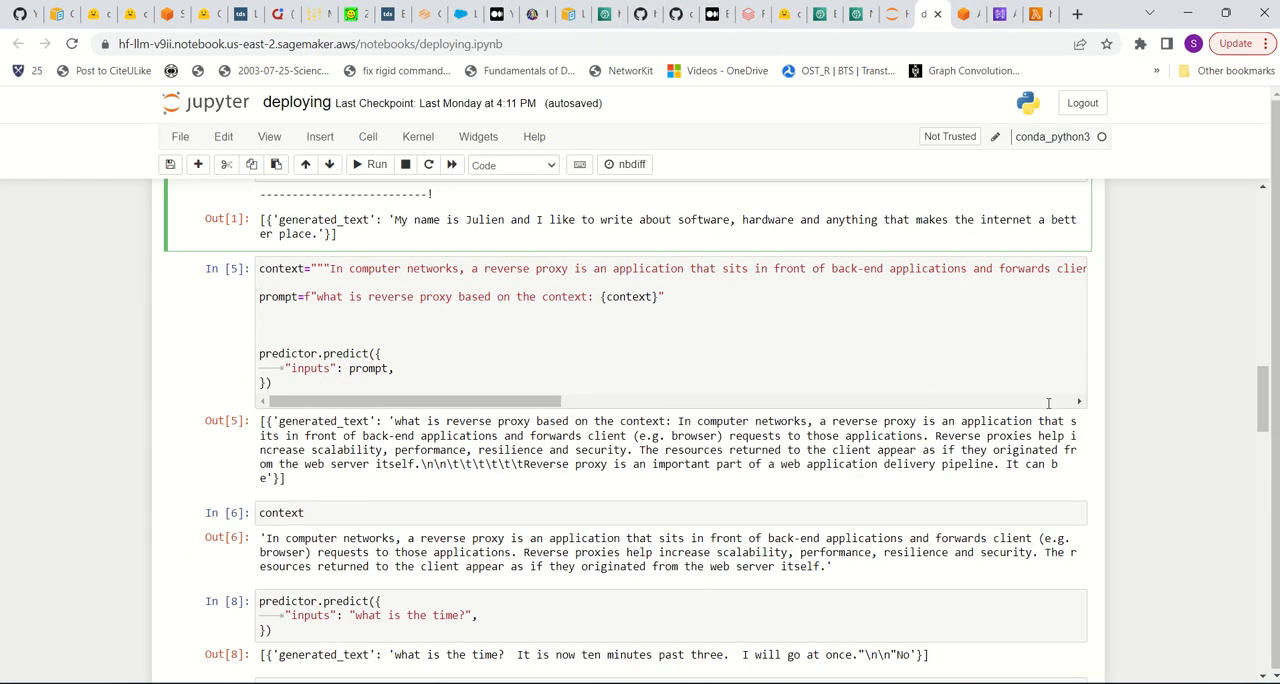
Step: Replace the somevalue placeholder with Hello in the request cell and run it, hitting a requests NameError
{"action": "scroll", "scroll_direction": "down", "scroll_amount": 3}
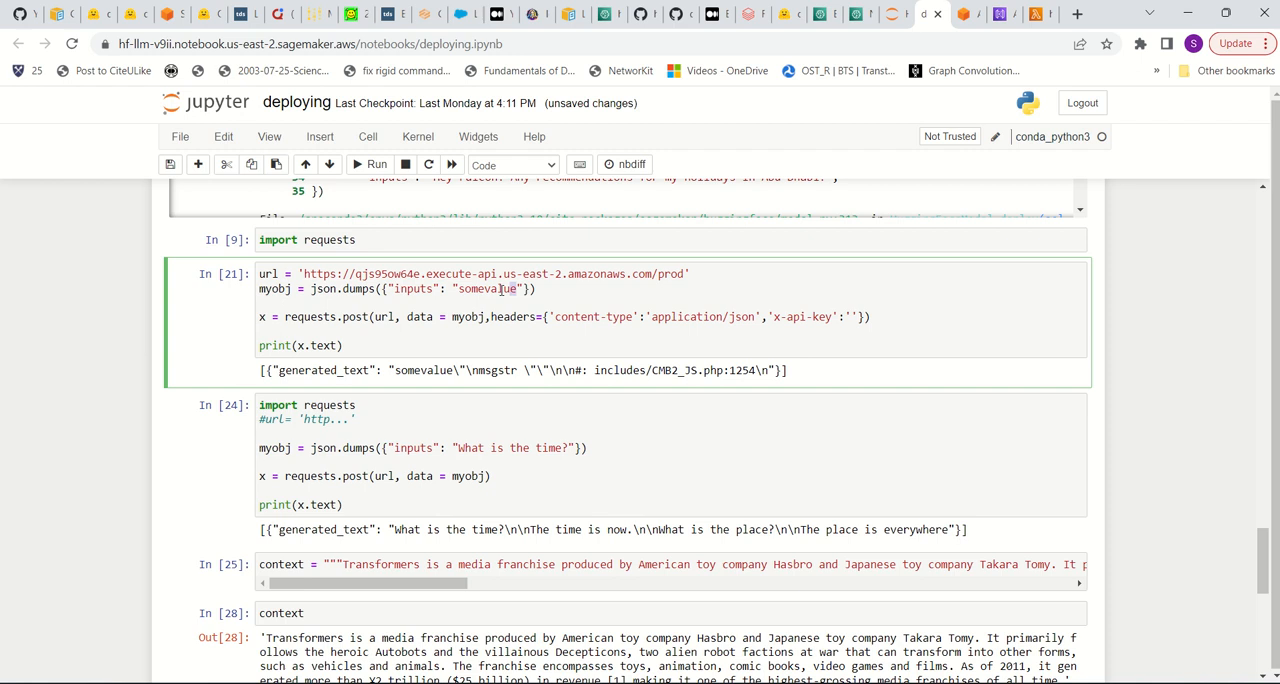
{"action": "double_click", "coordinate": [485, 289]}
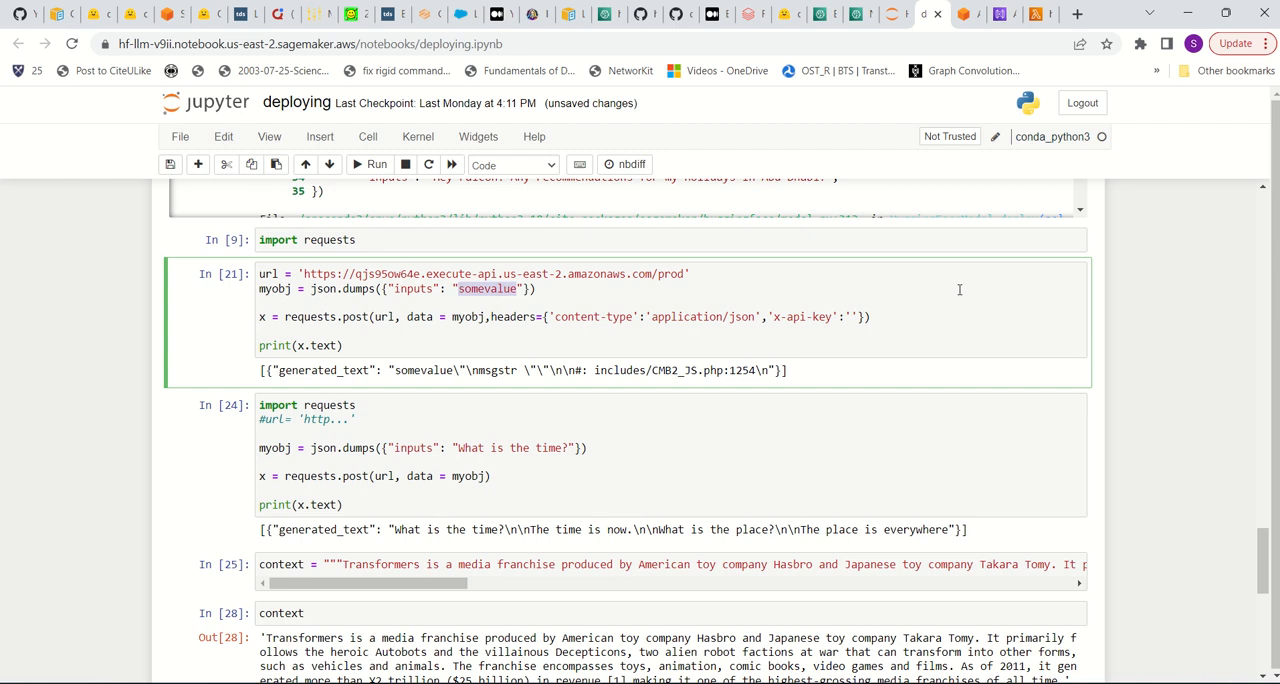
{"action": "type", "text": "Hello!"}
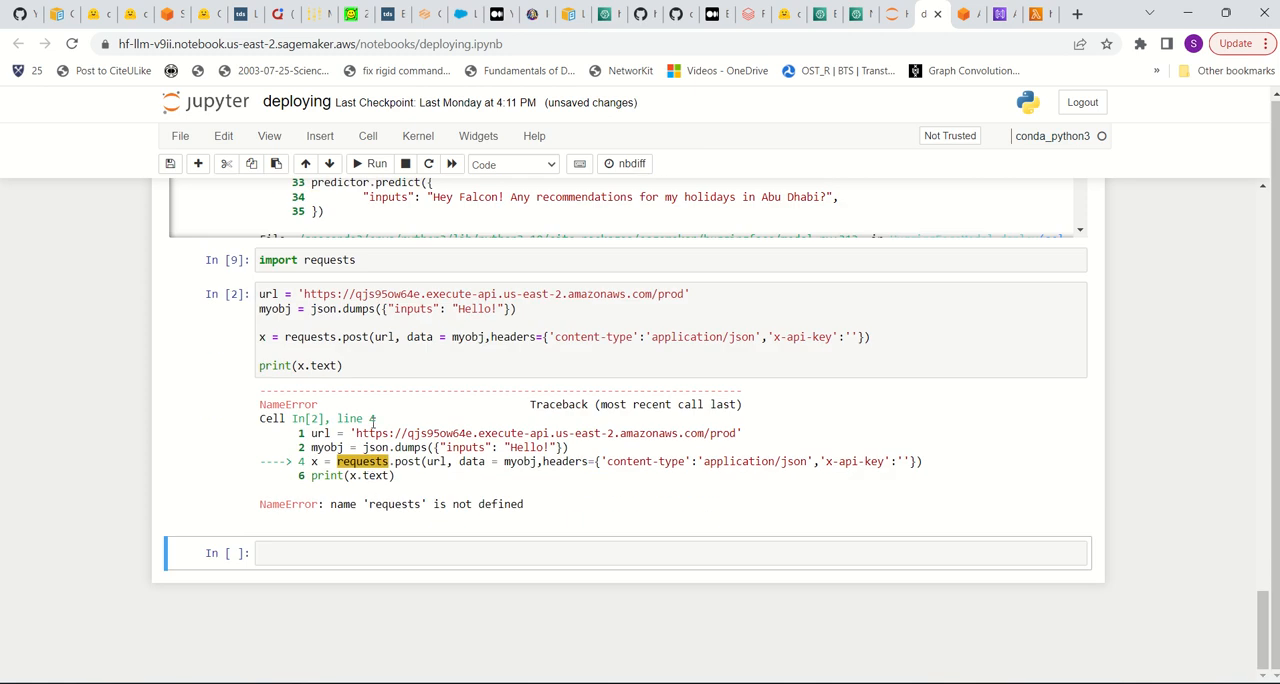
Step: Run the import requests cell, then rerun the Hello! request to get generated text back
{"action": "left_click", "coordinate": [378, 260]}
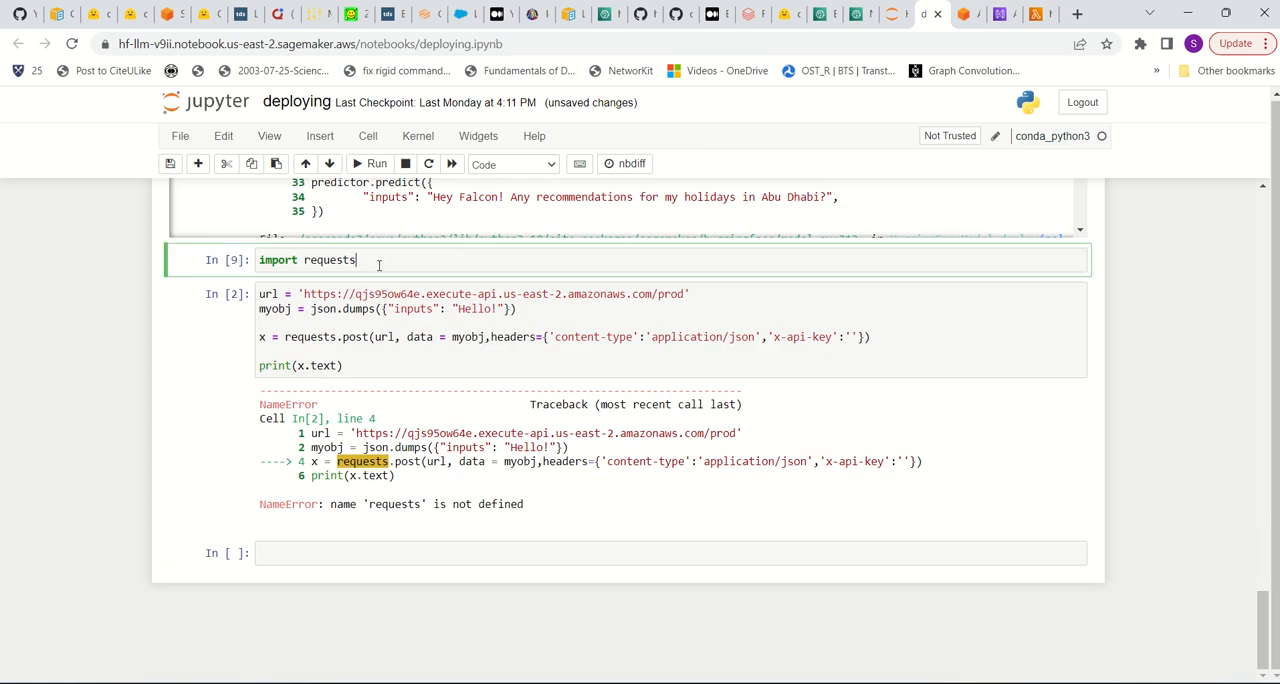
{"action": "left_click", "coordinate": [376, 163]}
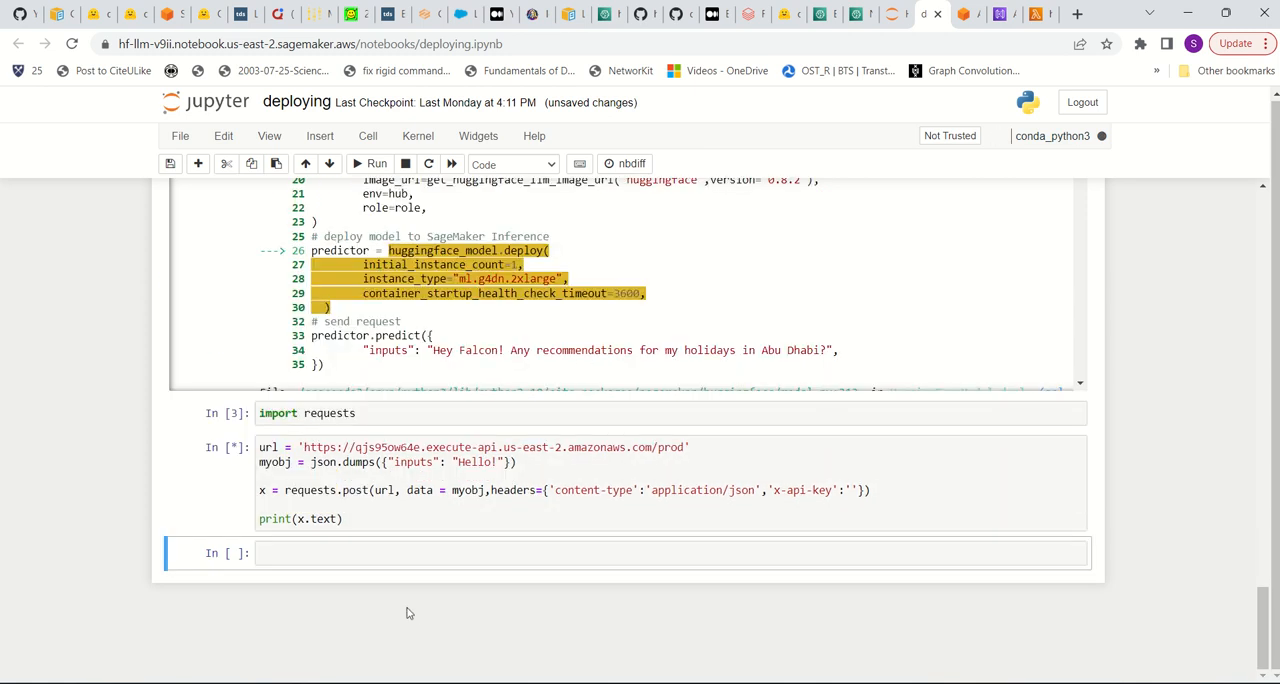
{"action": "left_click", "coordinate": [376, 163]}
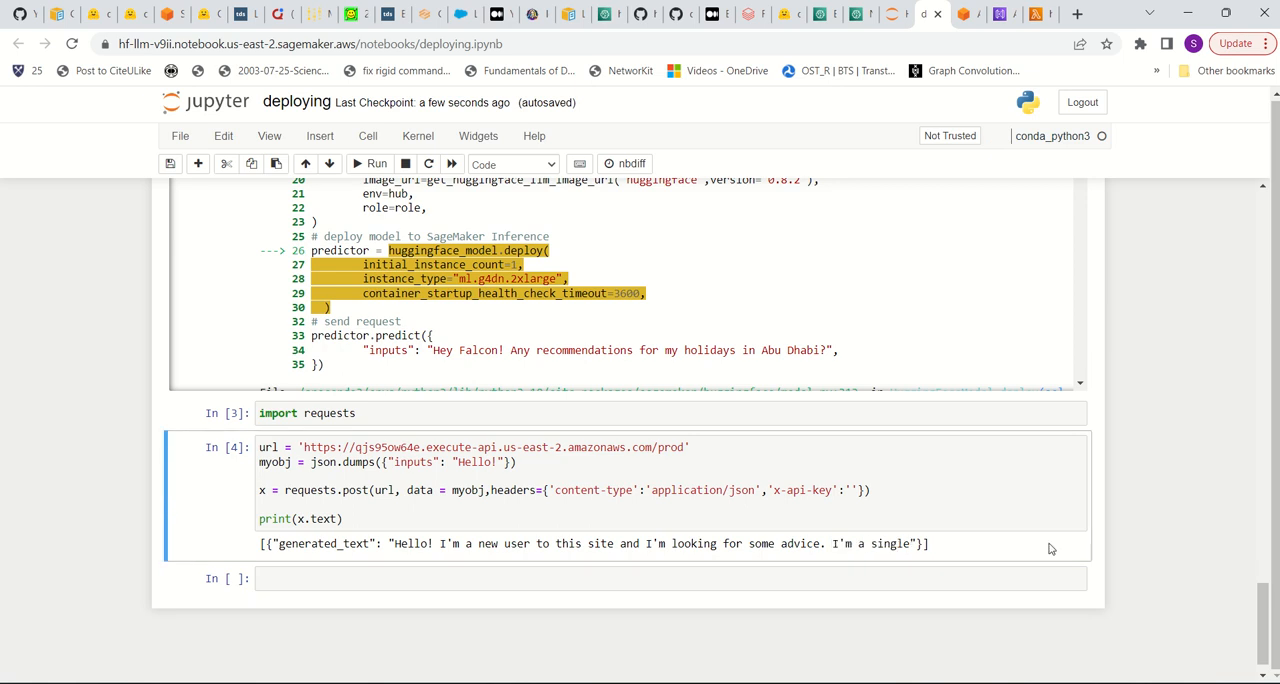
{"action": "mouse_move", "coordinate": [1119, 547]}
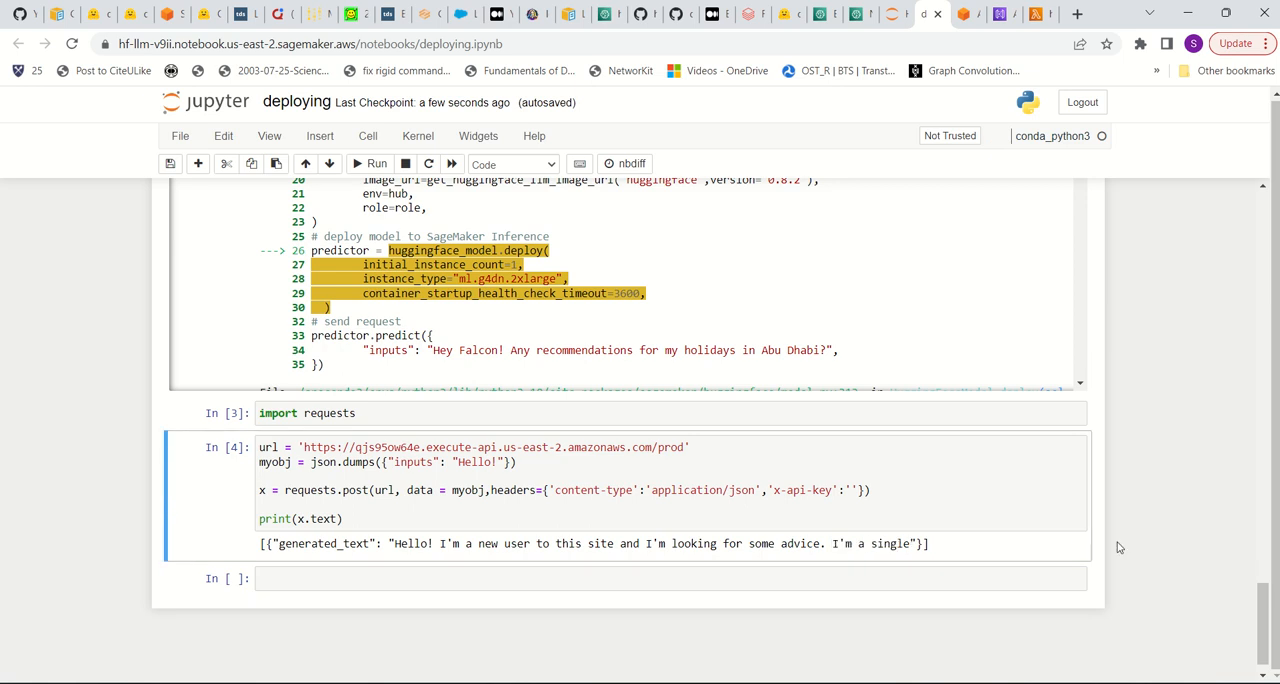
{"action": "mouse_move", "coordinate": [1117, 547]}
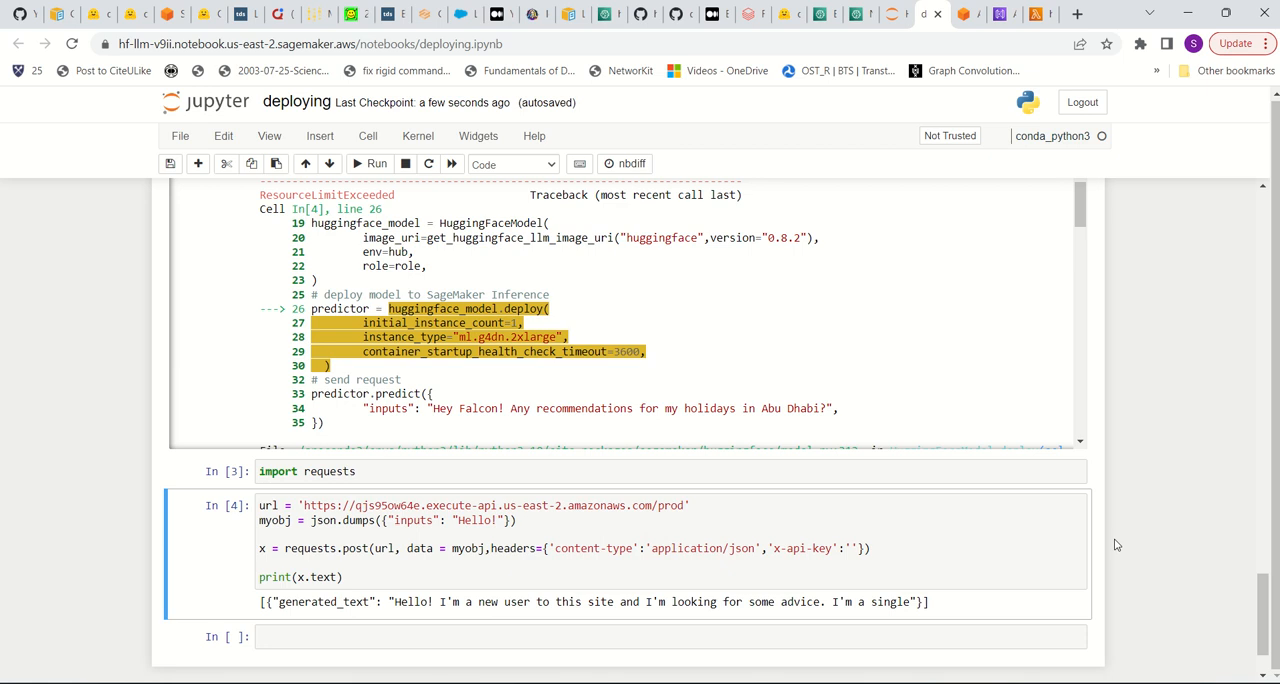
{"action": "scroll", "scroll_direction": "down", "scroll_amount": 3}
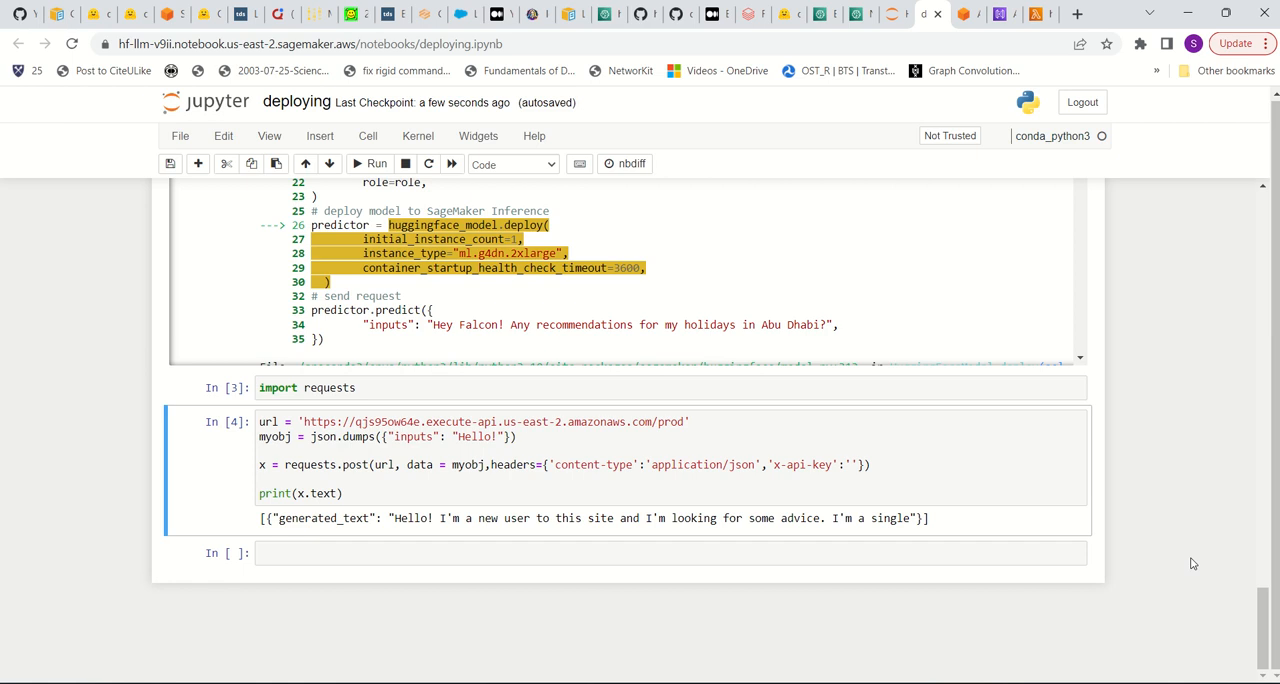
{"action": "mouse_move", "coordinate": [1137, 476]}
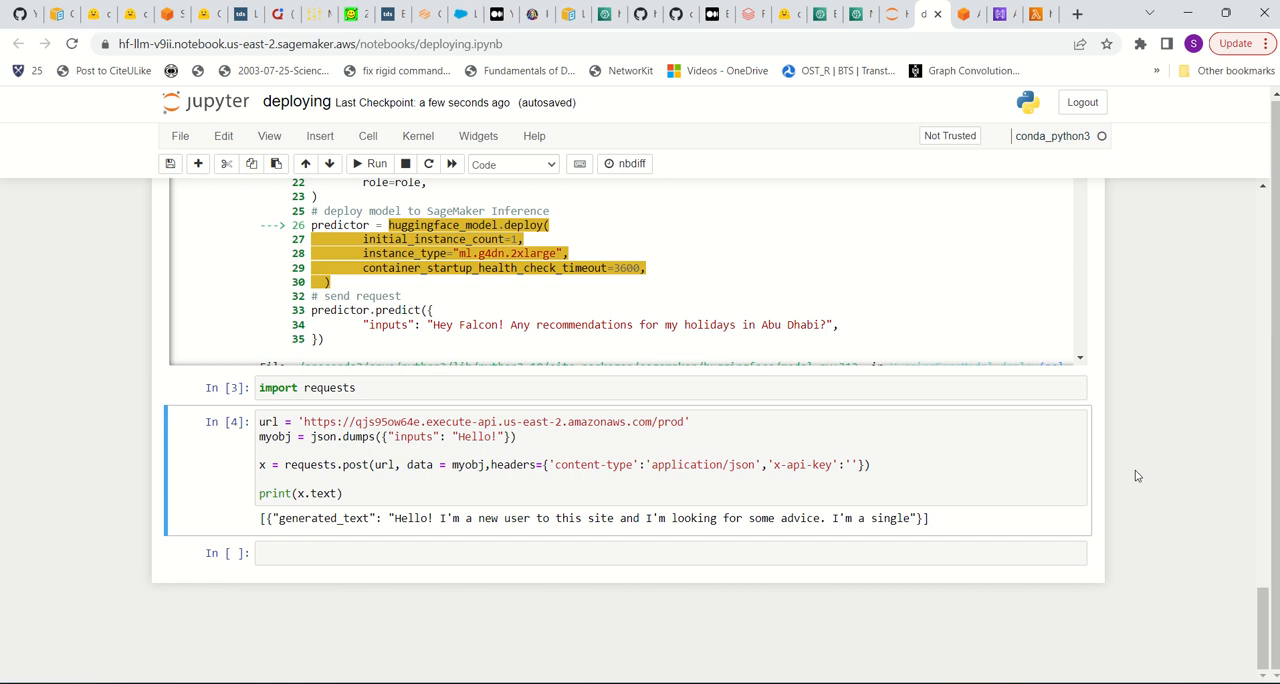